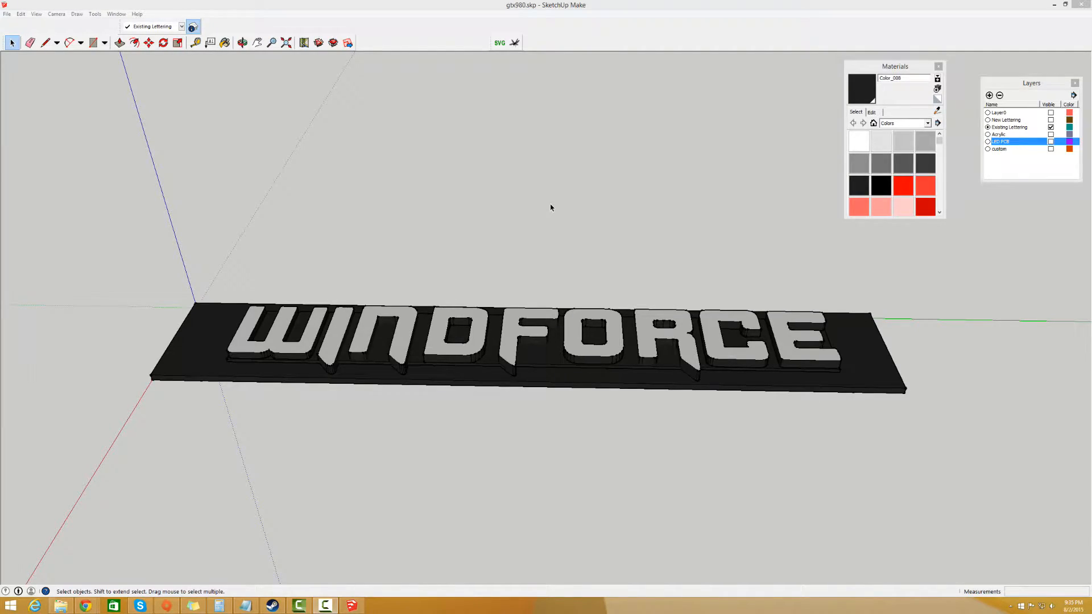
pyautogui.moveTo(557, 115)
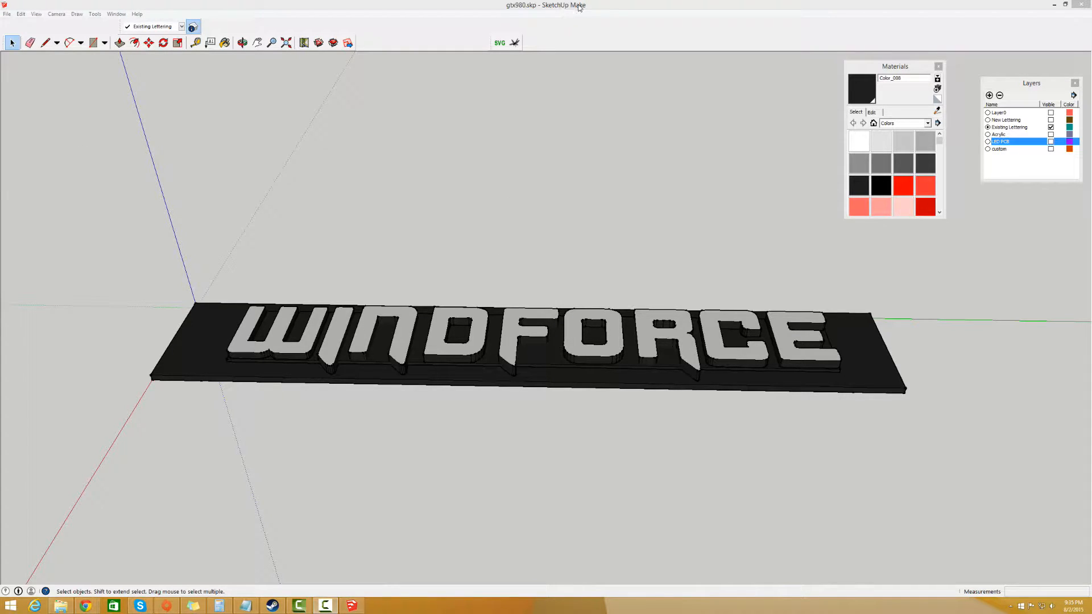
pyautogui.moveTo(487, 44)
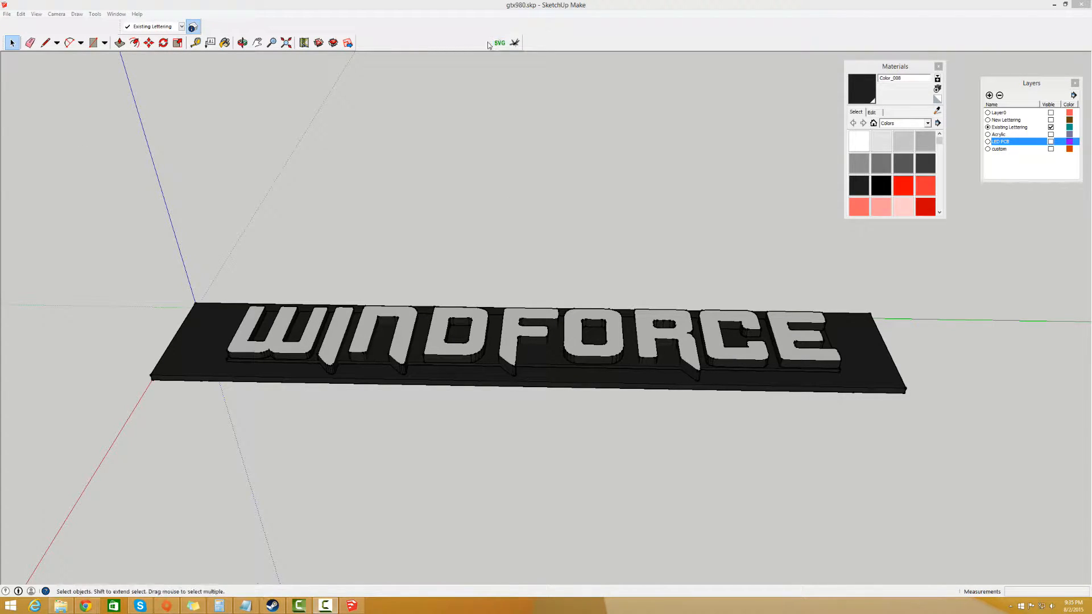
pyautogui.moveTo(553, 32)
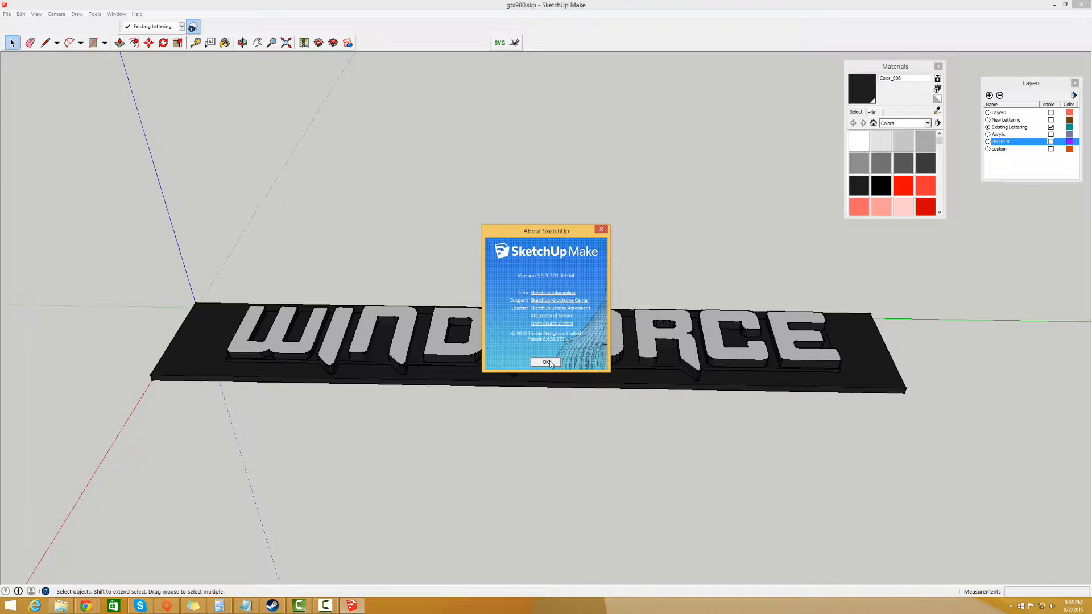
# Dismiss About SketchUp, briefly show the LED PCB layer, then leave only Existing Lettering visible.
pyautogui.click(546, 362)
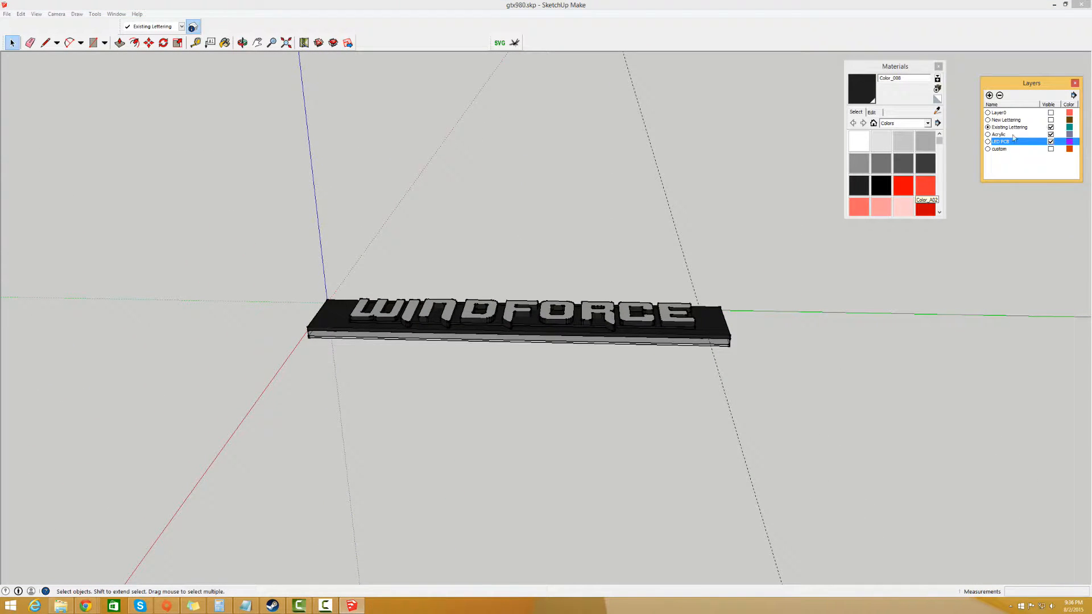
pyautogui.click(1051, 128)
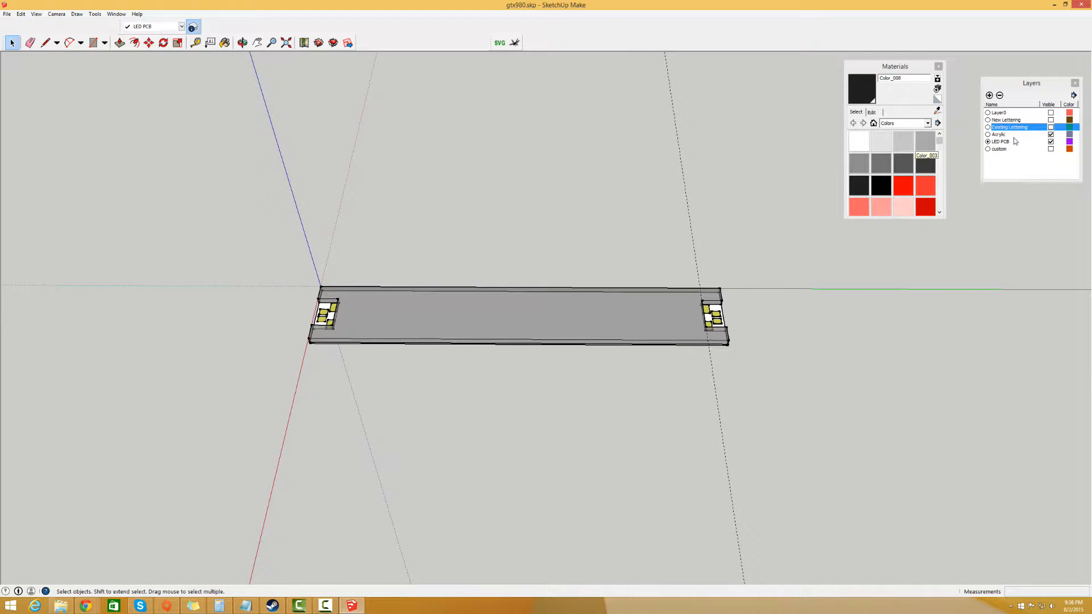
pyautogui.click(1052, 127)
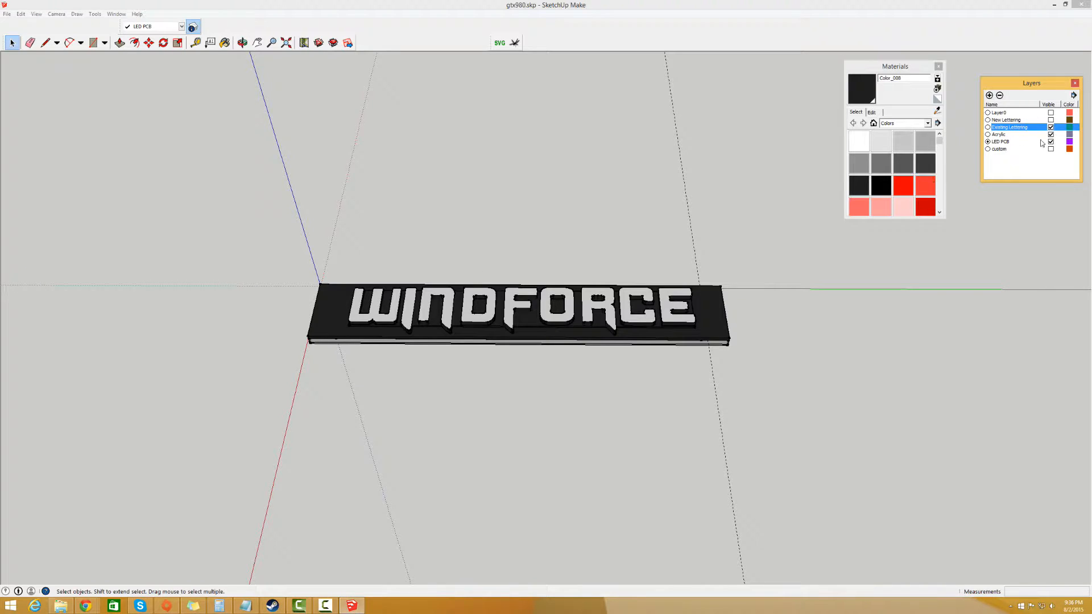
pyautogui.click(1008, 133)
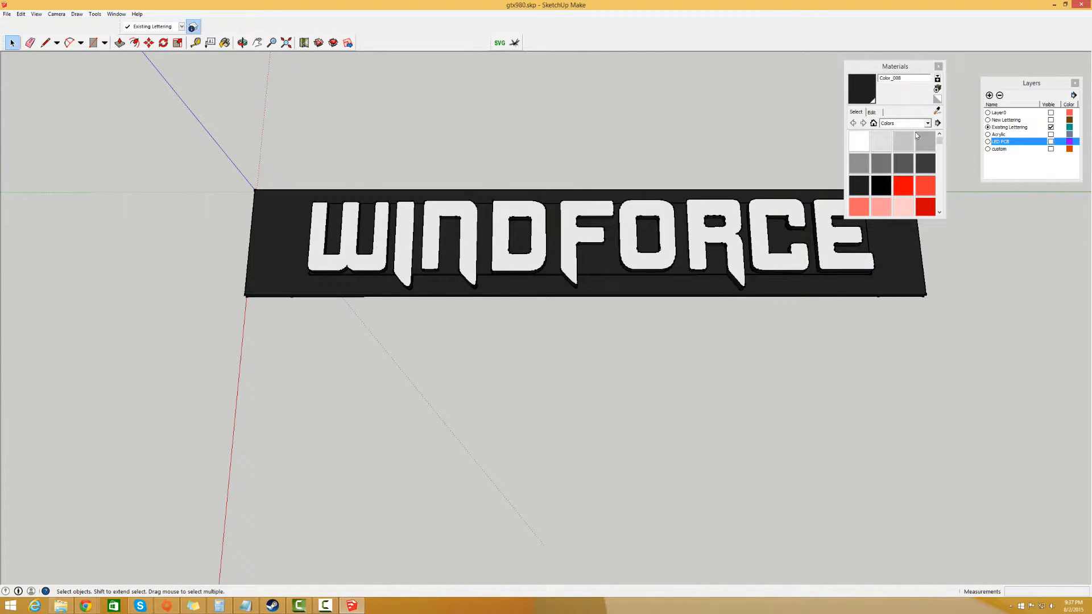
# Make Tutorial Layer current and draw a rectangle from the origin with dimensions 12 and 12.5.
pyautogui.doubleClick(999, 149)
pyautogui.write('Tutorial Layer')
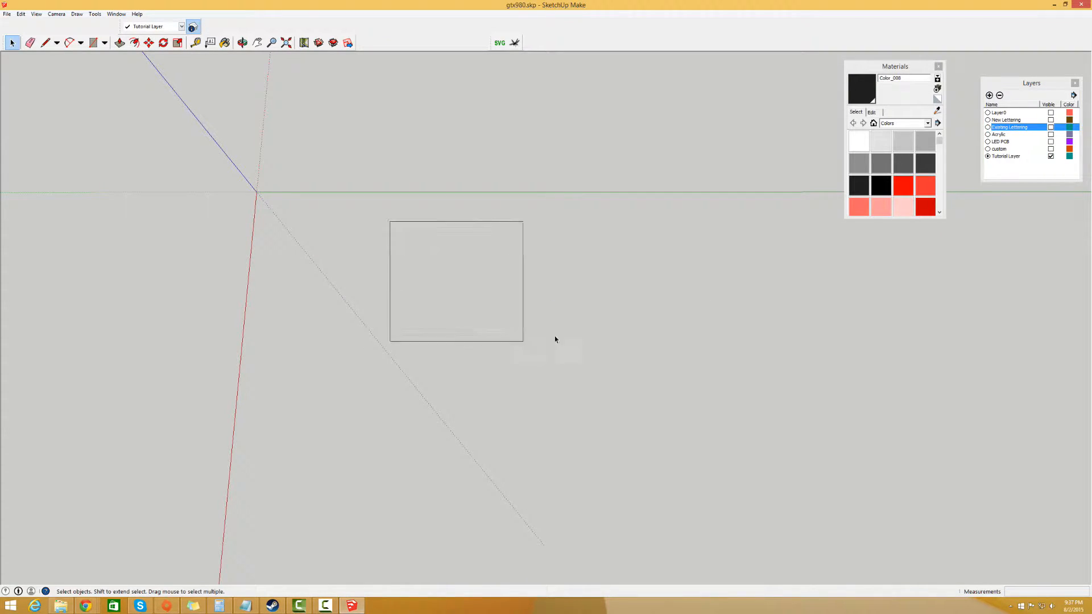
pyautogui.click(97, 43)
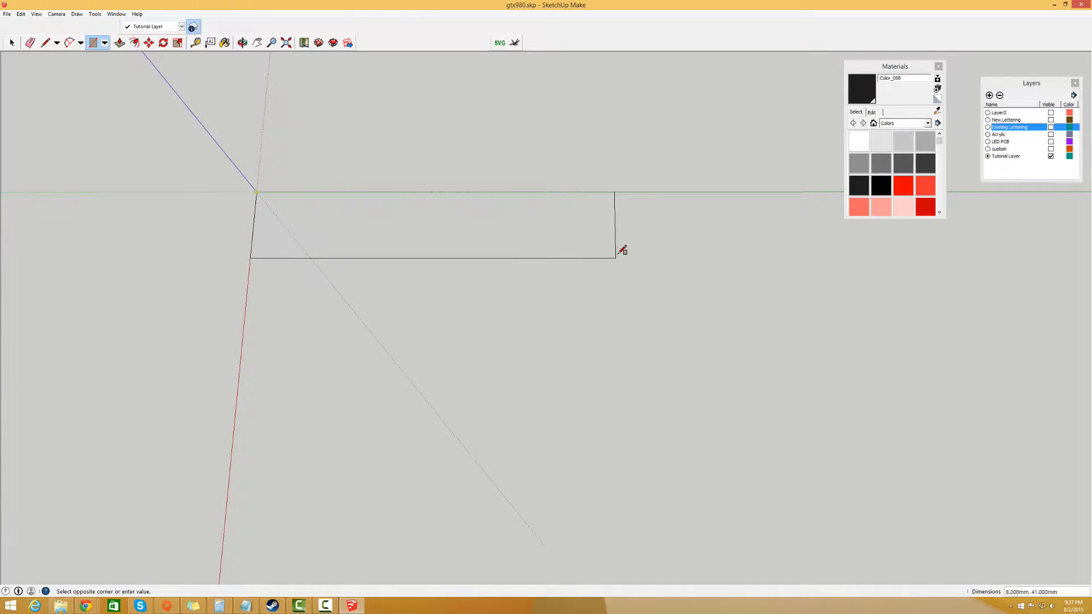
pyautogui.write('12')
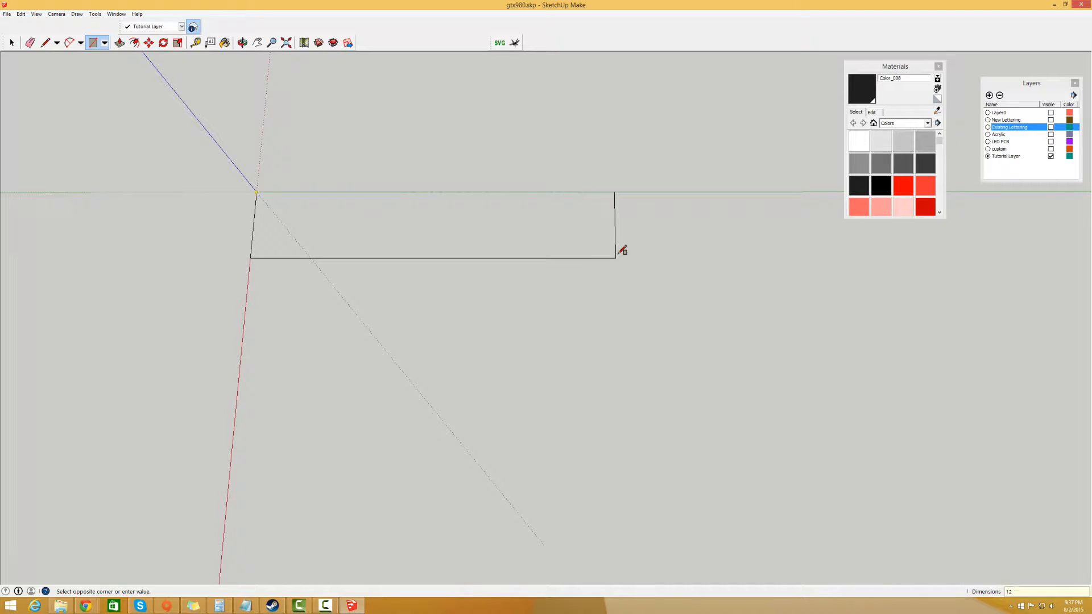
pyautogui.write('12.5')
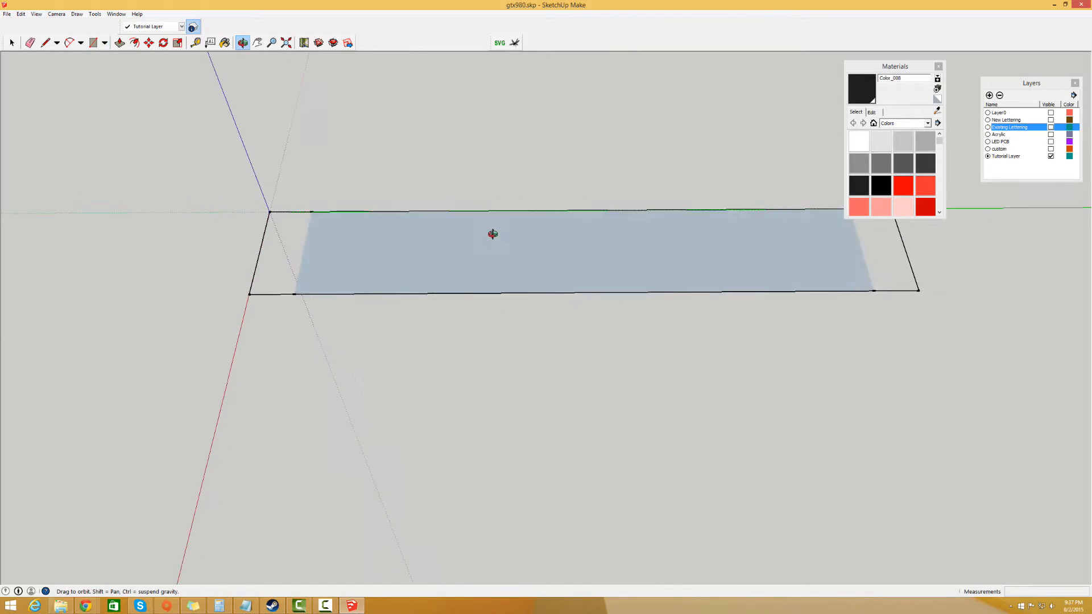
# Switch to the Select tool and select the new rectangle's face.
pyautogui.click(92, 43)
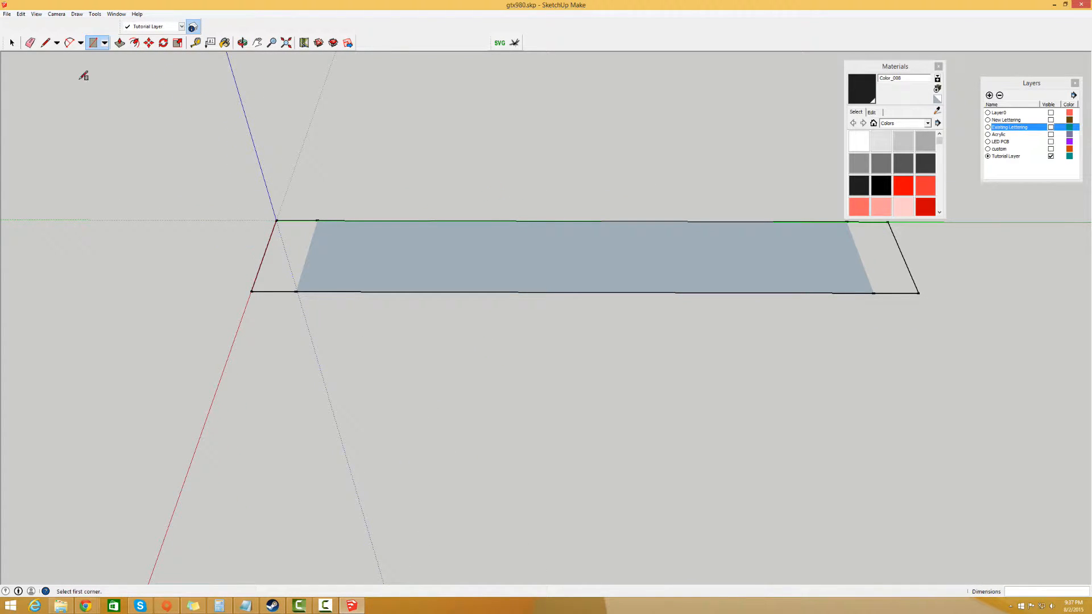
pyautogui.click(12, 43)
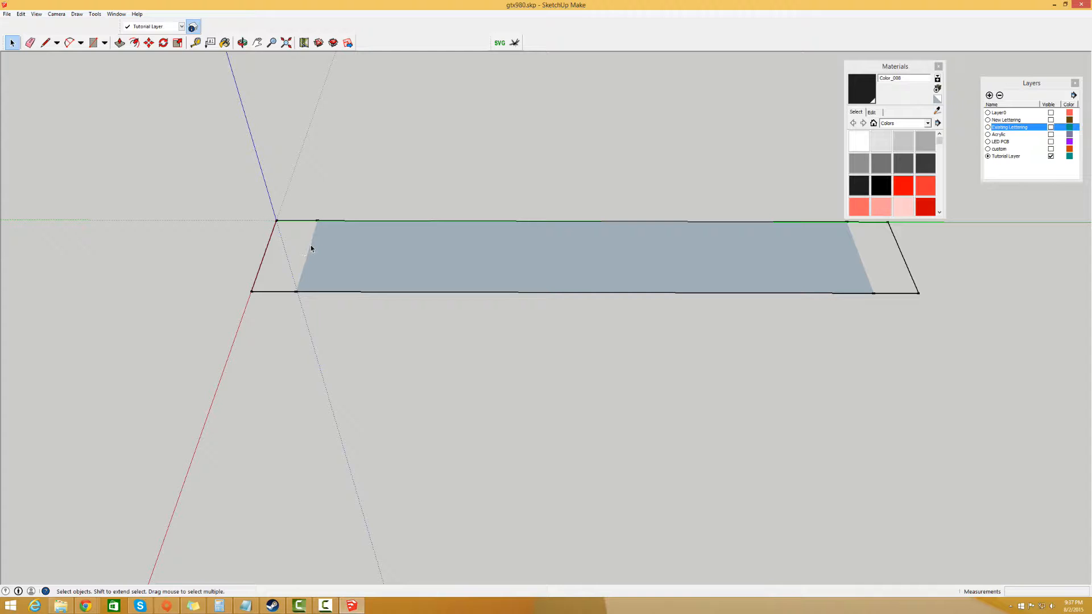
pyautogui.moveTo(602, 294)
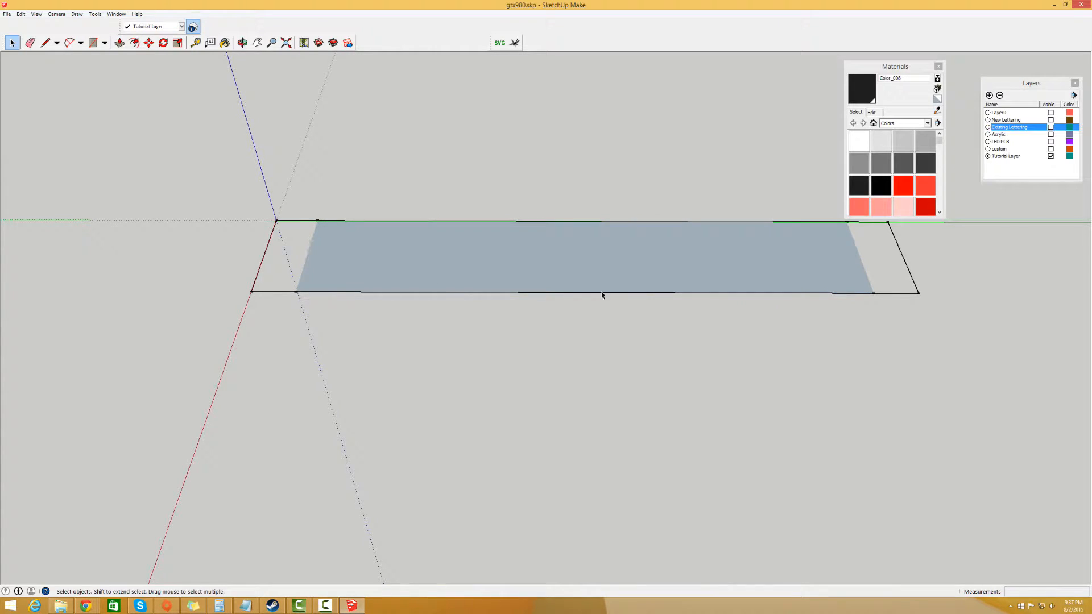
pyautogui.moveTo(381, 289)
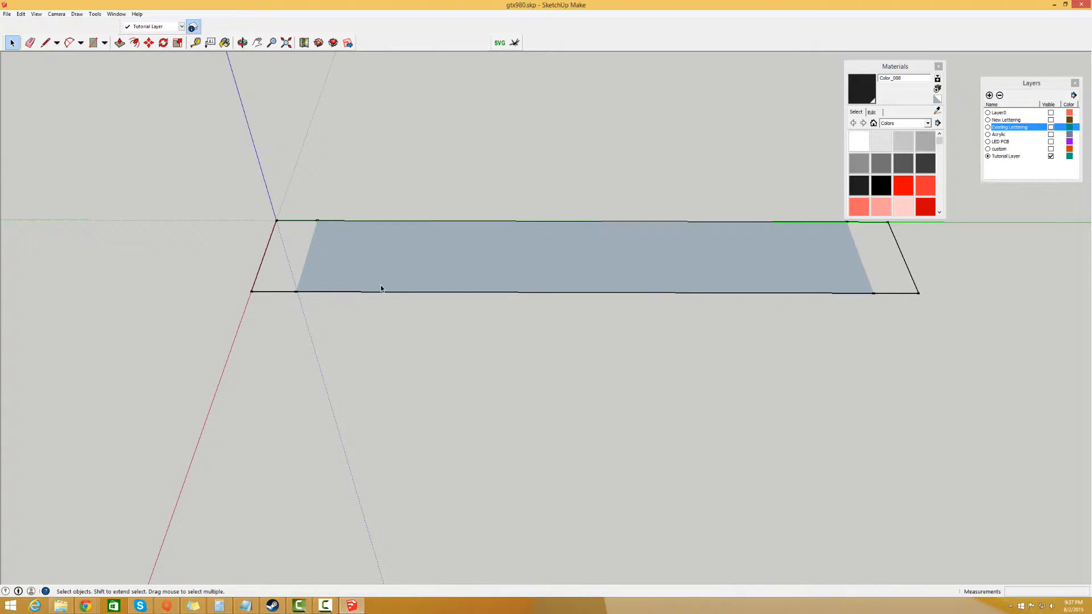
pyautogui.click(524, 261)
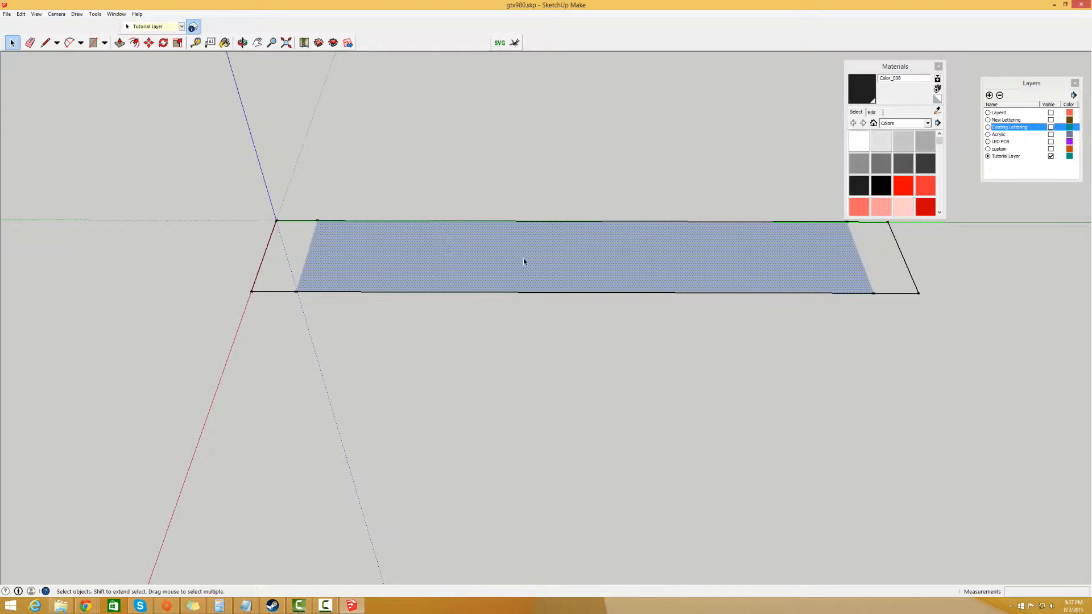
pyautogui.click(7, 13)
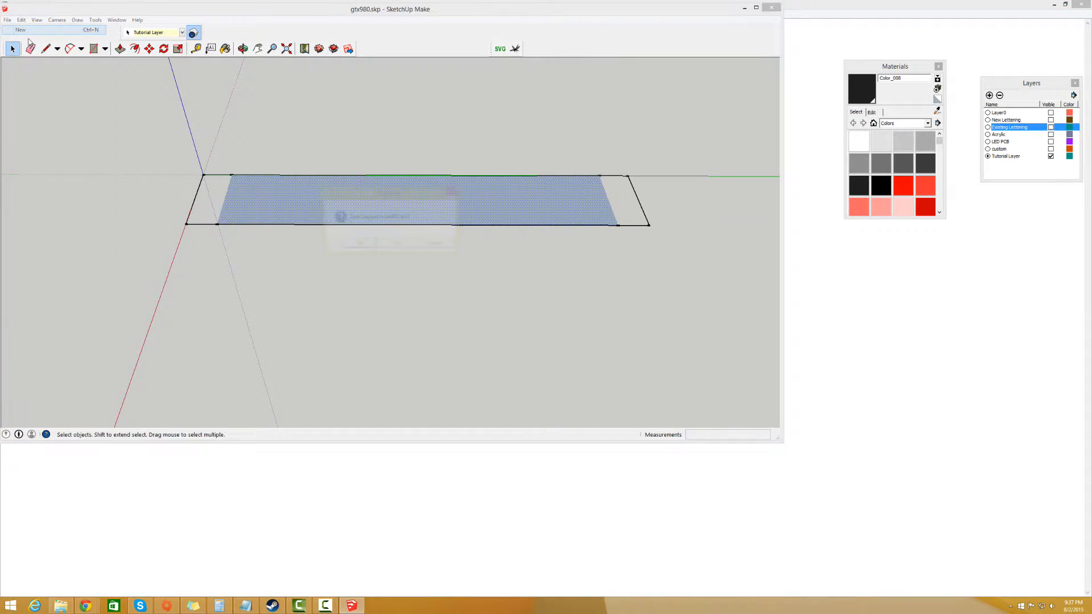
# Create a new untitled model and delete the default scale figure.
pyautogui.click(20, 29)
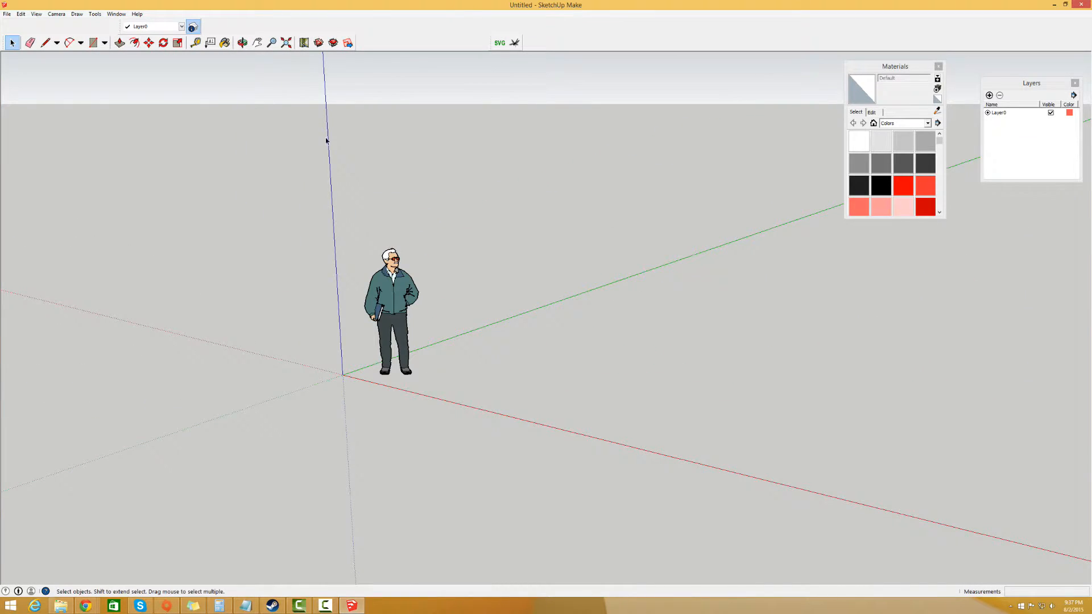
pyautogui.click(391, 310)
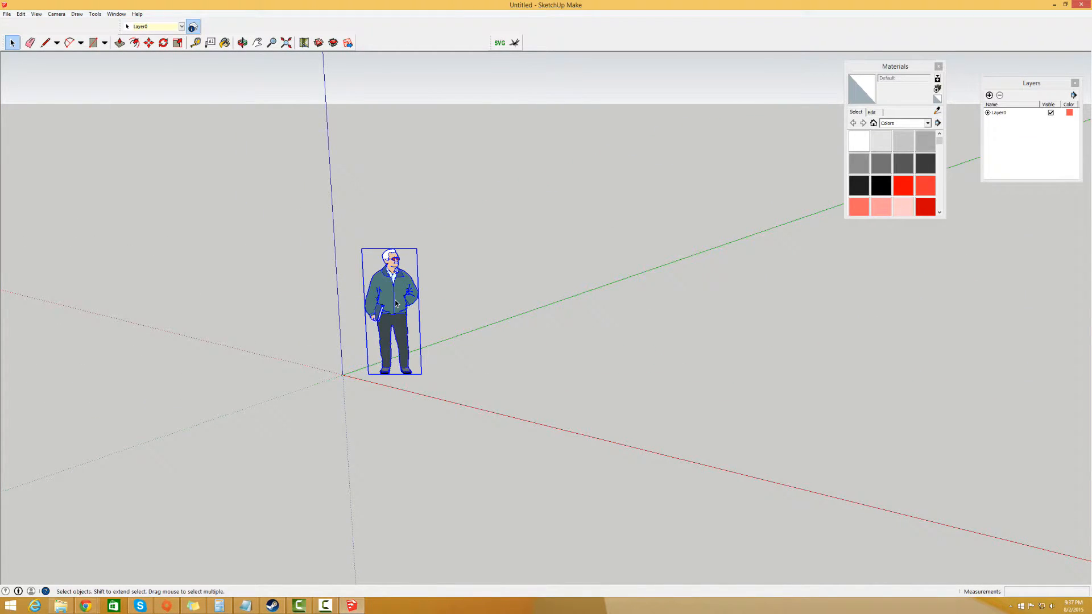
pyautogui.click(55, 13)
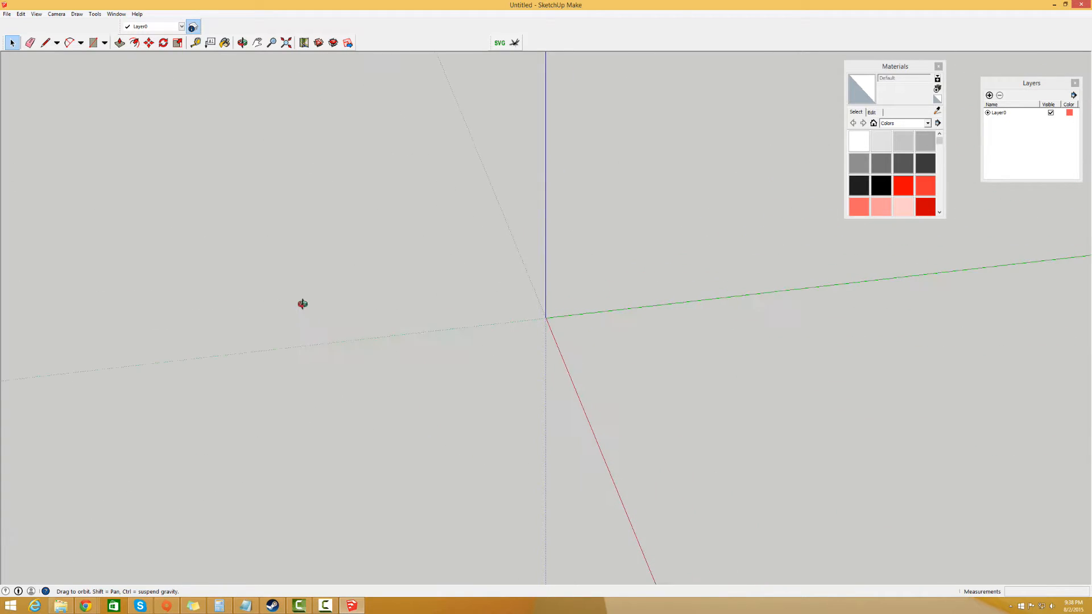
pyautogui.click(12, 42)
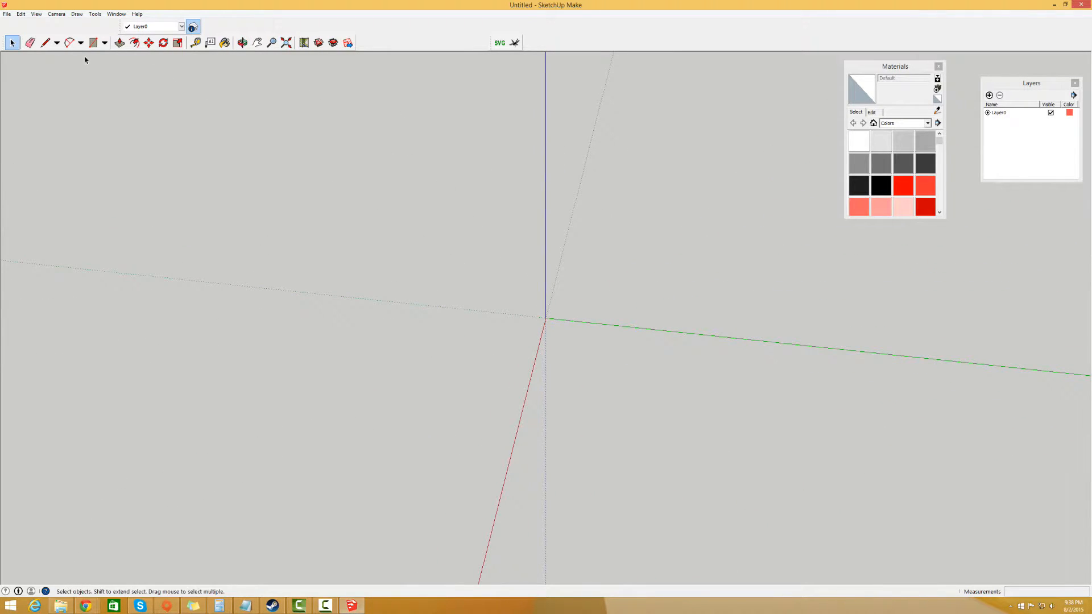
pyautogui.click(94, 42)
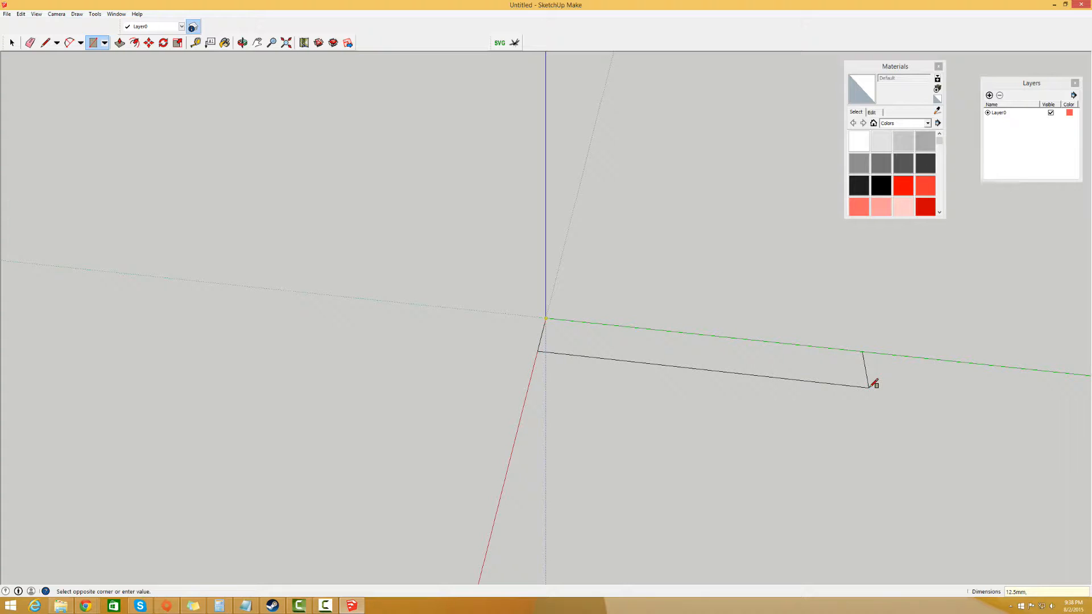
# Set the model's length precision to 0.000mm in Model Info > Units.
pyautogui.click(93, 13)
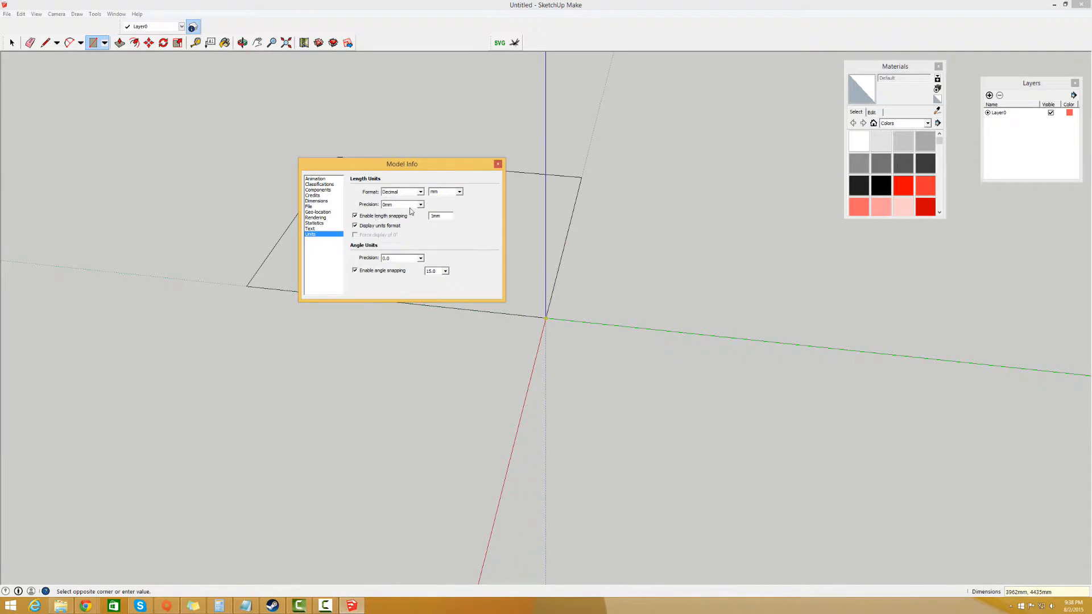
pyautogui.click(401, 204)
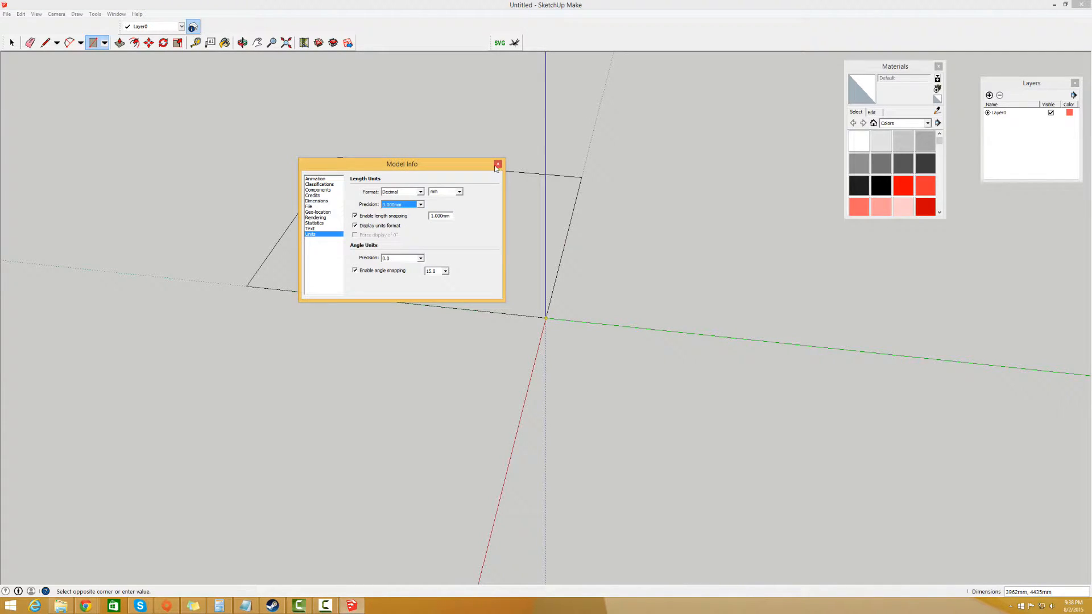
pyautogui.click(497, 164)
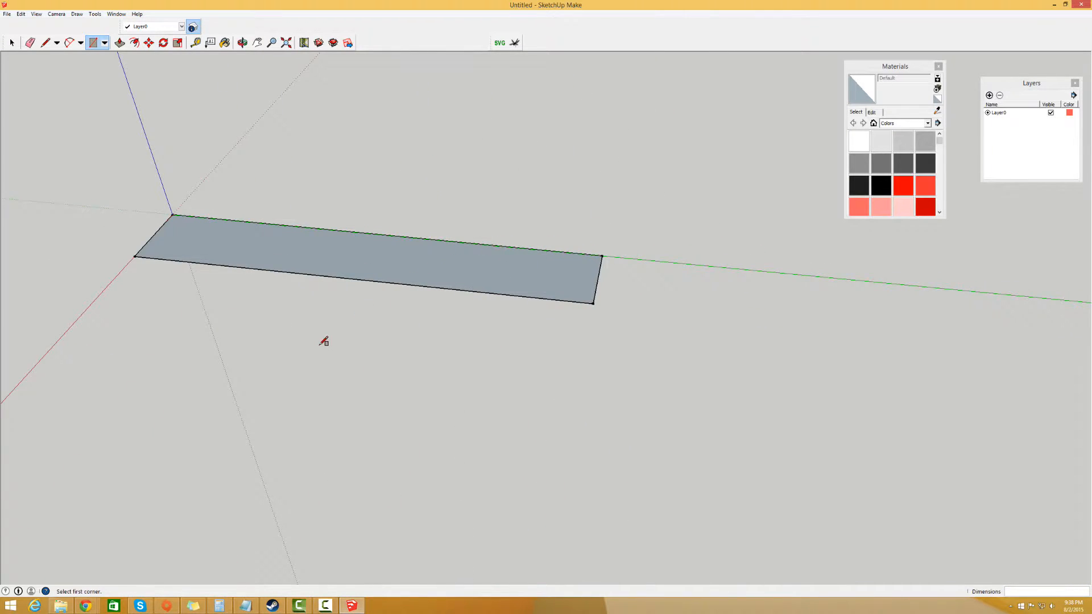
# Push/Pull the rectangle face up a small distance into a thin slab.
pyautogui.click(12, 43)
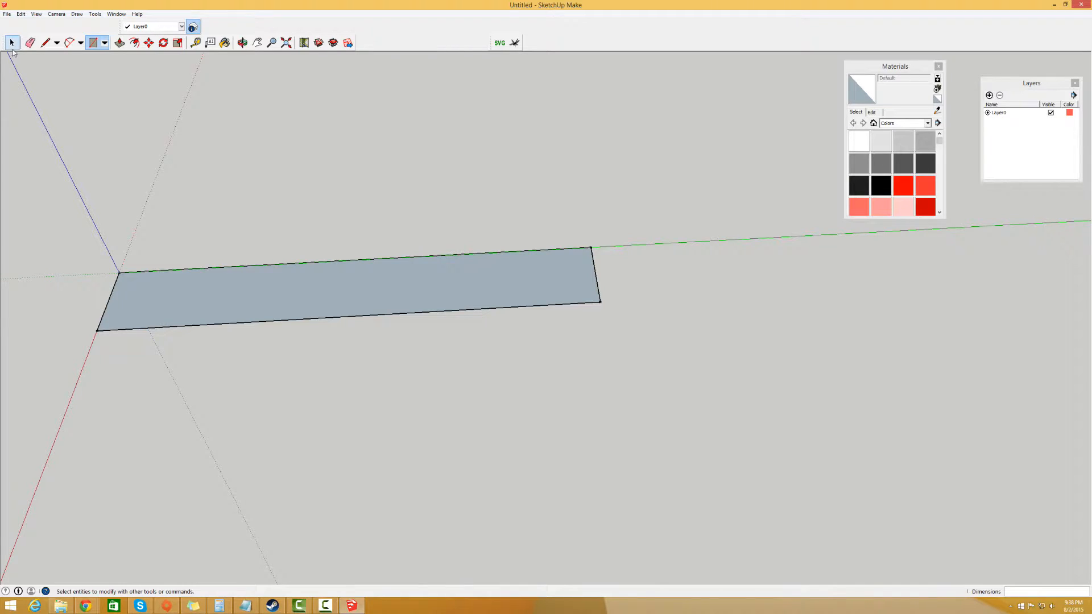
pyautogui.click(119, 43)
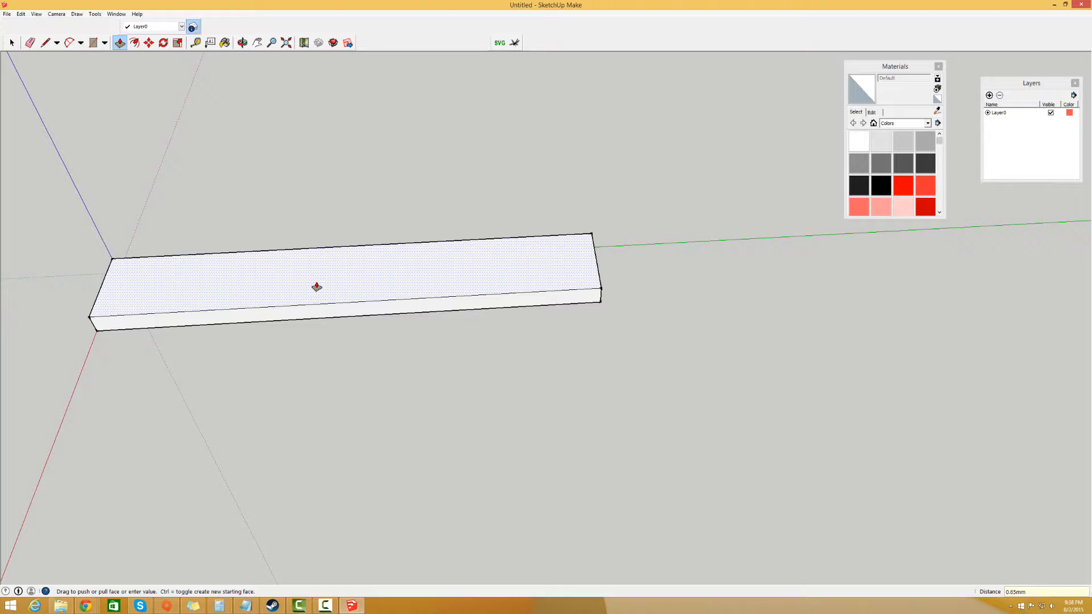
pyautogui.click(11, 43)
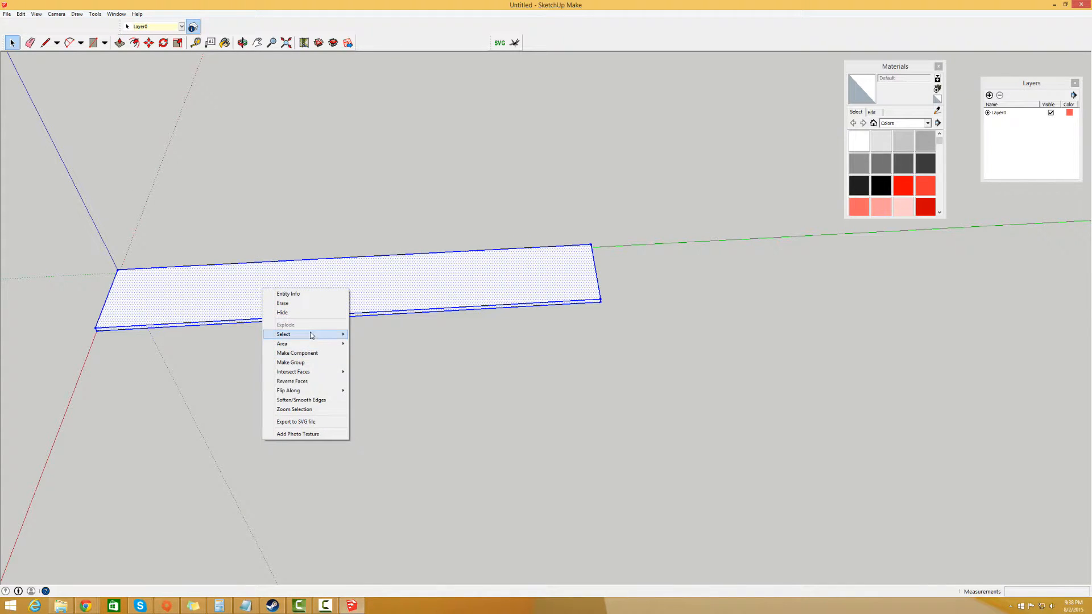
# Name the slab component 'Bottom layer' and create it.
pyautogui.click(297, 353)
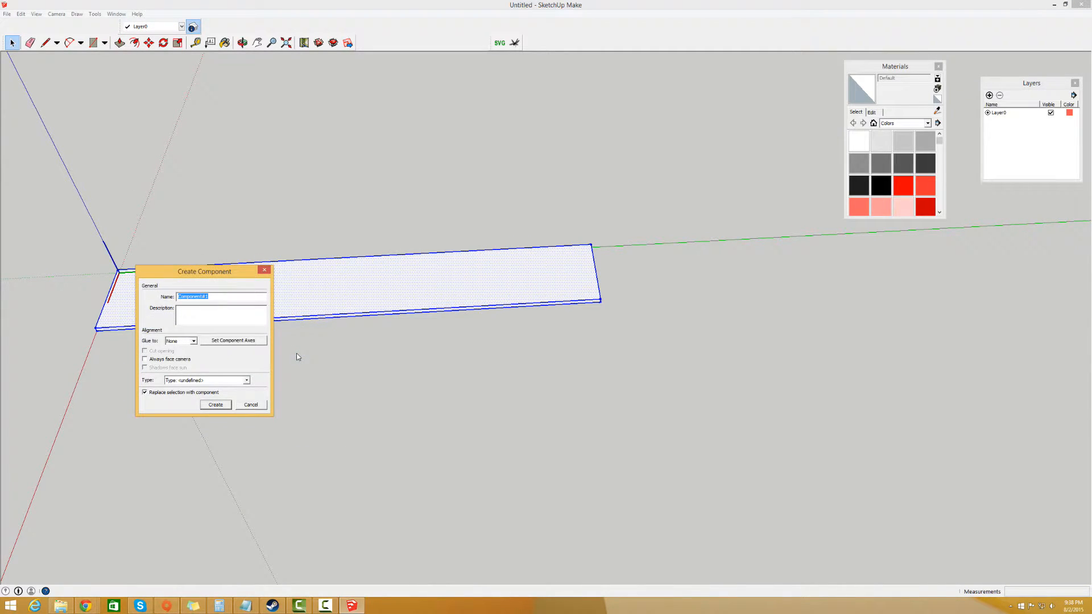
pyautogui.write('Bottom layer')
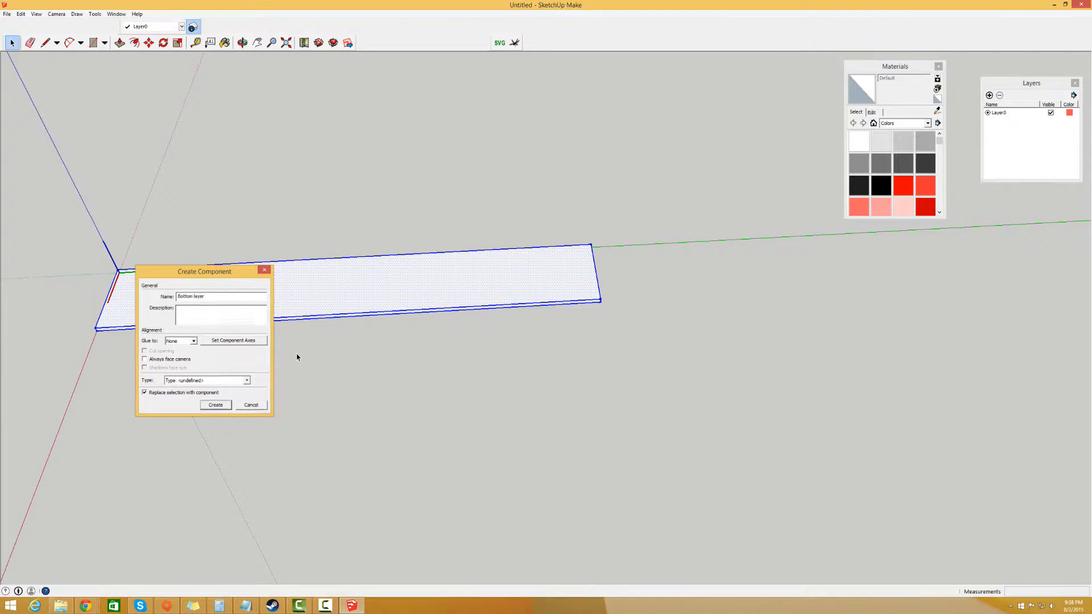
pyautogui.click(215, 404)
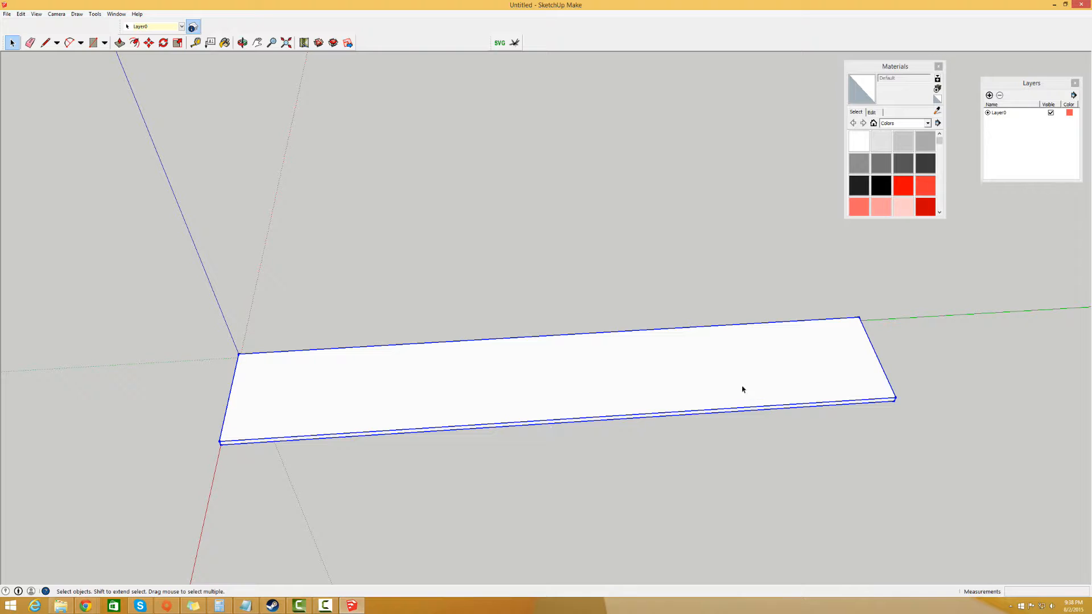
pyautogui.click(164, 43)
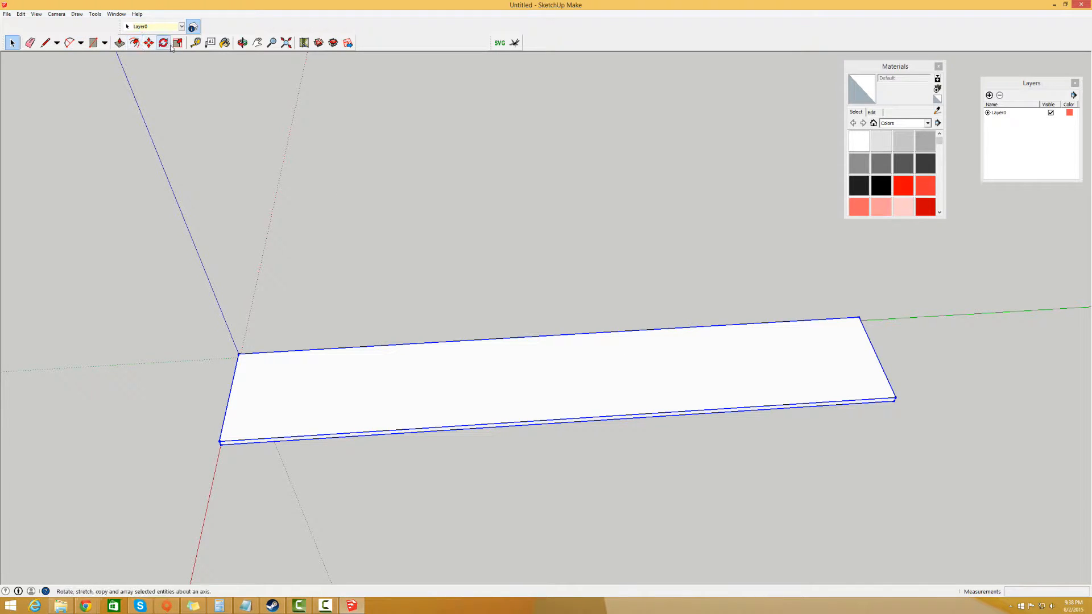
# Place Tape Measure guides on the slab marking the inset's sides and ends.
pyautogui.click(198, 43)
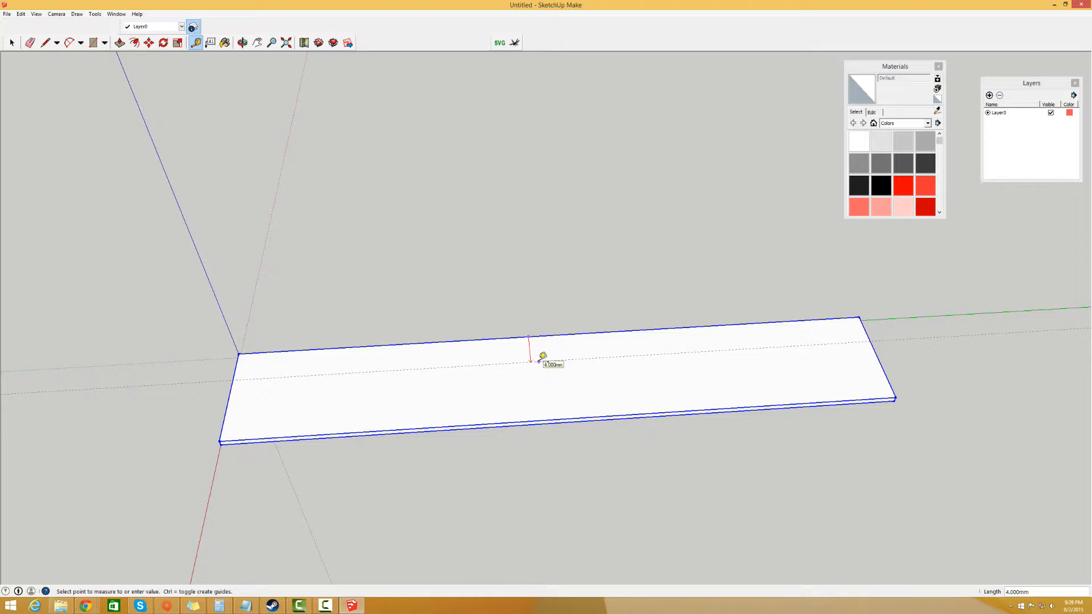
pyautogui.moveTo(542, 348)
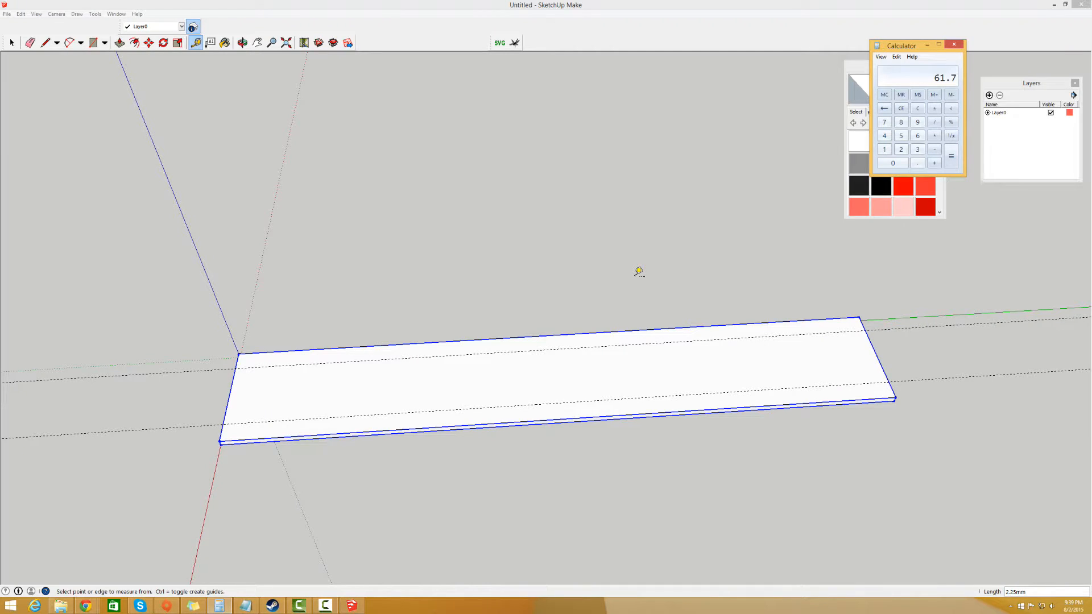
pyautogui.click(933, 108)
pyautogui.write('6.65')
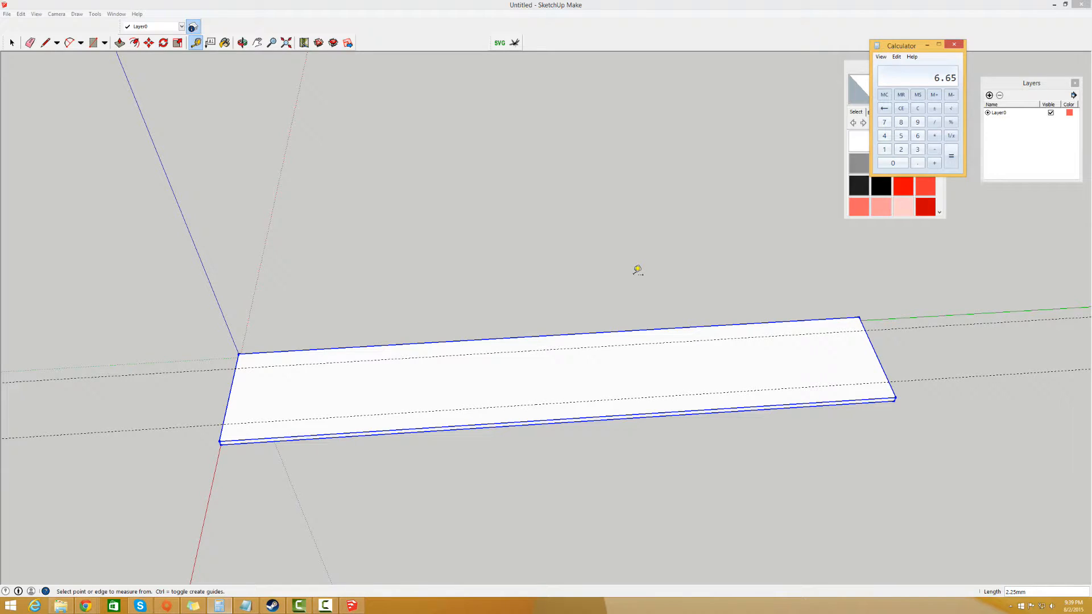
pyautogui.click(953, 45)
pyautogui.write('6.65')
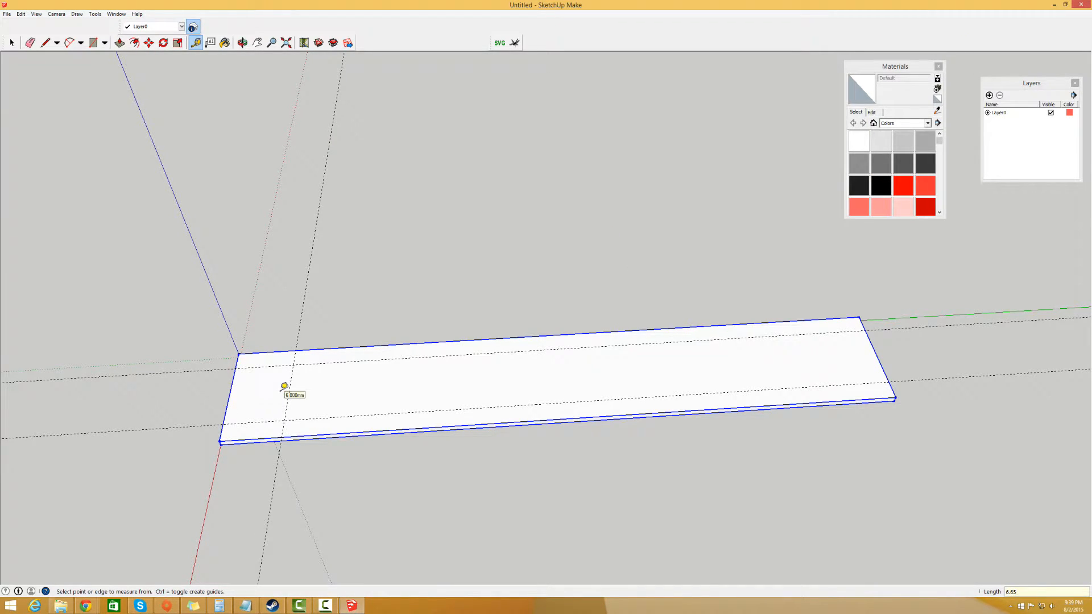
pyautogui.click(284, 387)
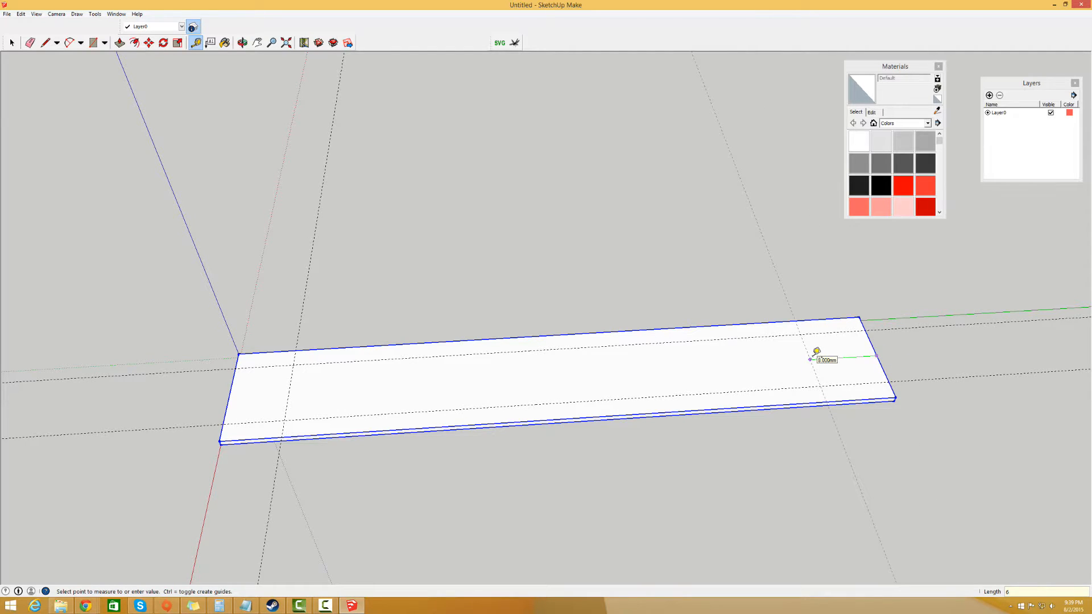
pyautogui.click(92, 43)
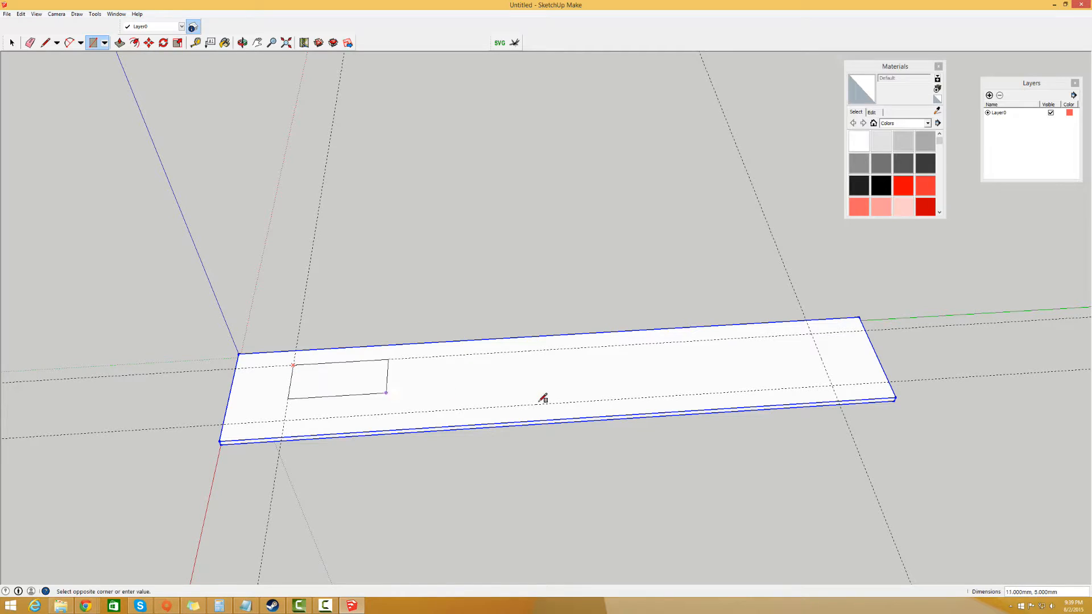
# Draw the 61.7 × 8 mm inset rectangle, push/pull it up, and make it a component.
pyautogui.click(832, 381)
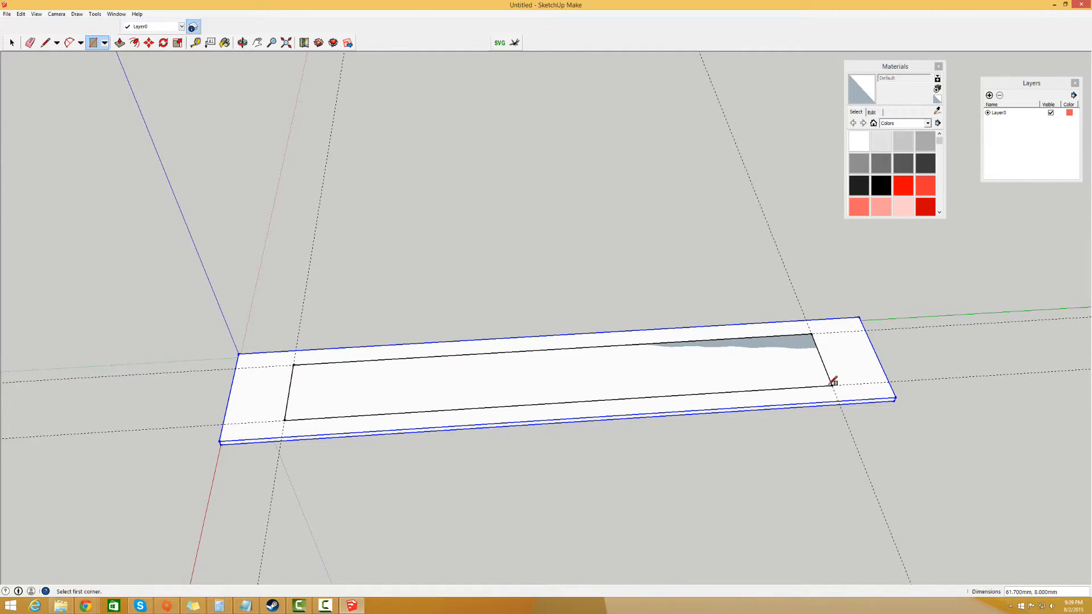
pyautogui.click(120, 42)
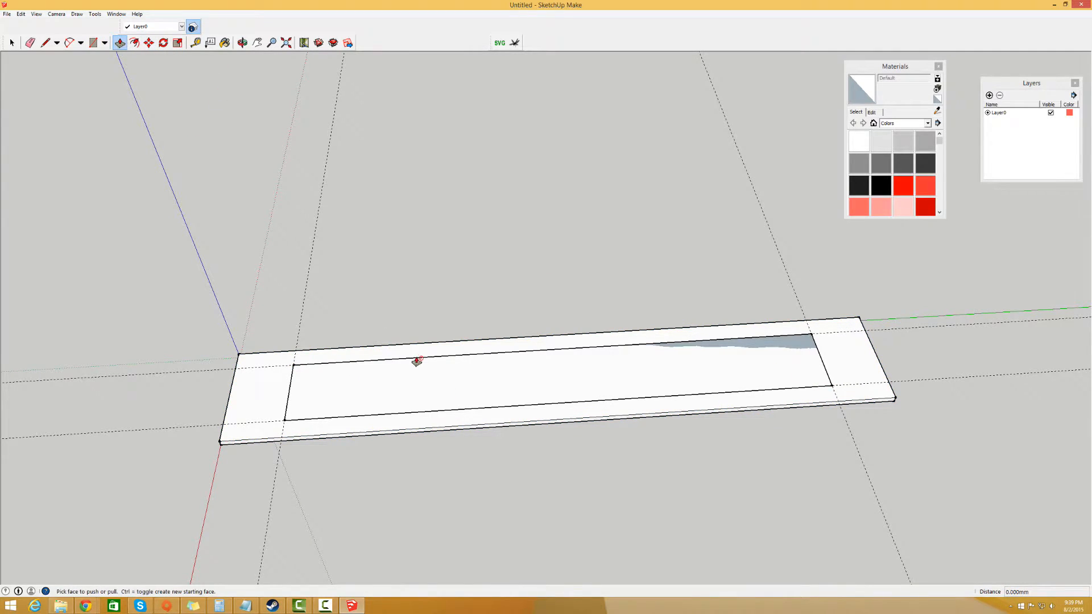
pyautogui.click(418, 365)
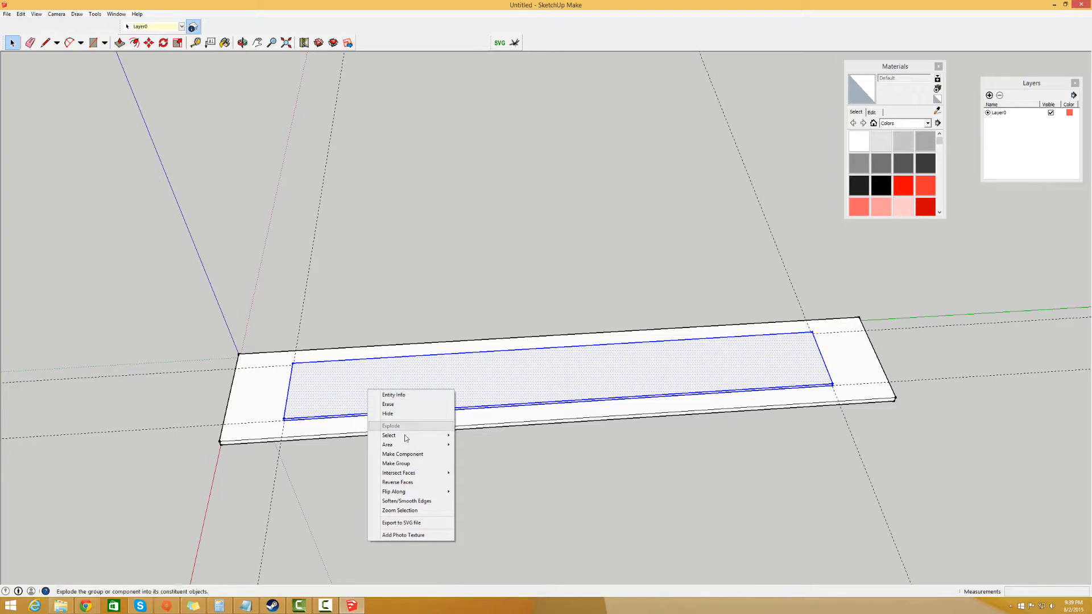
pyautogui.click(402, 453)
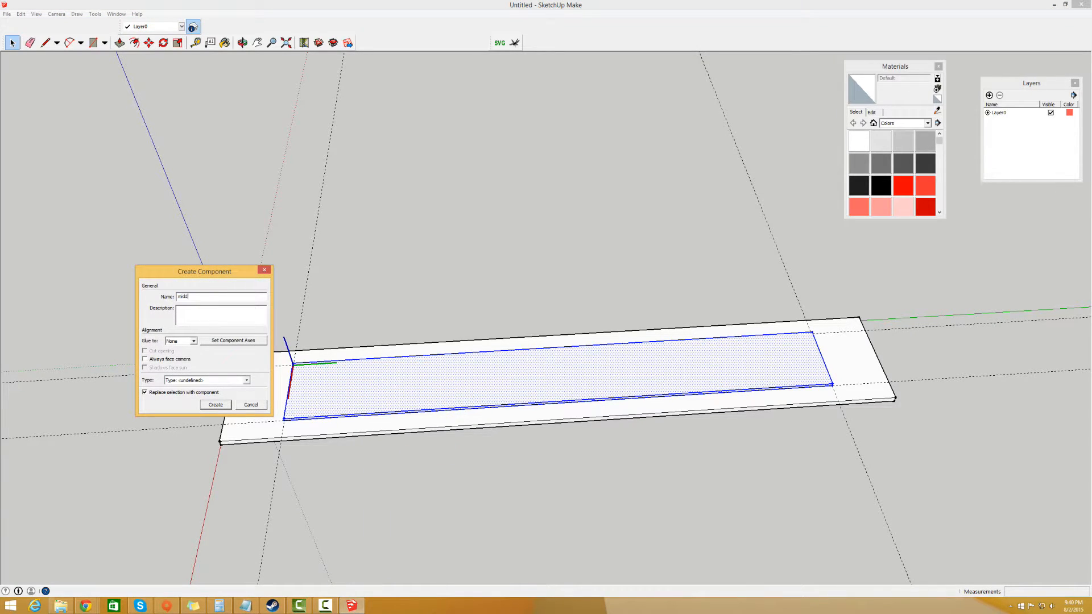
pyautogui.click(215, 404)
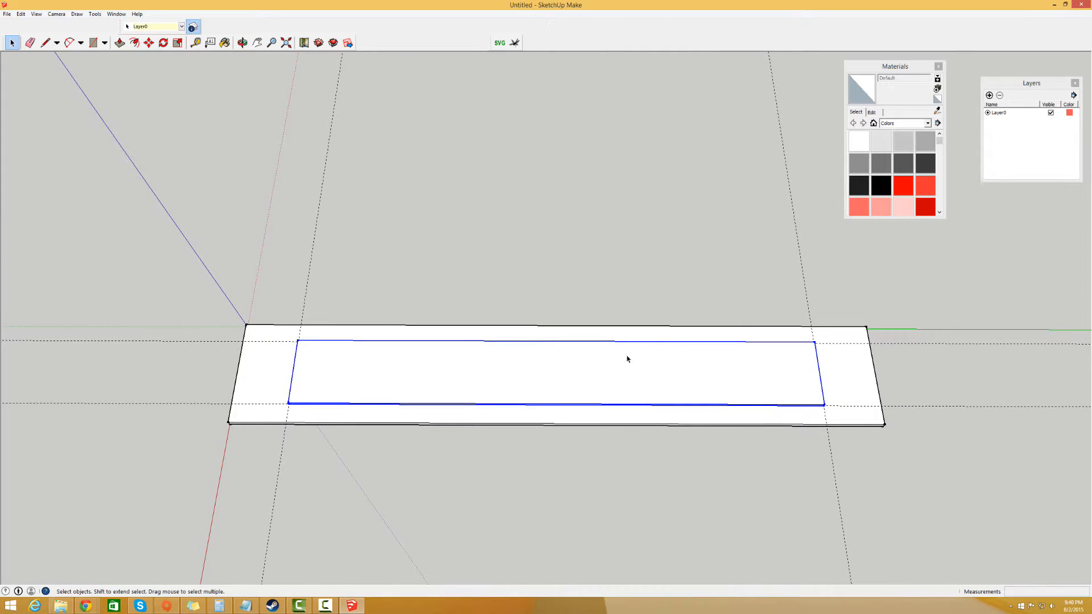
pyautogui.moveTo(632, 418)
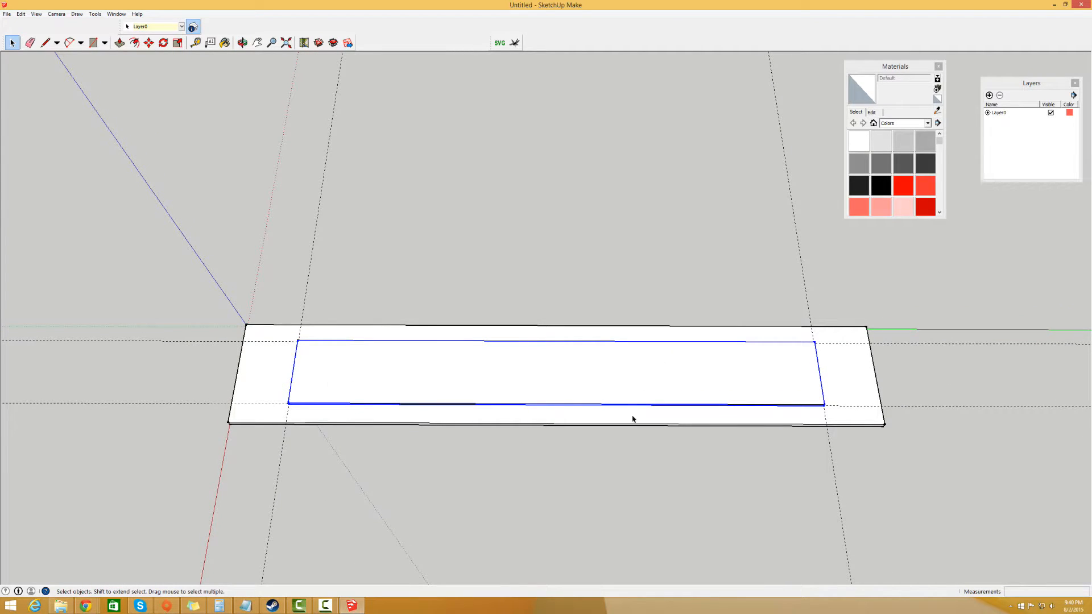
pyautogui.moveTo(546, 348)
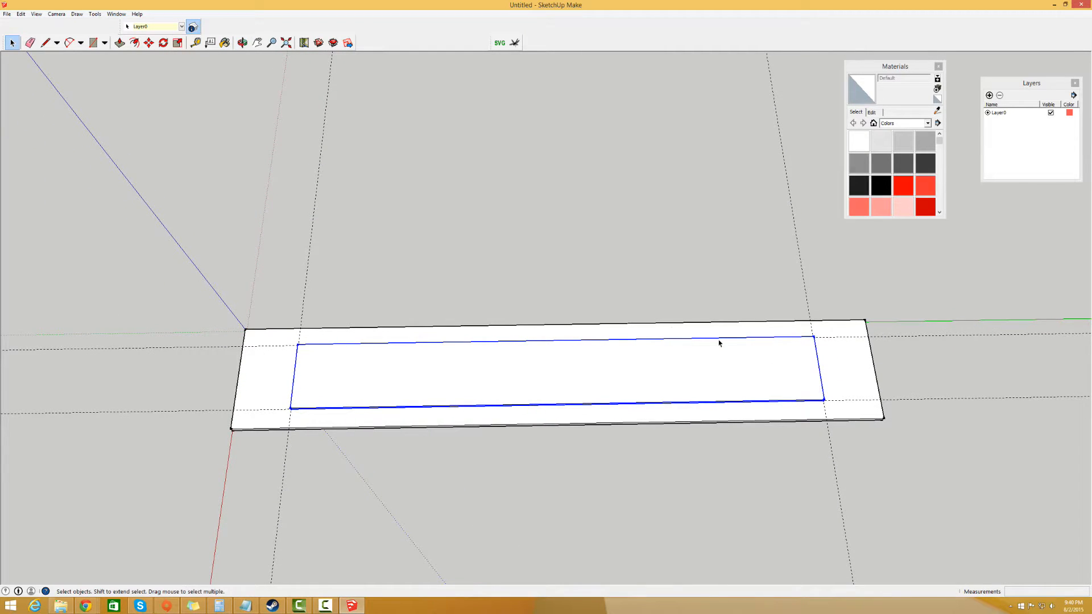
pyautogui.click(116, 13)
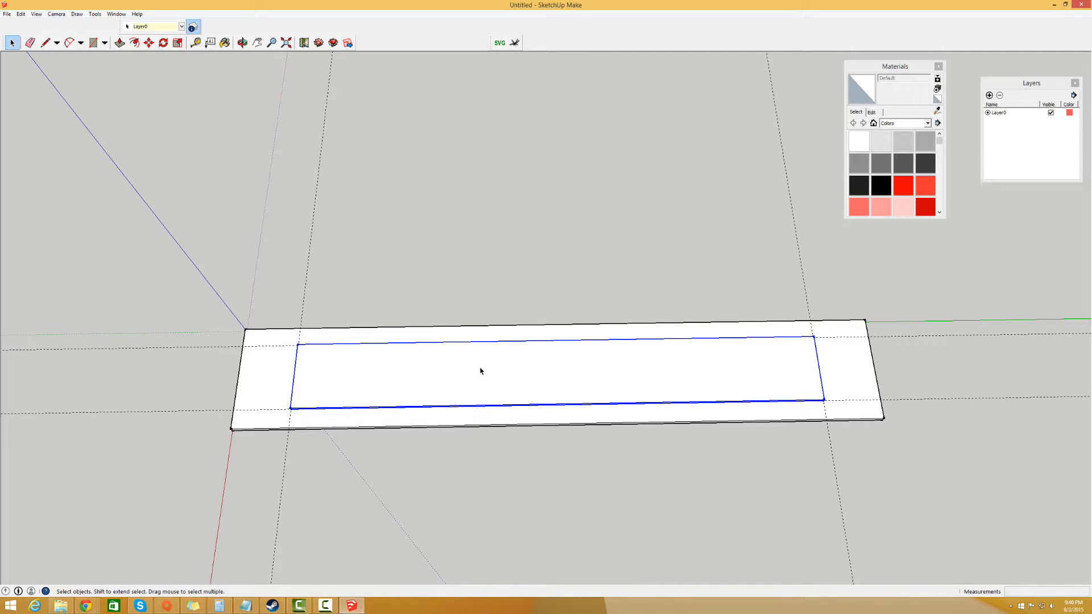
# Set up 3D Text 'GTX980' in Palatino Linotype Bold, 8 mm high, with extrusion enabled.
pyautogui.click(116, 13)
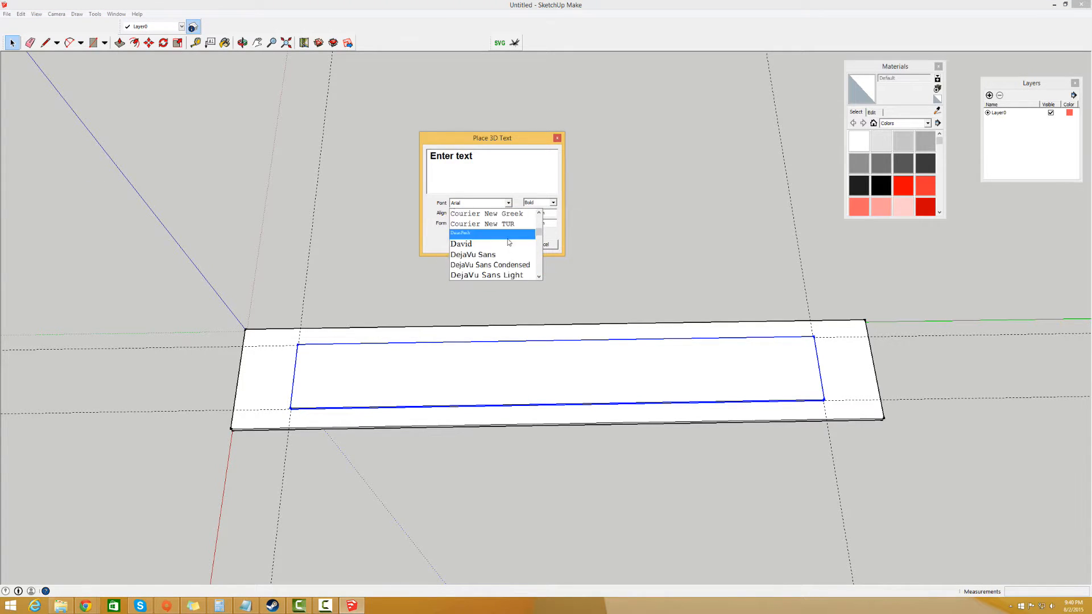
pyautogui.scroll(-3)
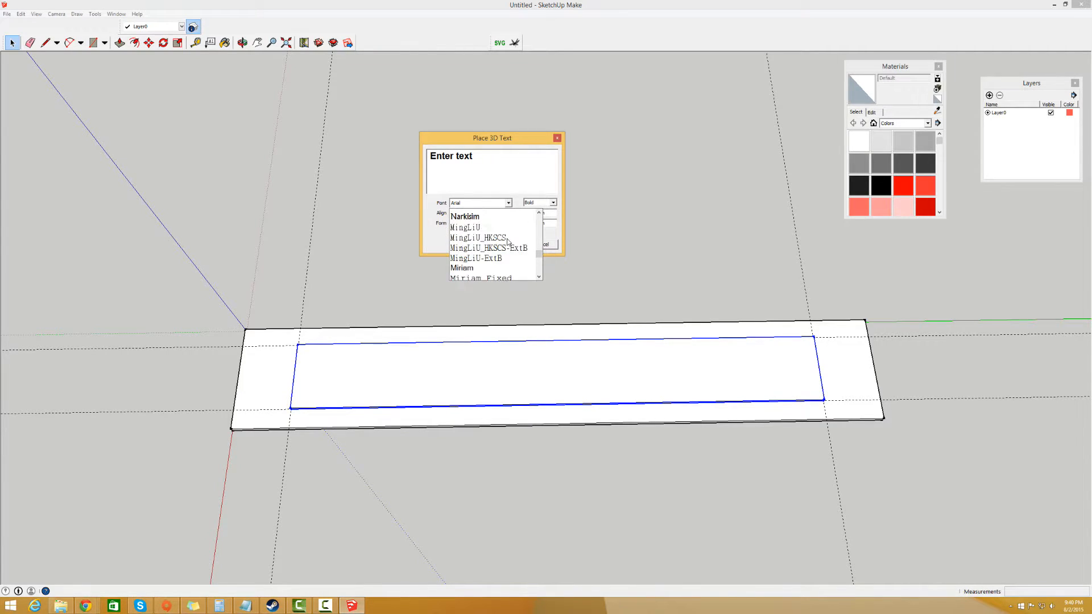
pyautogui.scroll(-3)
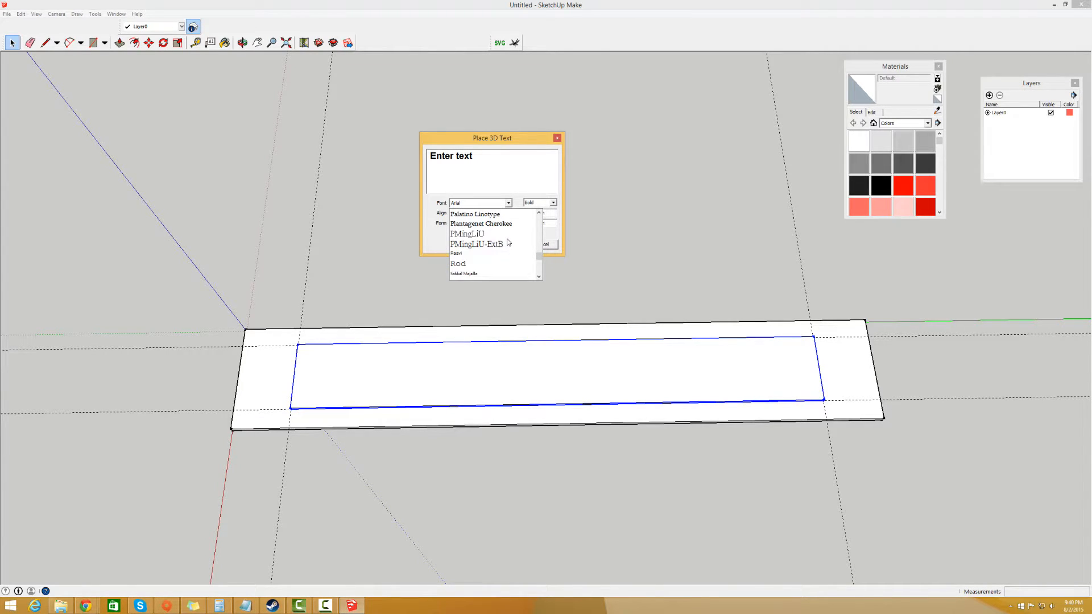
pyautogui.click(475, 214)
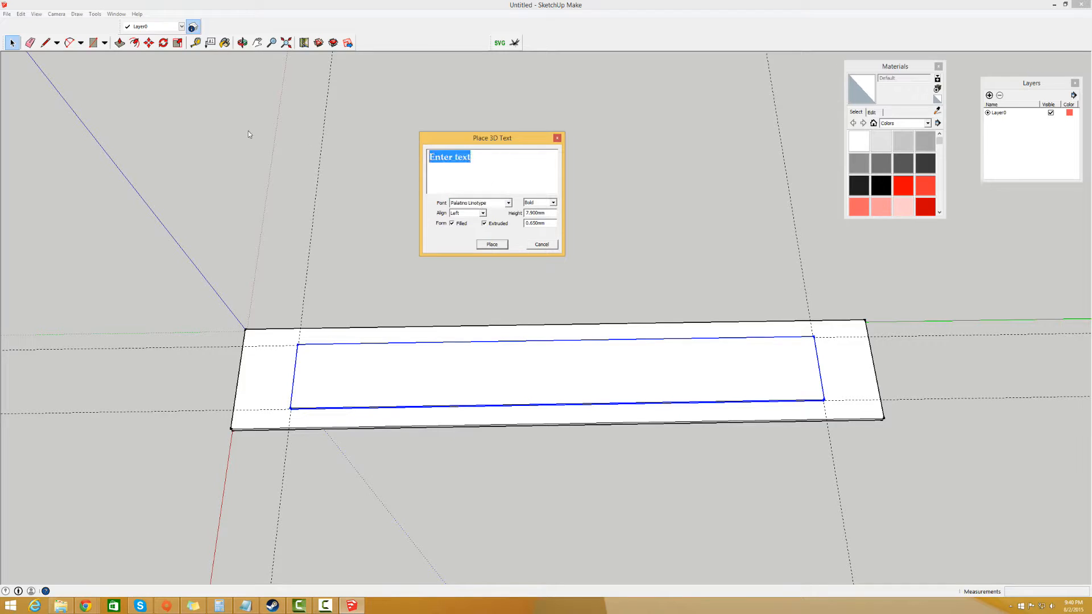
pyautogui.write('GTX (*)')
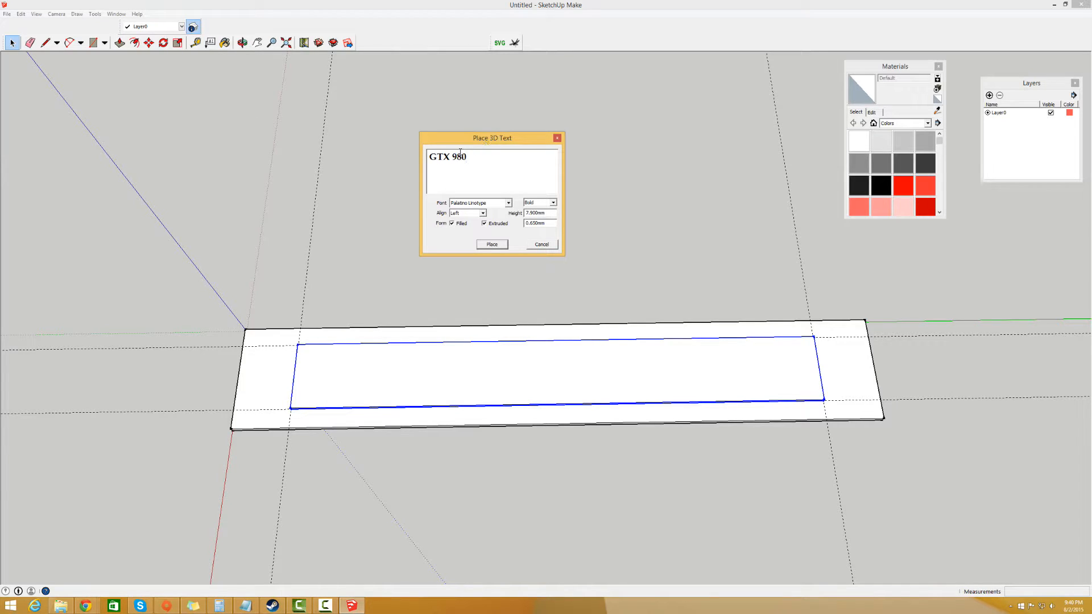
pyautogui.press('Backspace')
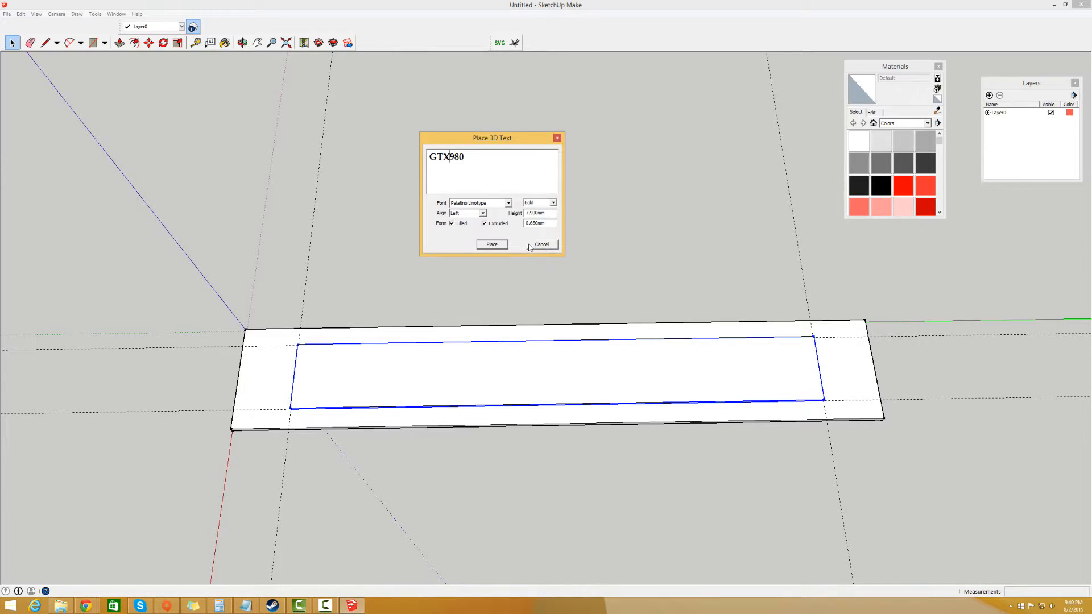
pyautogui.tripleClick(540, 212)
pyautogui.write('8')
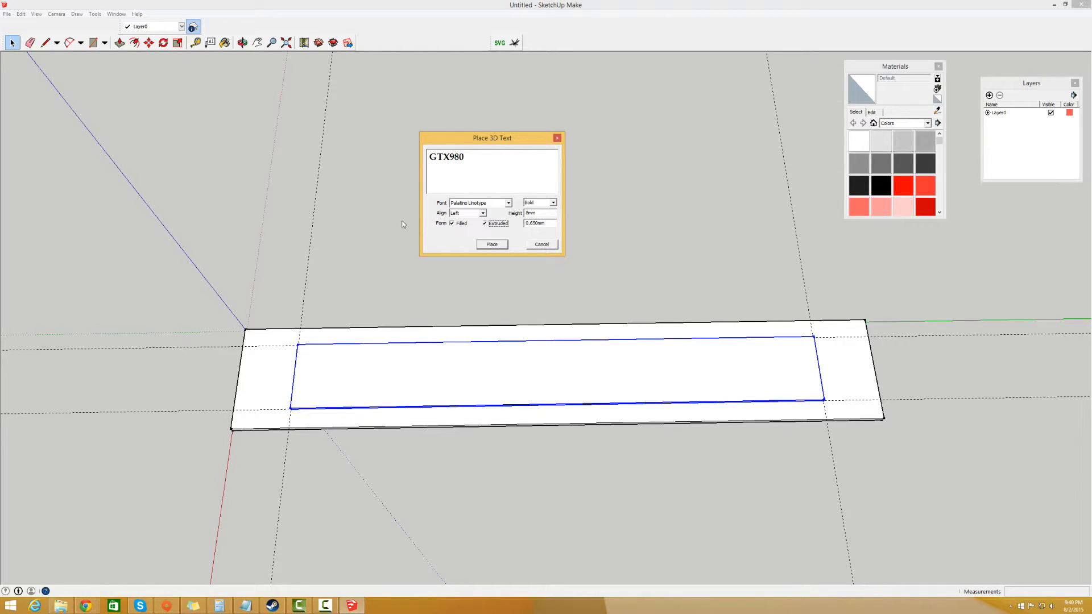
pyautogui.click(484, 223)
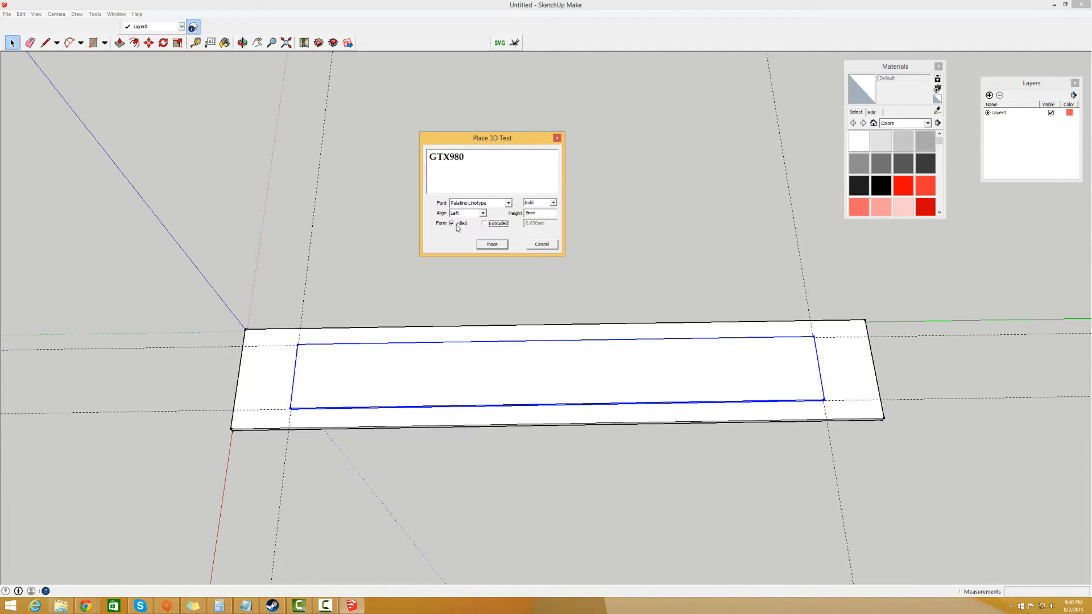
pyautogui.click(485, 223)
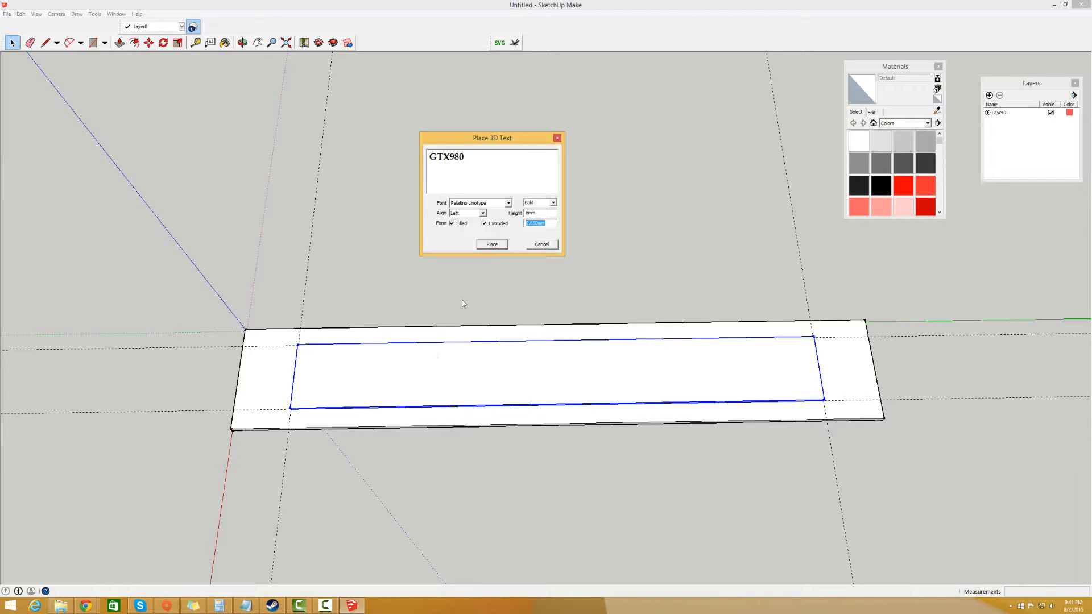
pyautogui.click(491, 244)
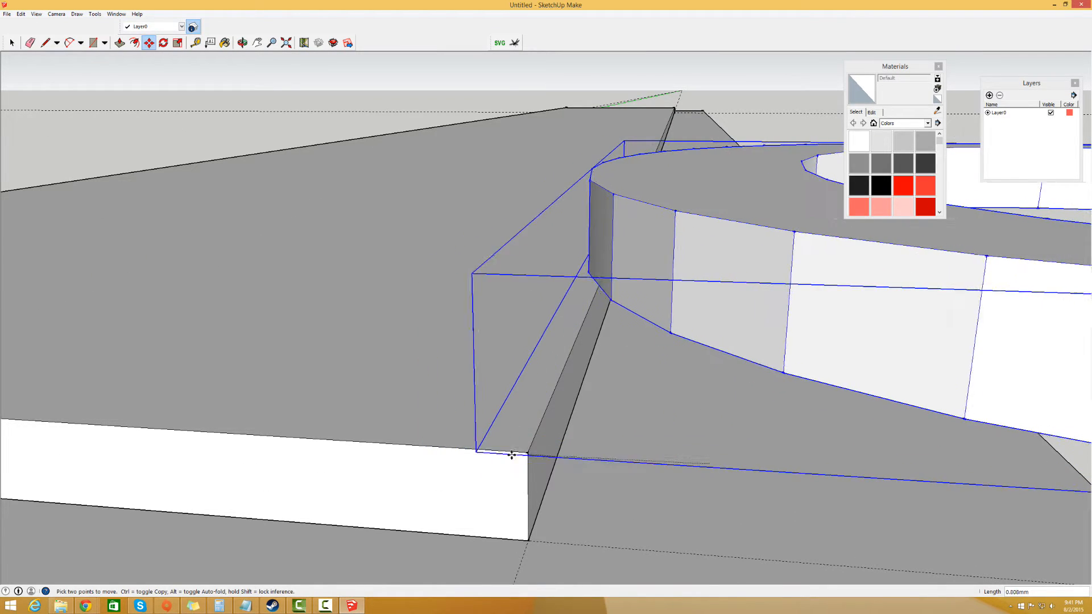
pyautogui.moveTo(530, 456)
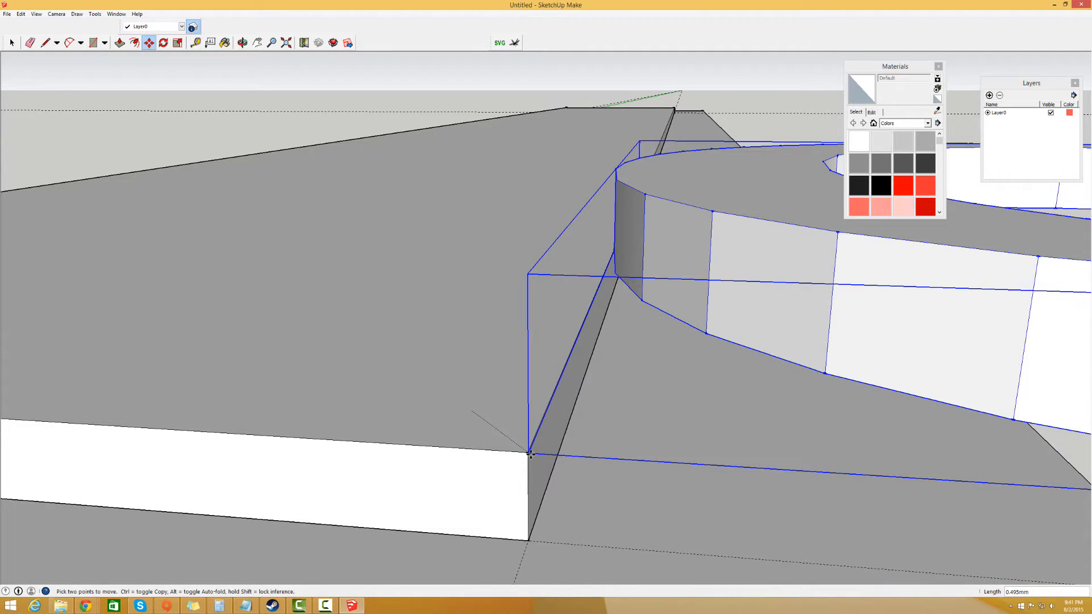
pyautogui.click(164, 43)
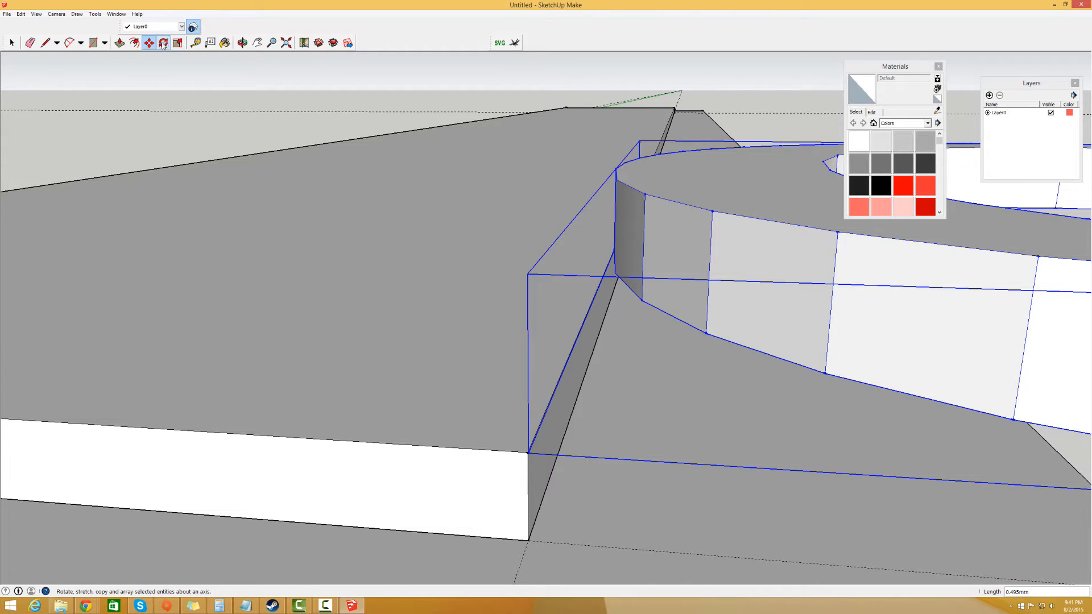
pyautogui.click(164, 42)
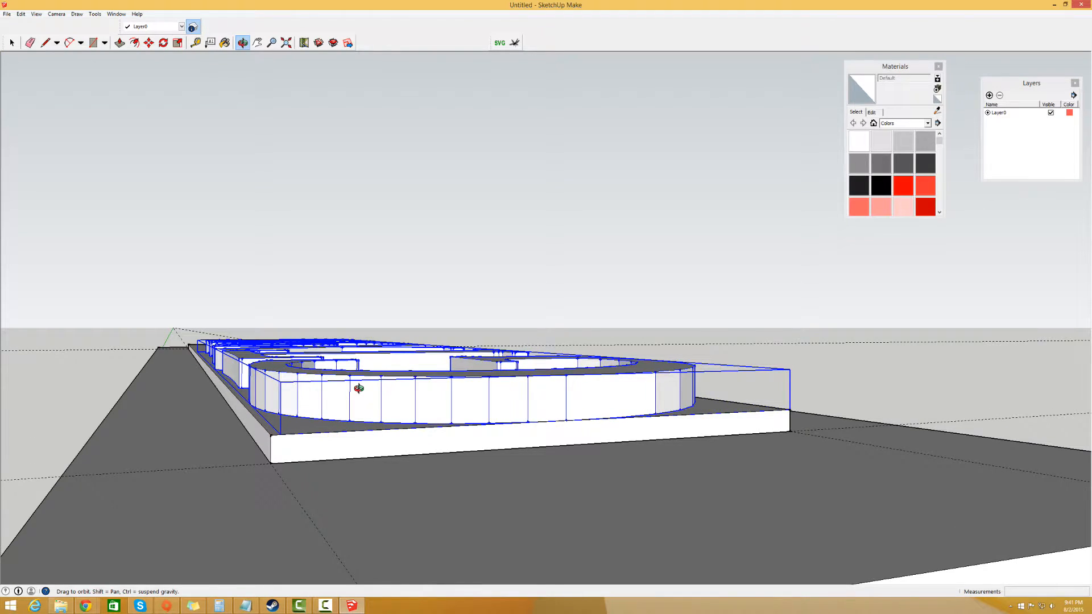
pyautogui.click(148, 42)
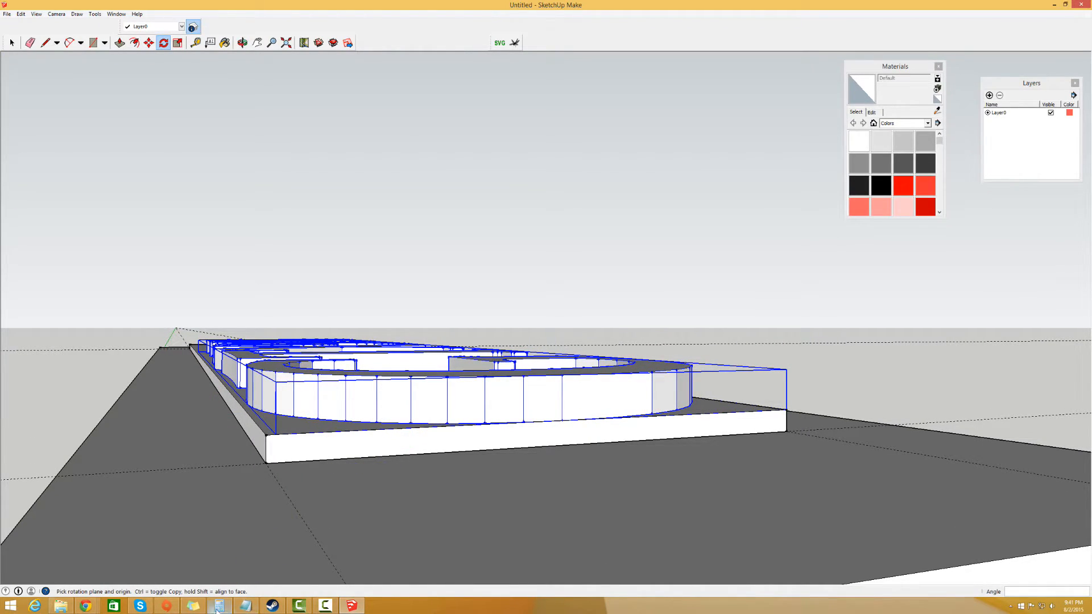
pyautogui.click(218, 605)
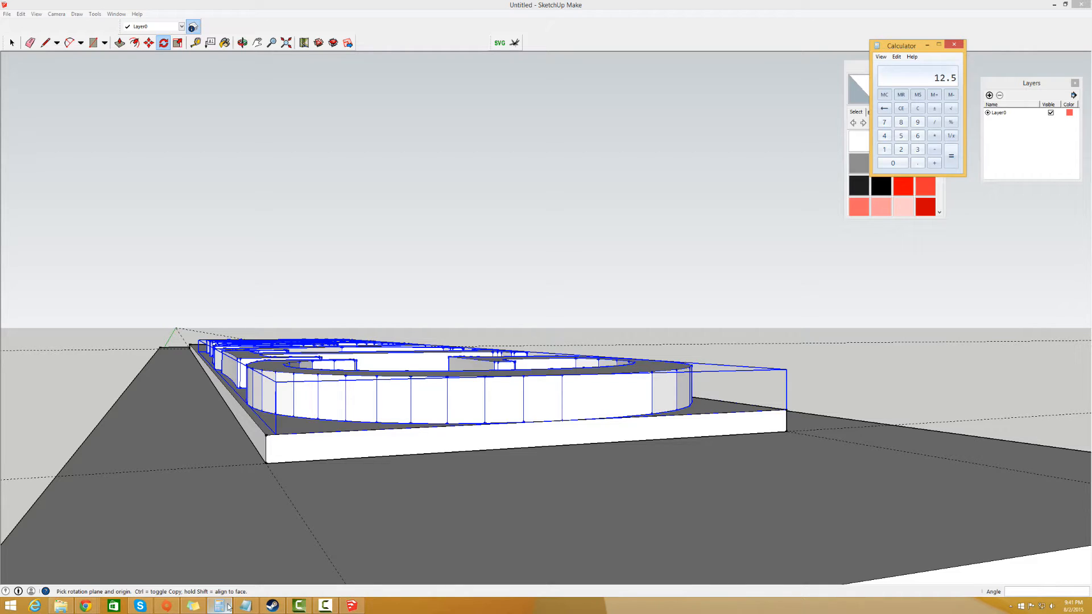
pyautogui.click(68, 43)
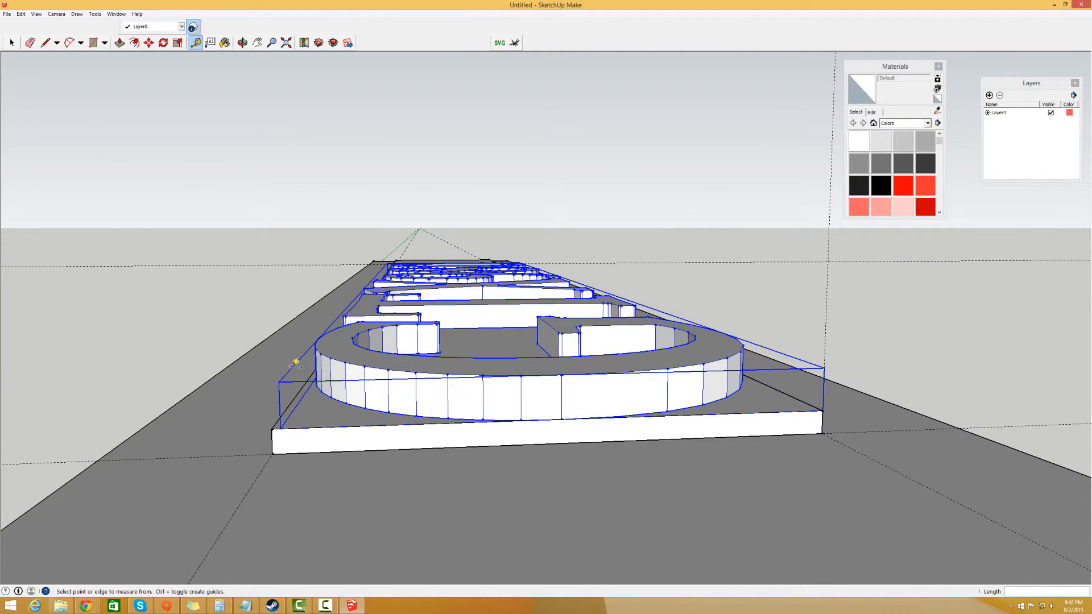
pyautogui.moveTo(284, 376)
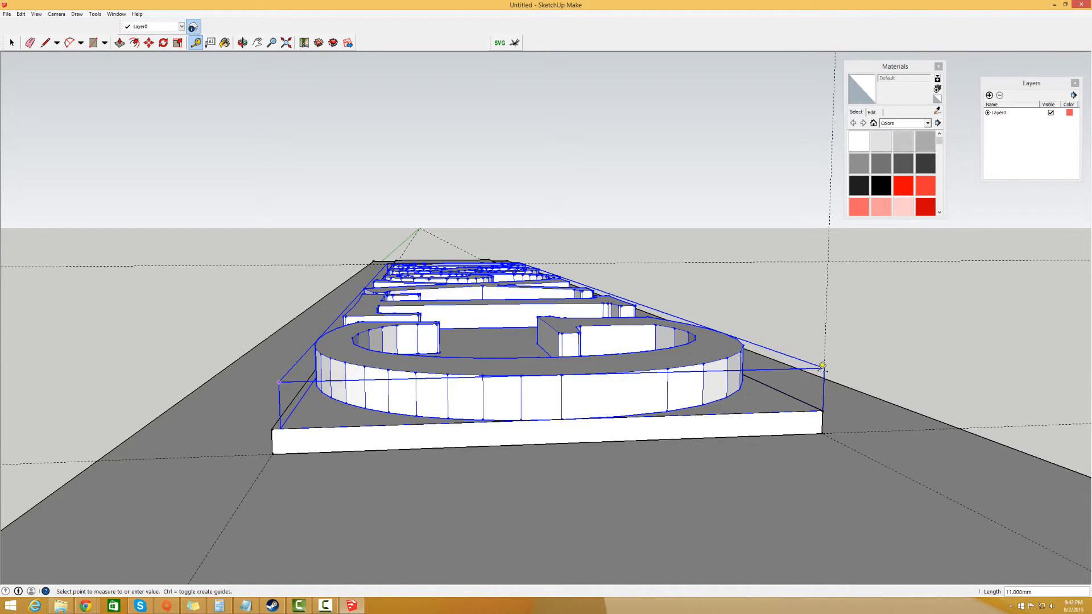
pyautogui.moveTo(825, 367)
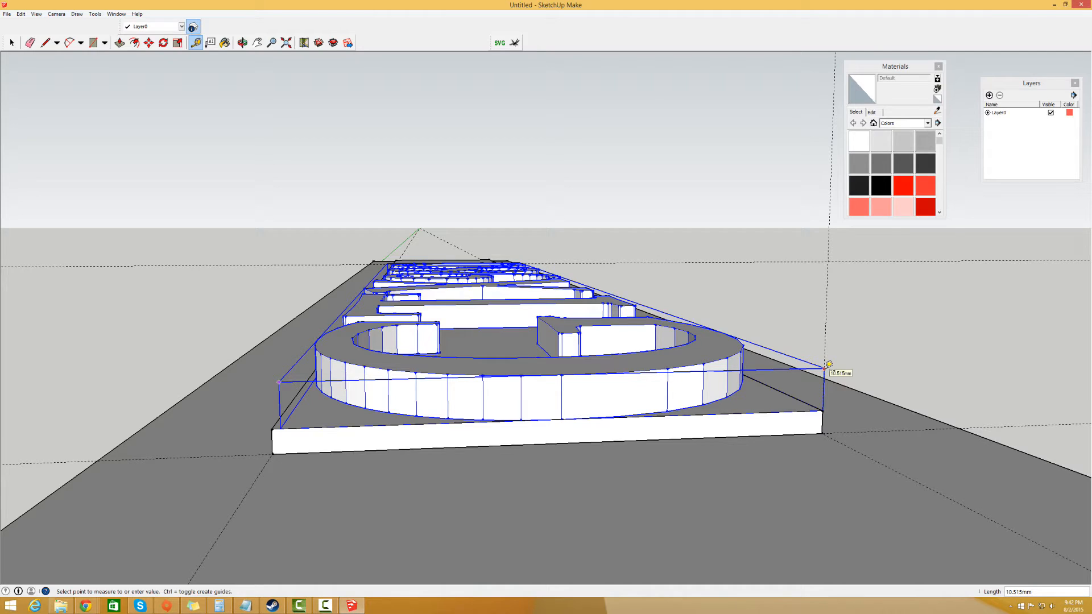
pyautogui.moveTo(828, 365)
pyautogui.write('4.000')
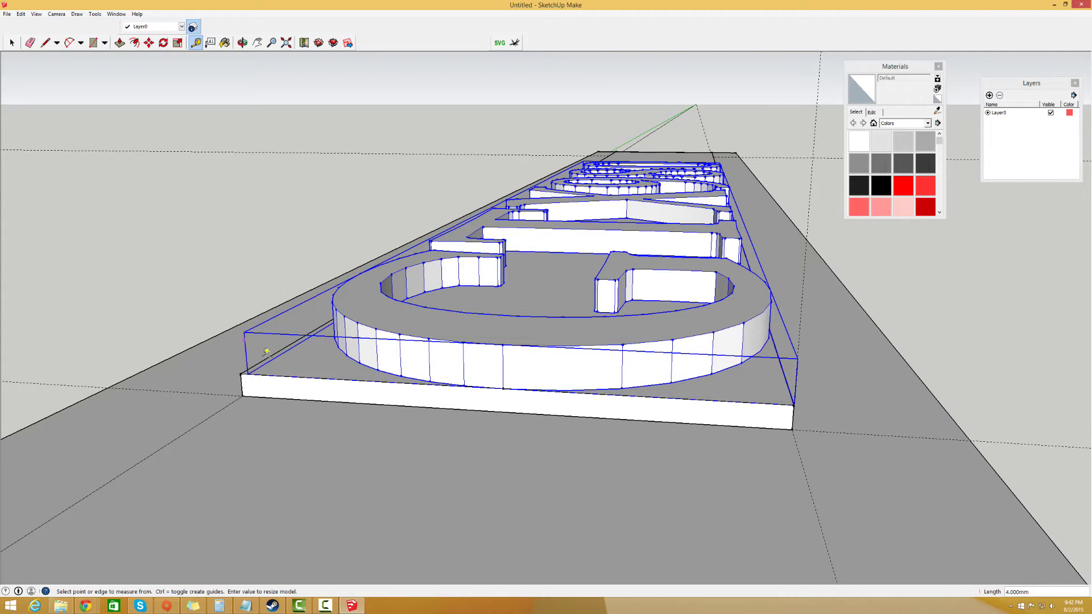
pyautogui.moveTo(249, 327)
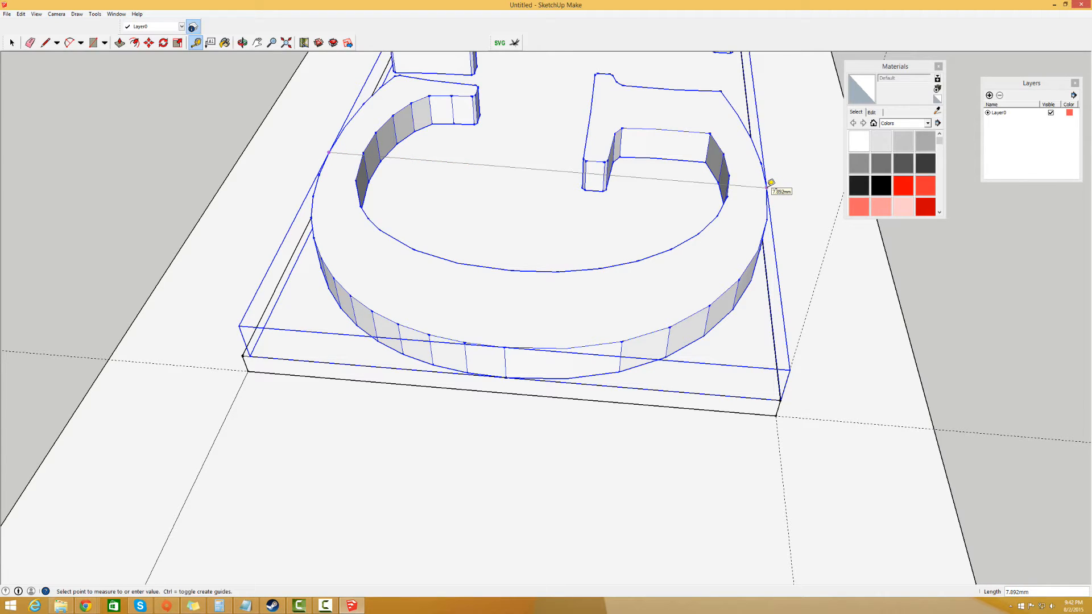
pyautogui.moveTo(771, 170)
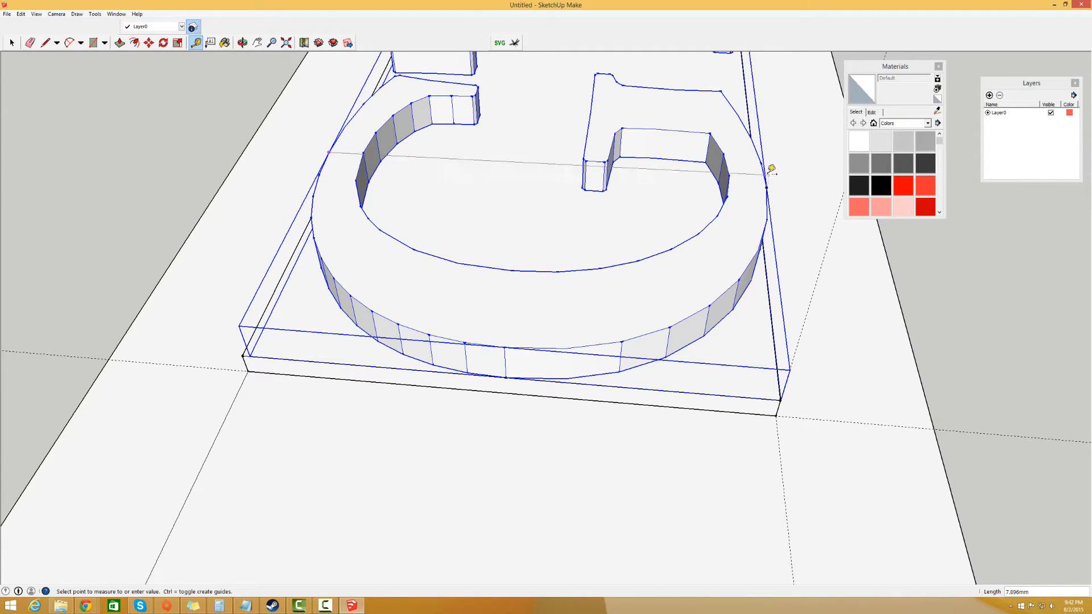
pyautogui.moveTo(769, 174)
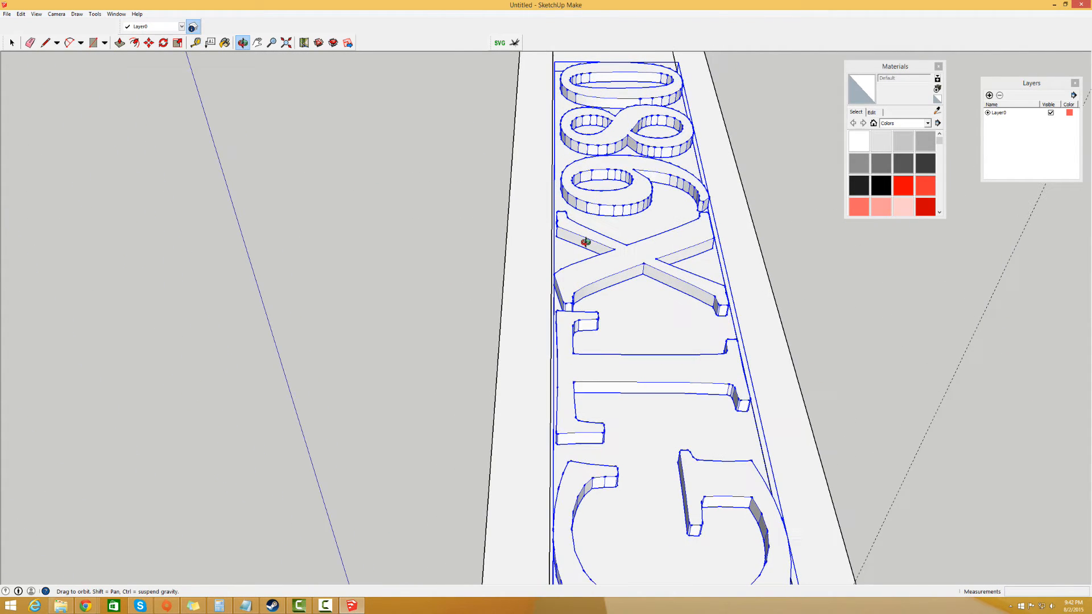
# Scale the GTX980 text group lengthwise out to the inset layer's edges.
pyautogui.click(198, 43)
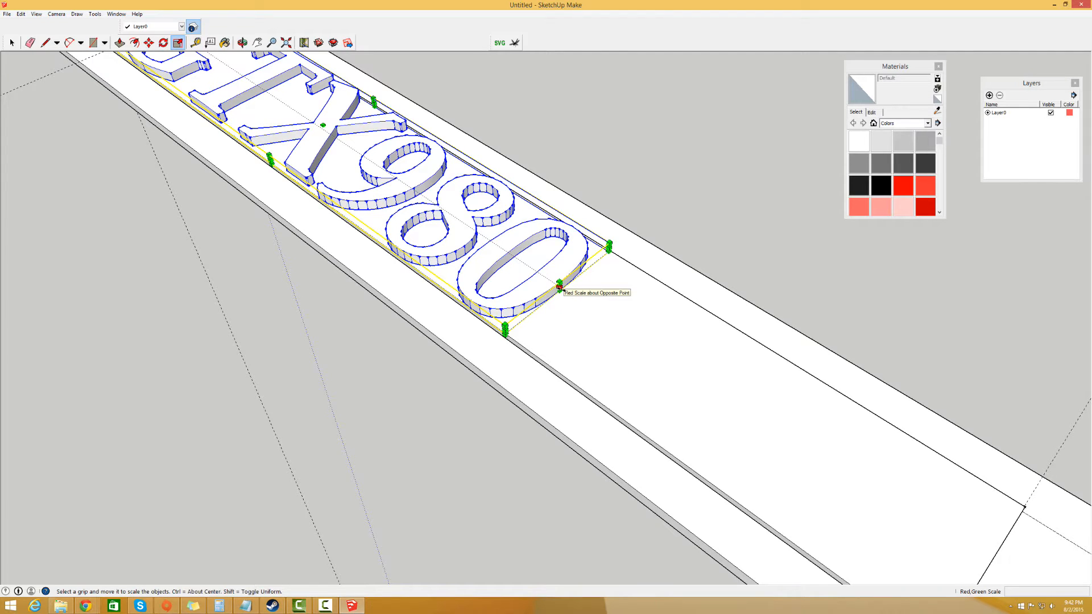
pyautogui.scroll(3)
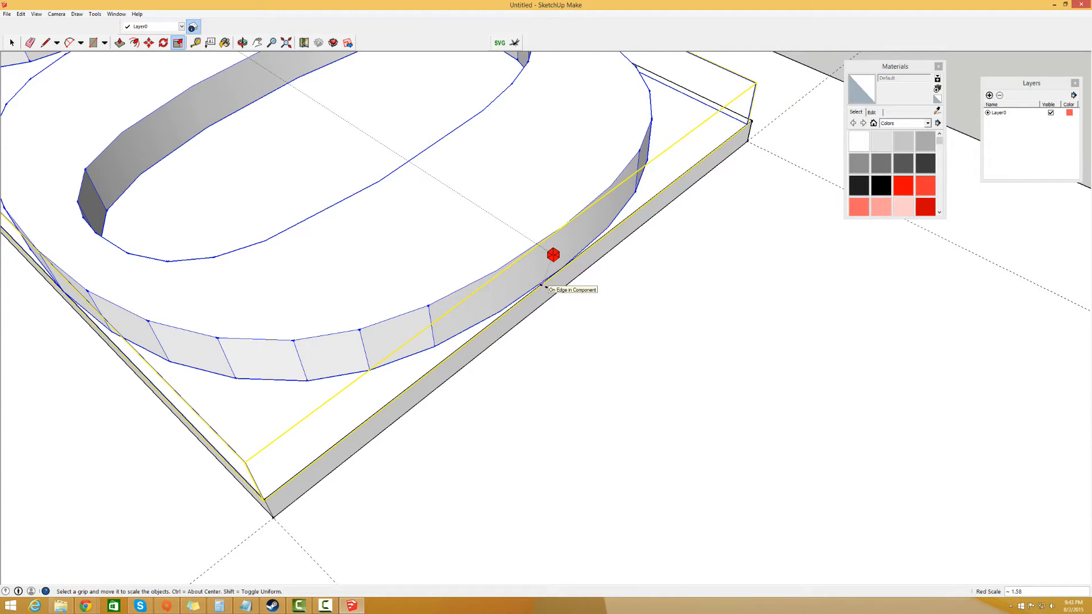
pyautogui.click(553, 256)
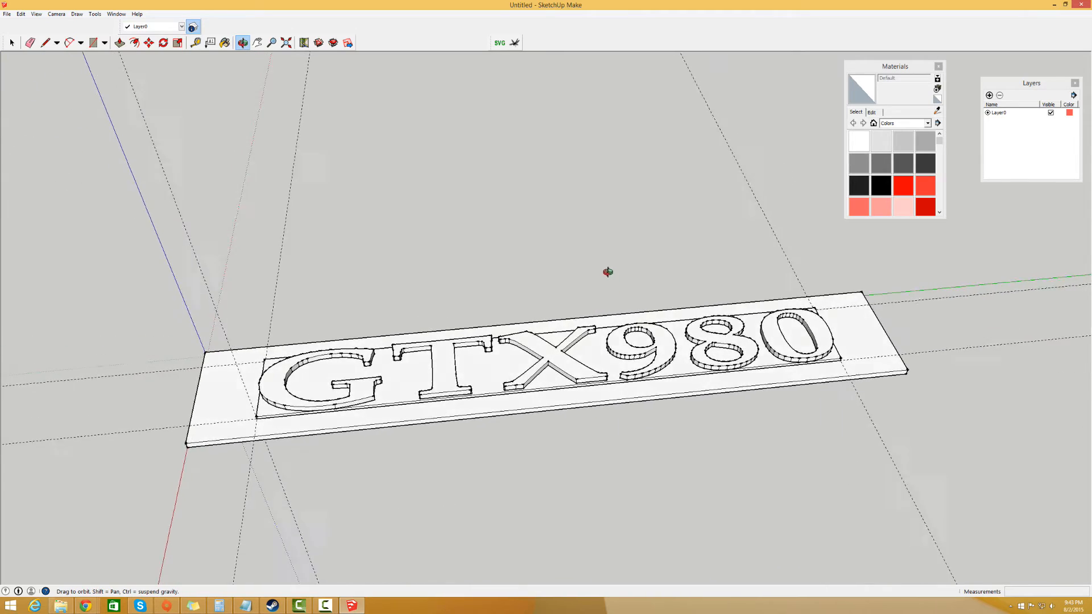
# Paint the GTX980 lettering with the red colour swatch from Materials.
pyautogui.click(119, 43)
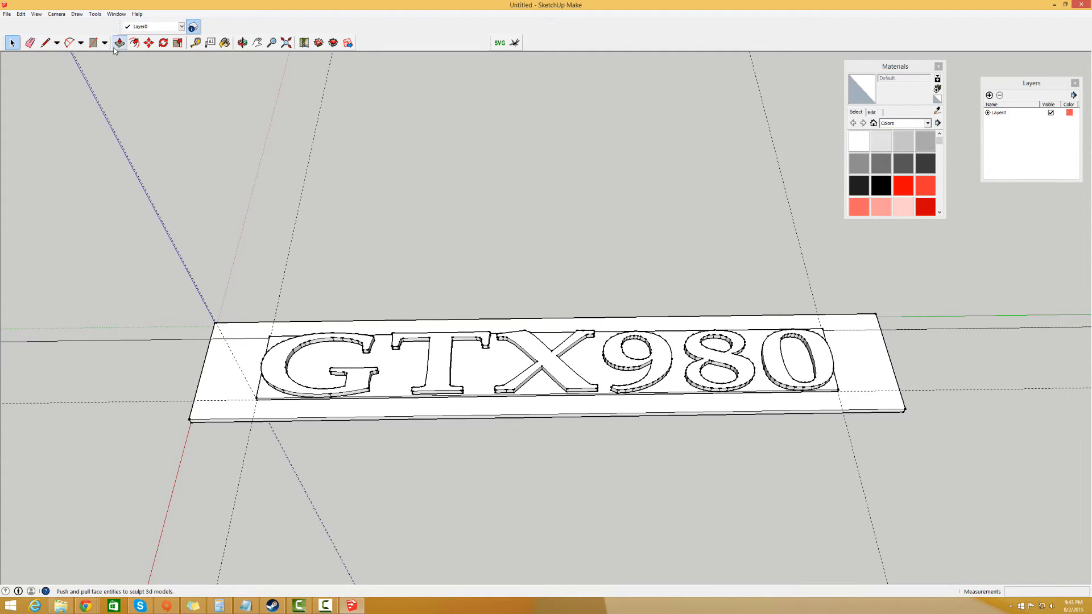
pyautogui.moveTo(196, 43)
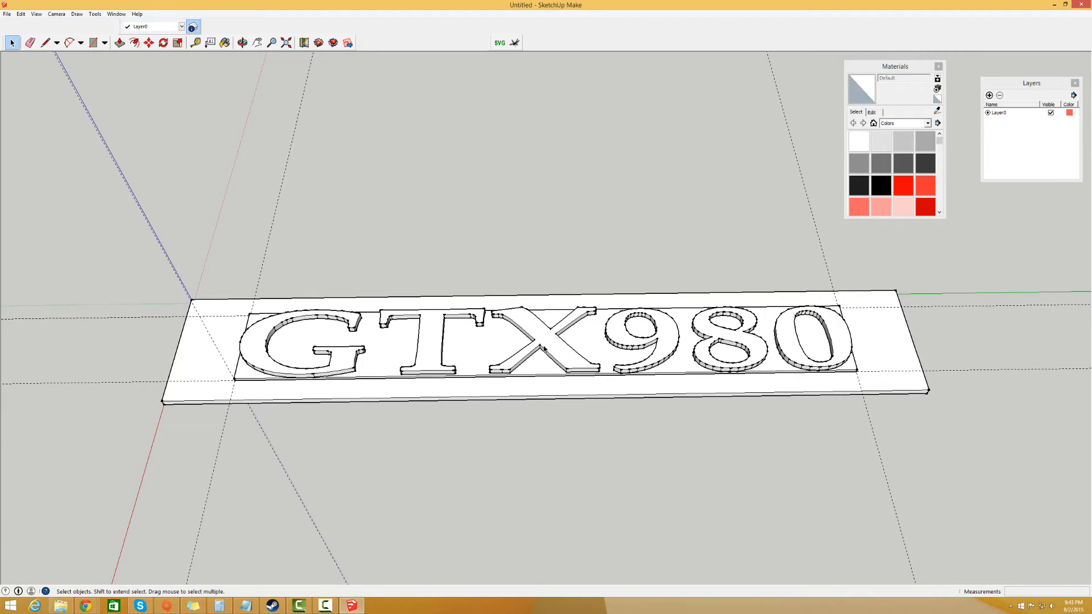
pyautogui.click(177, 43)
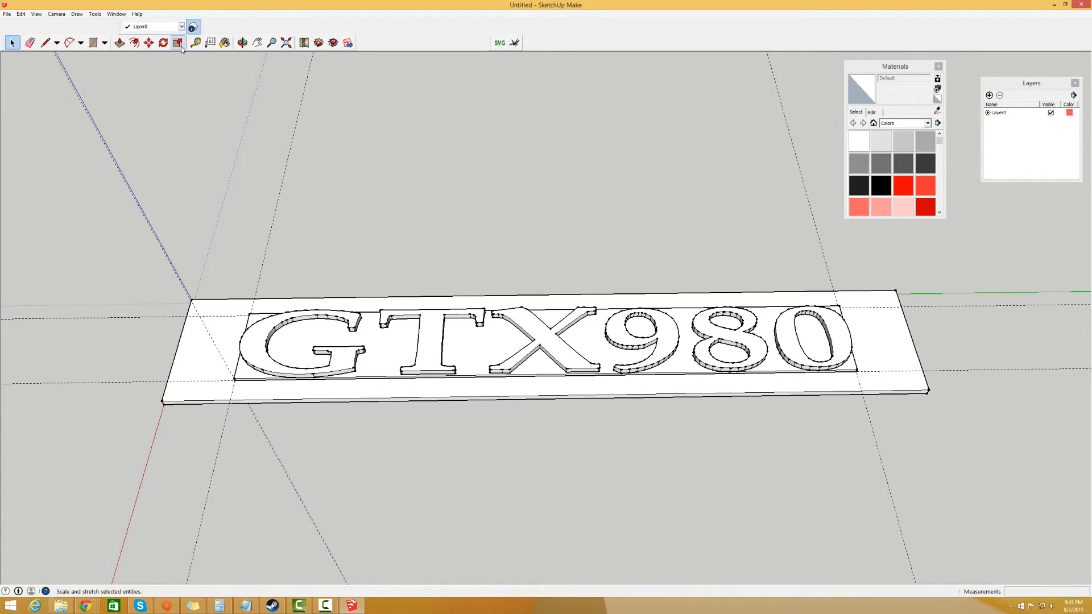
pyautogui.click(224, 43)
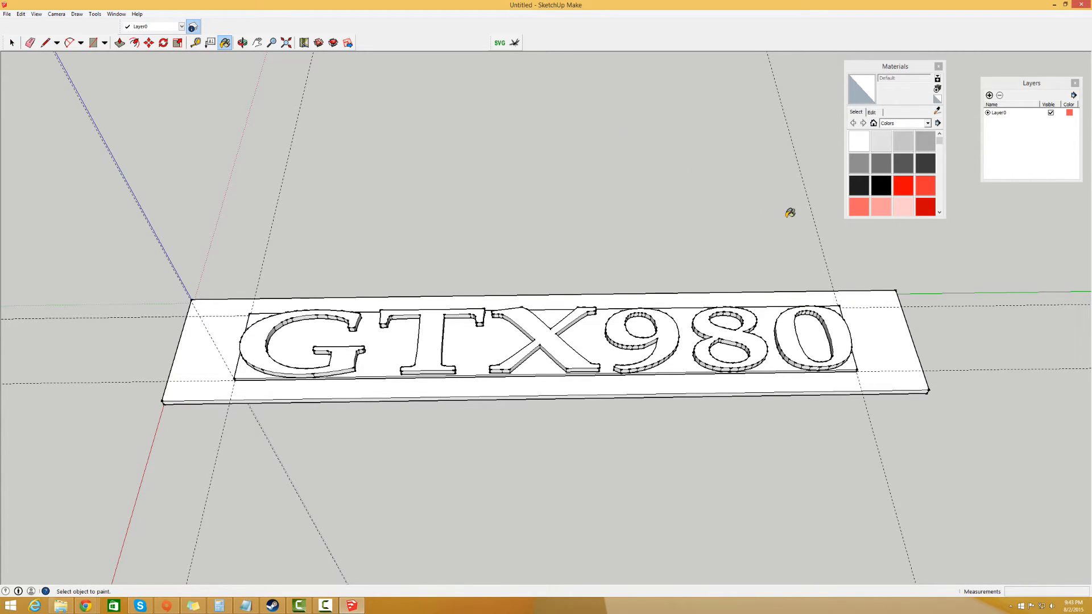
pyautogui.click(903, 186)
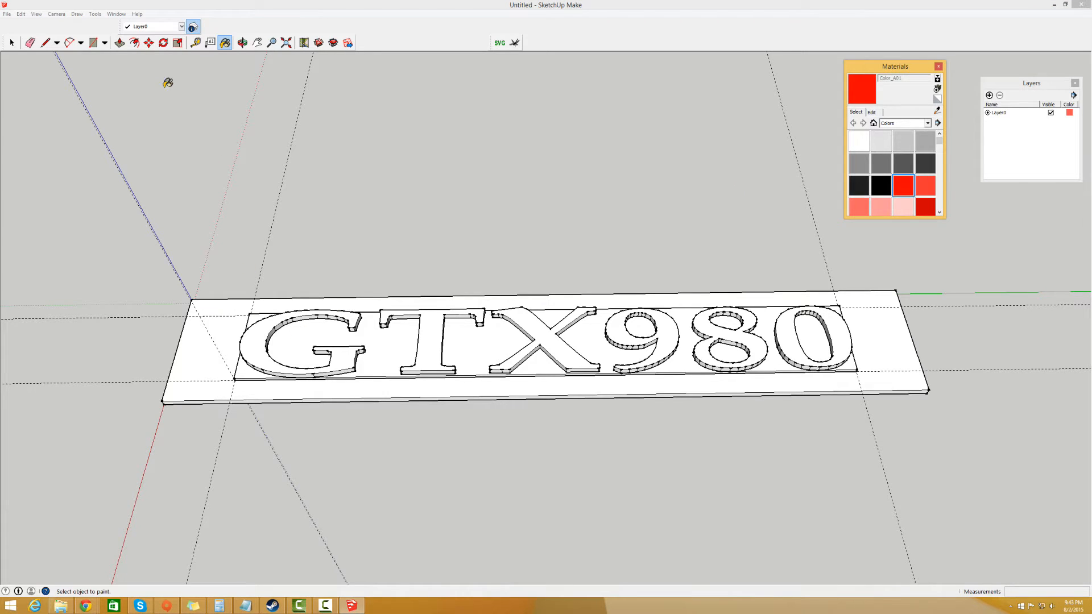
pyautogui.click(11, 42)
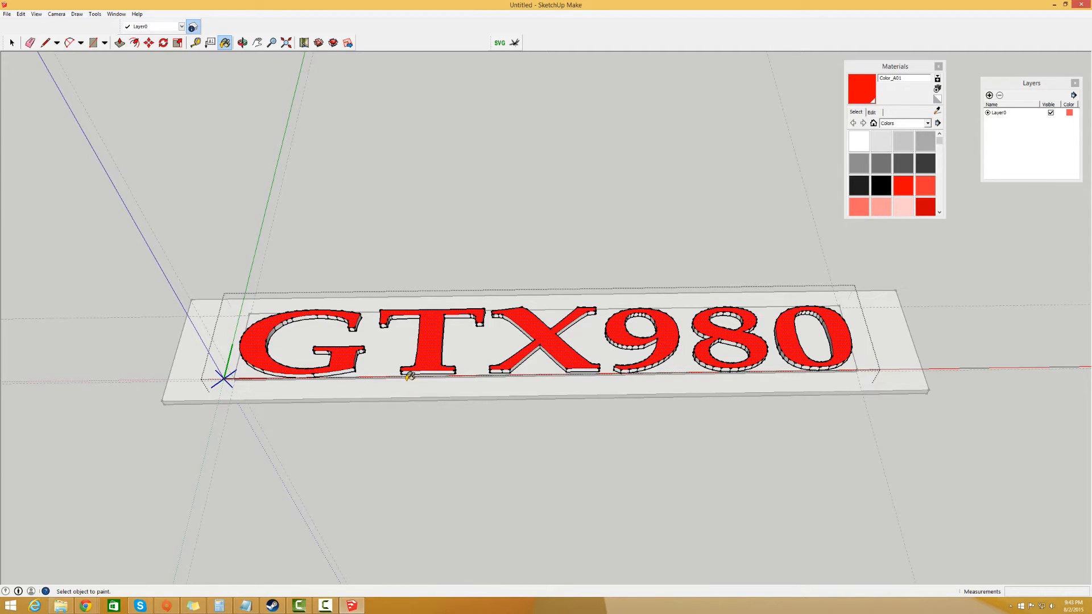
pyautogui.moveTo(165, 118)
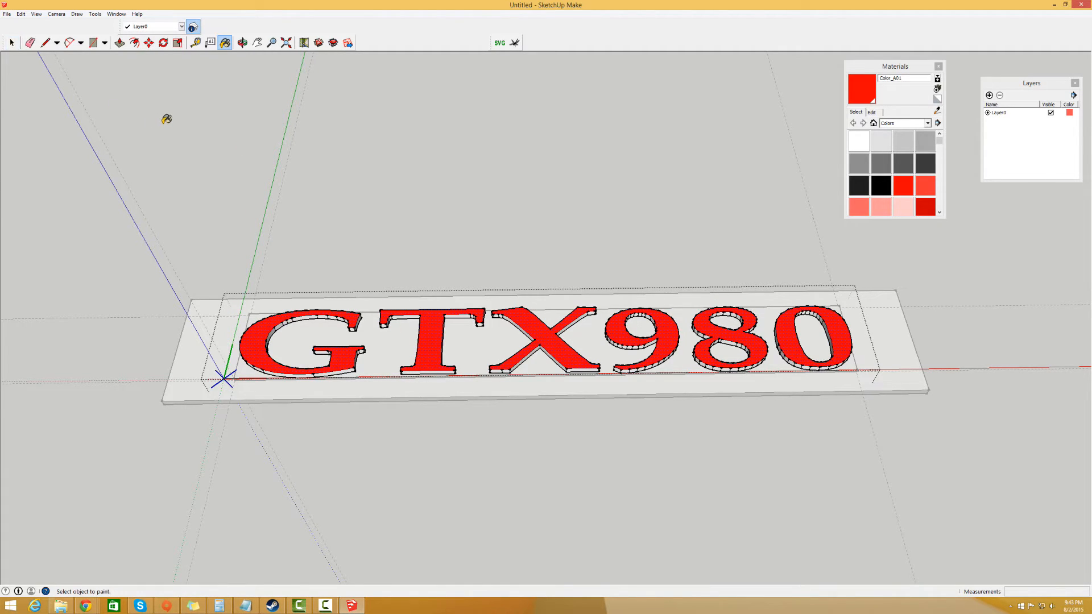
pyautogui.click(11, 43)
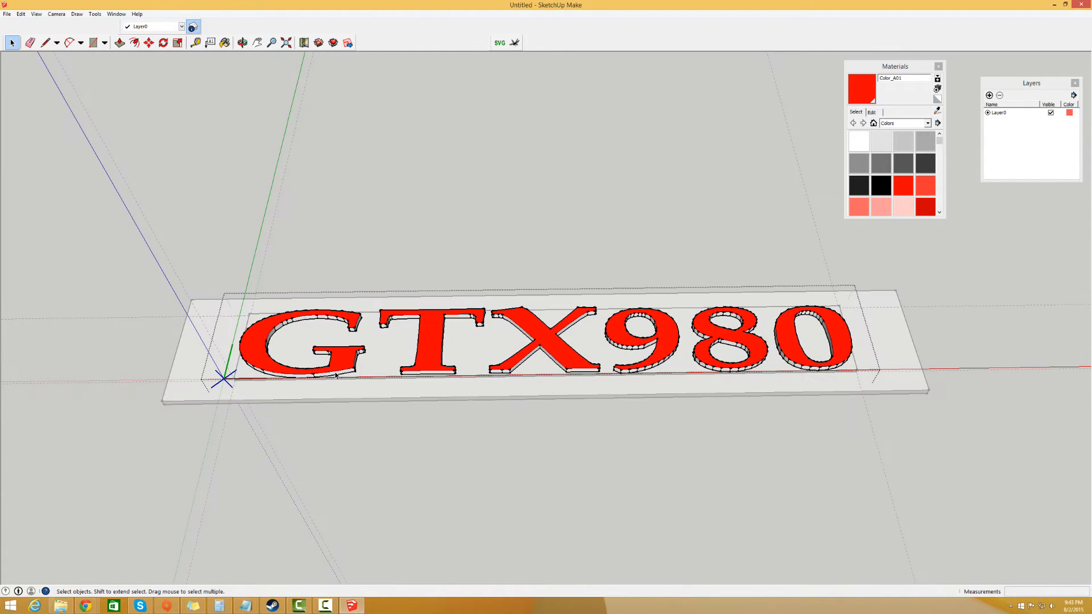
pyautogui.click(196, 43)
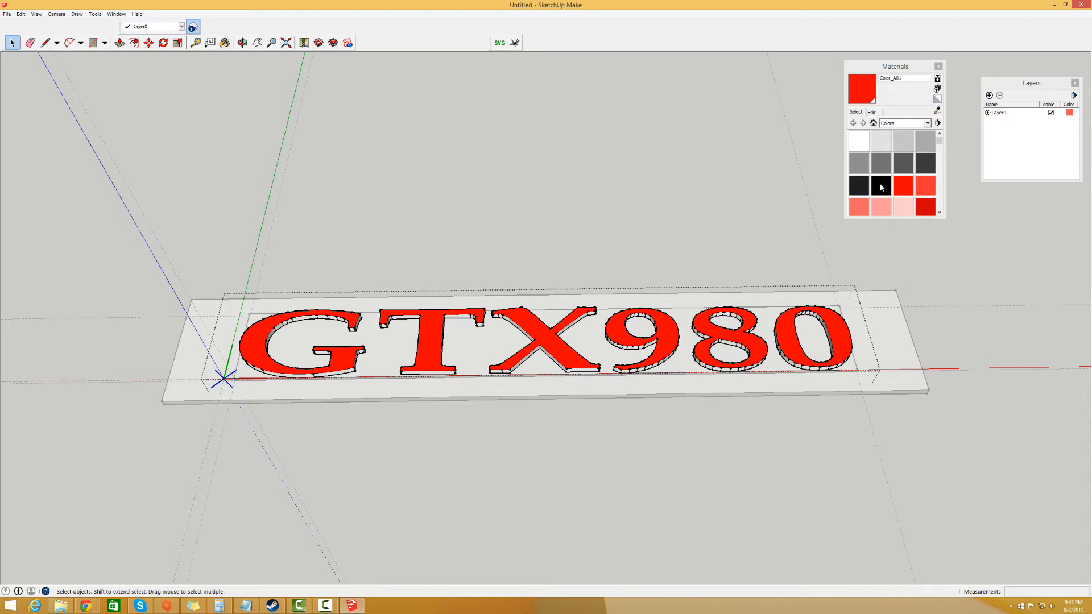
pyautogui.click(858, 186)
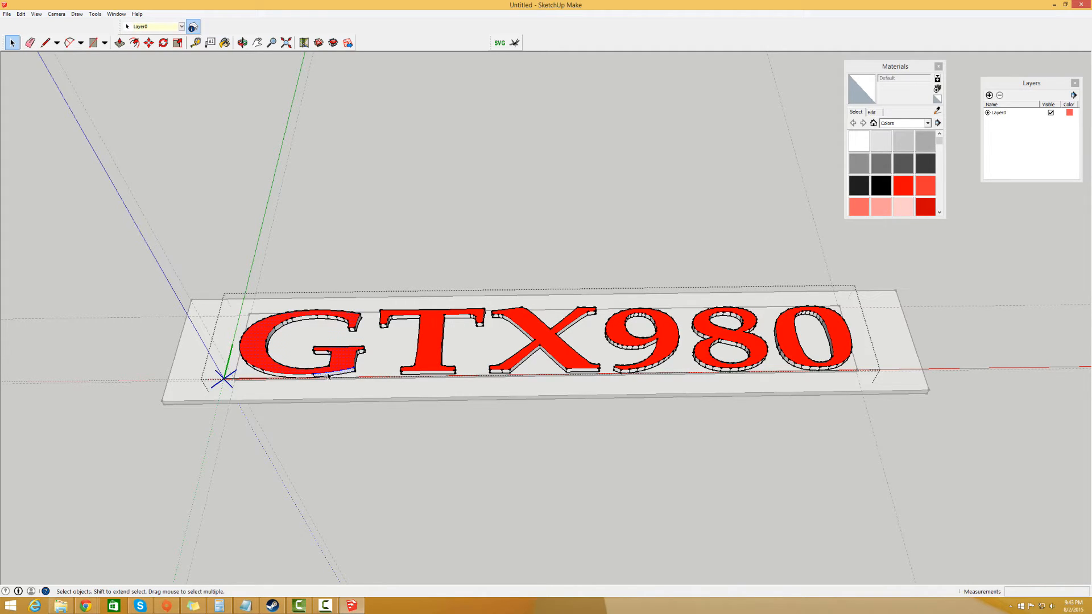
# Select the GTX980 lettering and turn off X-ray face style for opaque rendering.
pyautogui.click(328, 362)
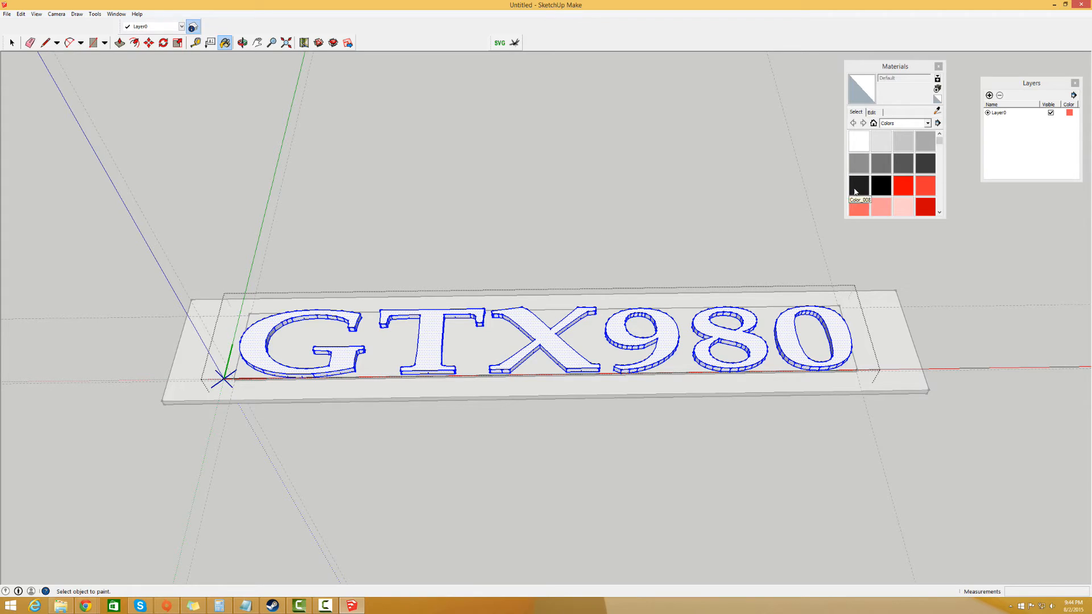
pyautogui.click(859, 185)
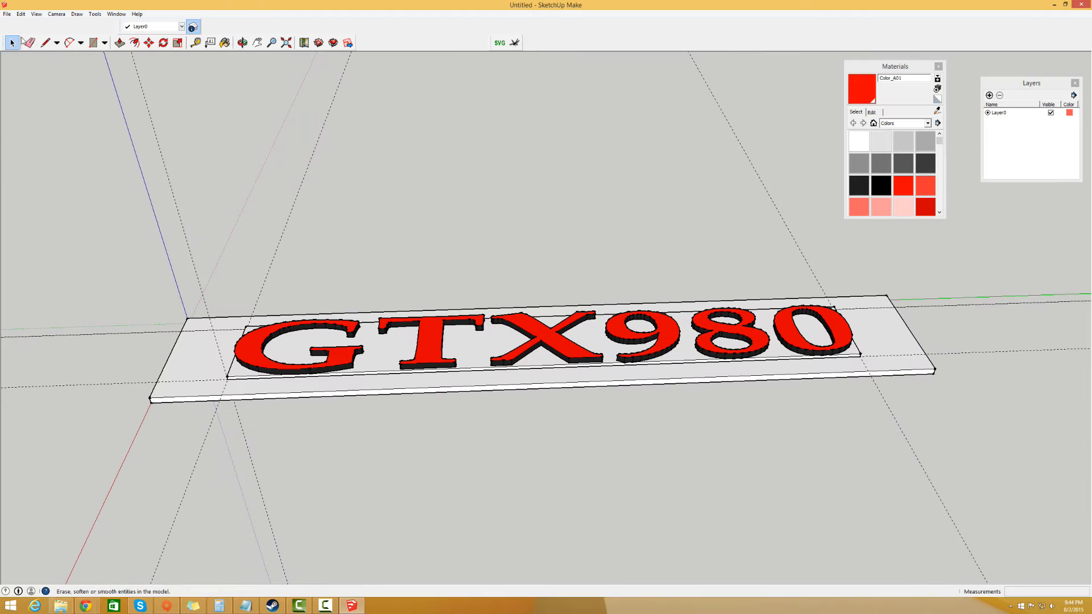
# Paint the recessed layer and base slab with the black material swatch.
pyautogui.click(12, 42)
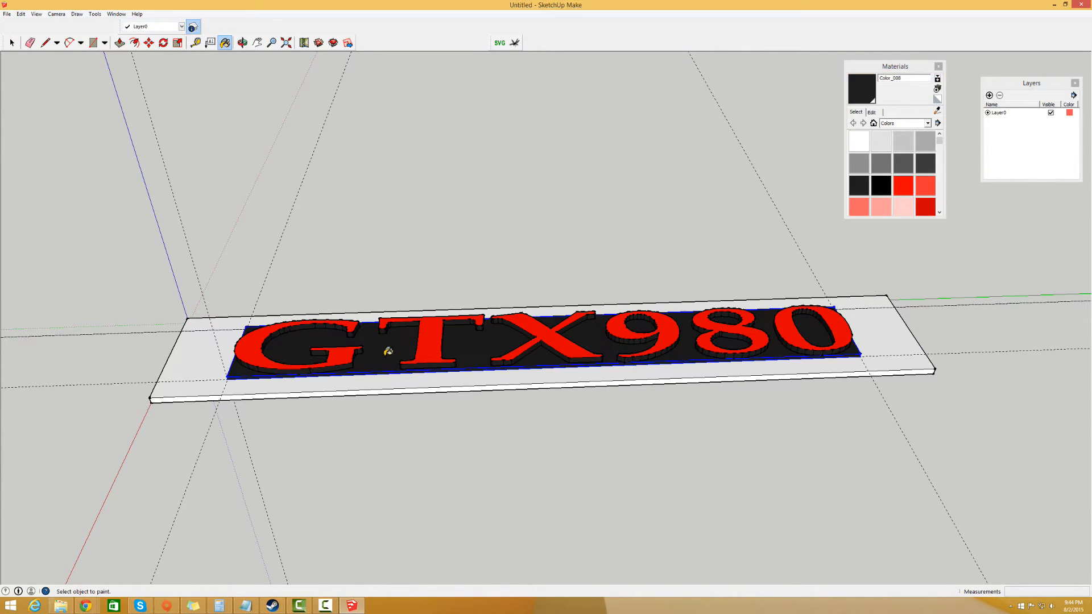
pyautogui.click(12, 42)
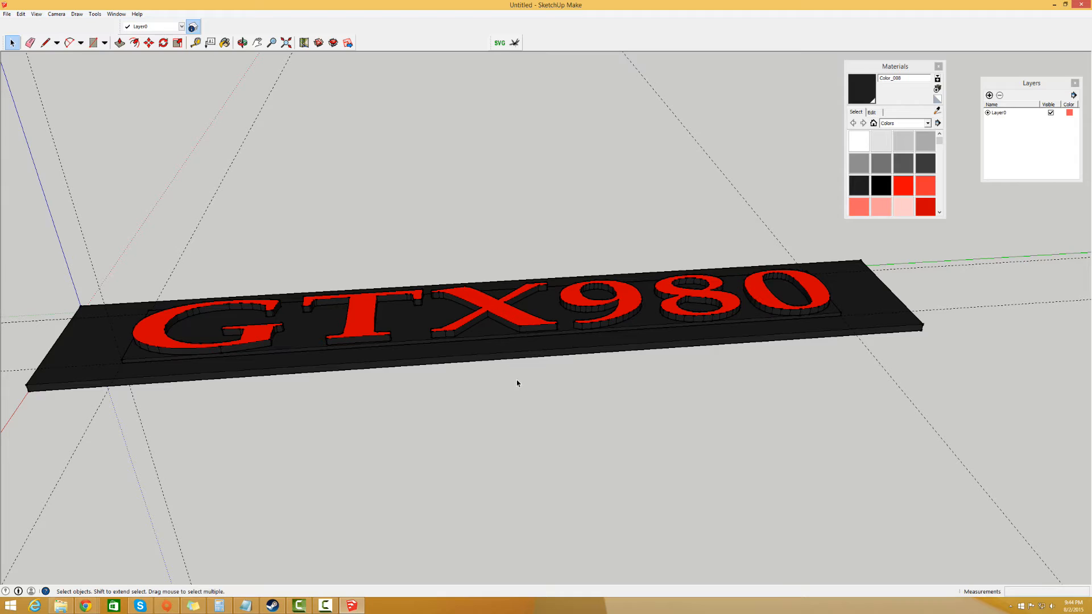
pyautogui.moveTo(758, 320)
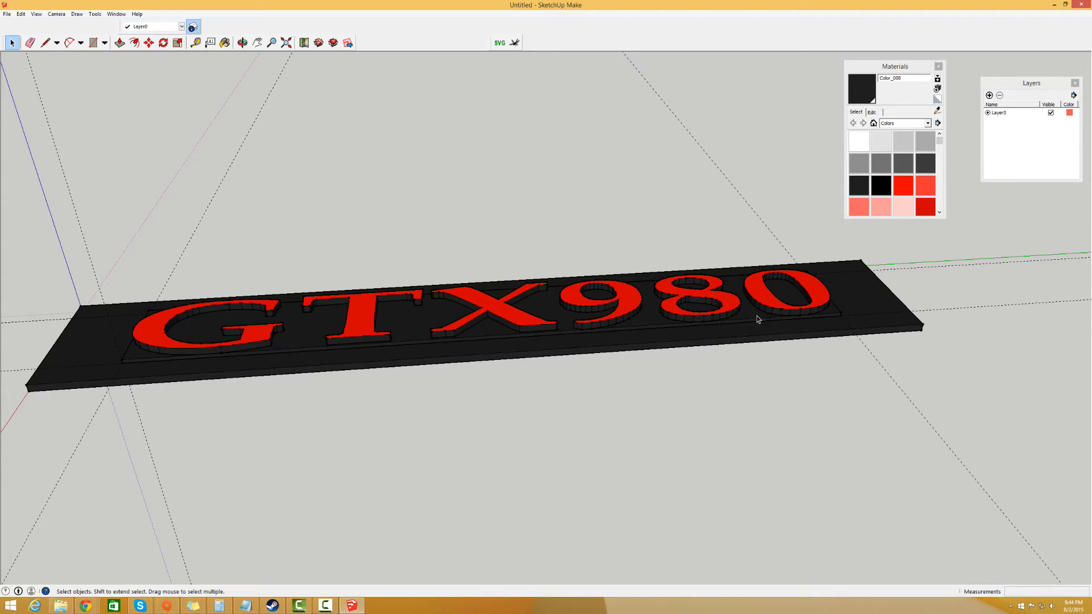
pyautogui.moveTo(196, 335)
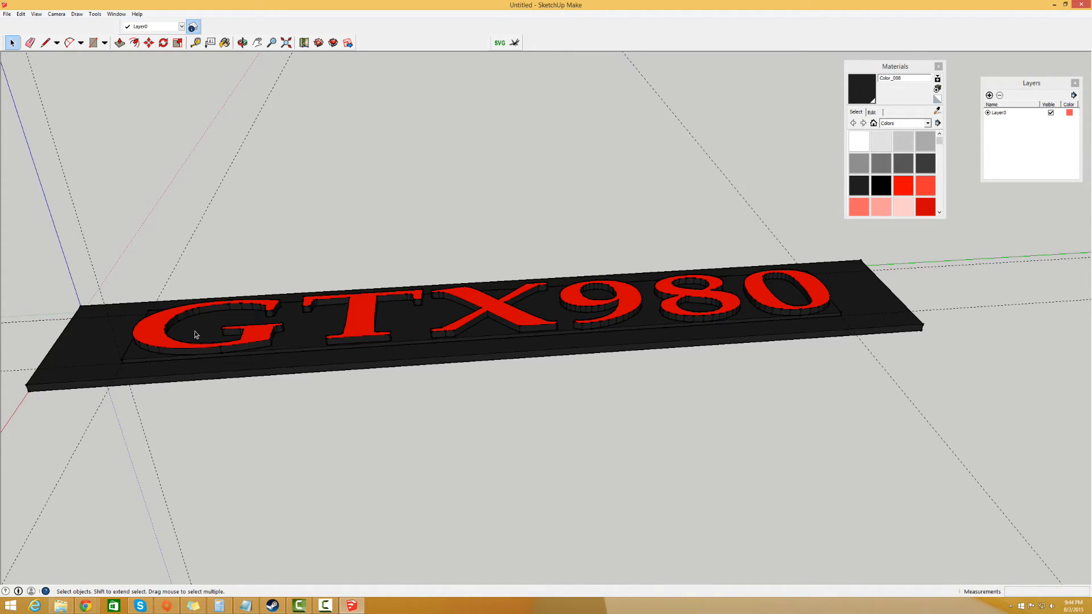
pyautogui.moveTo(302, 306)
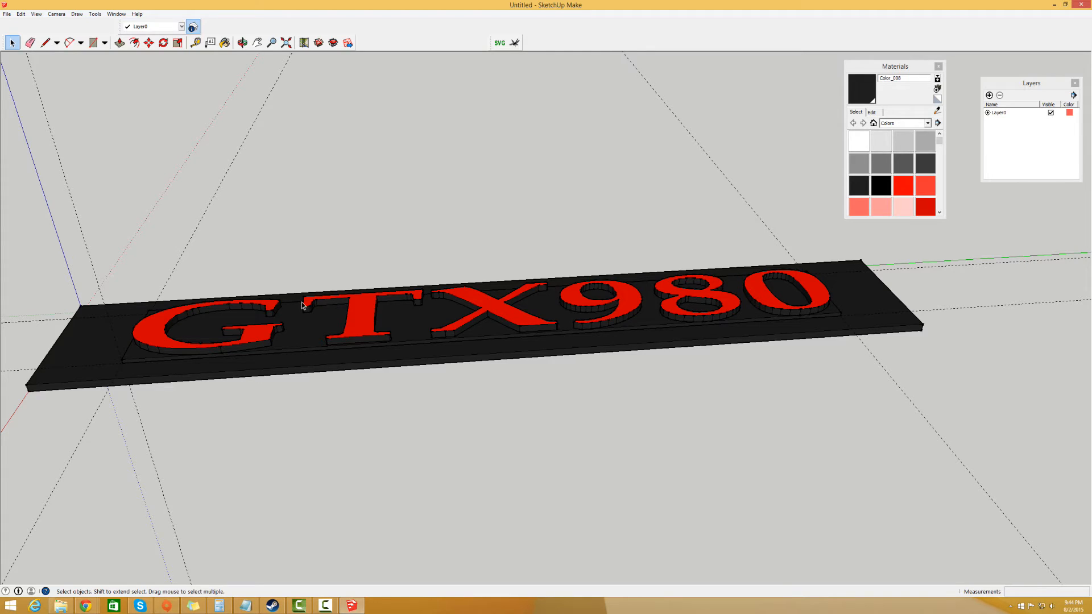
pyautogui.moveTo(159, 338)
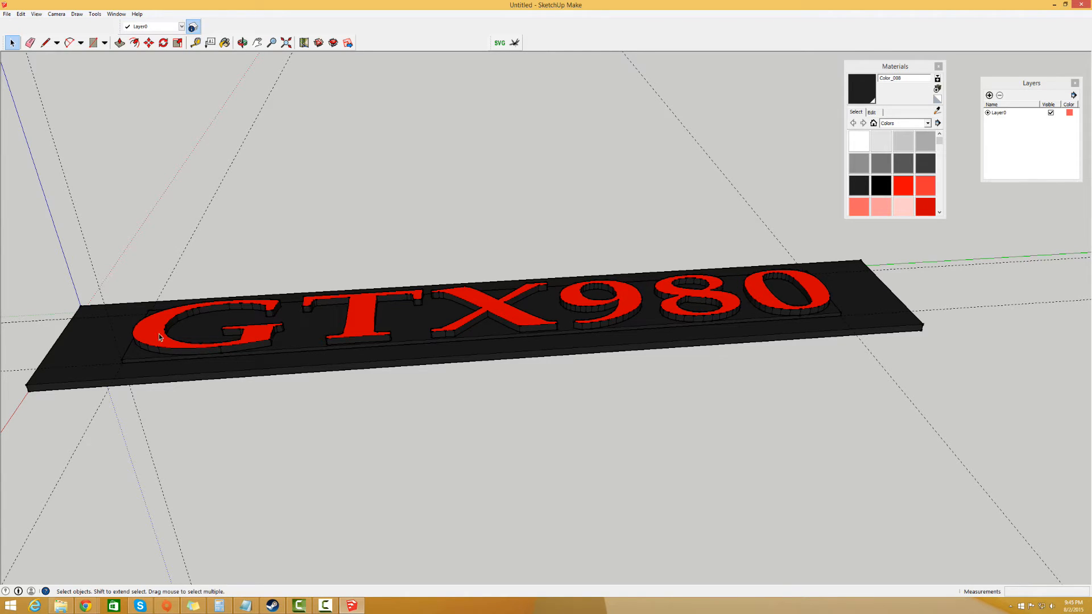
pyautogui.moveTo(476, 298)
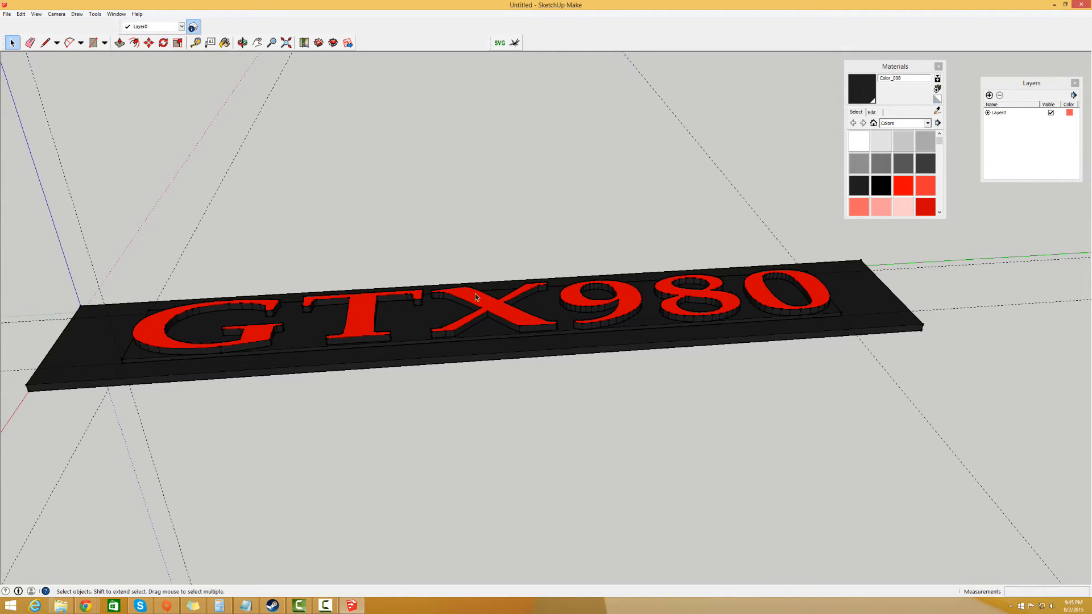
pyautogui.moveTo(694, 304)
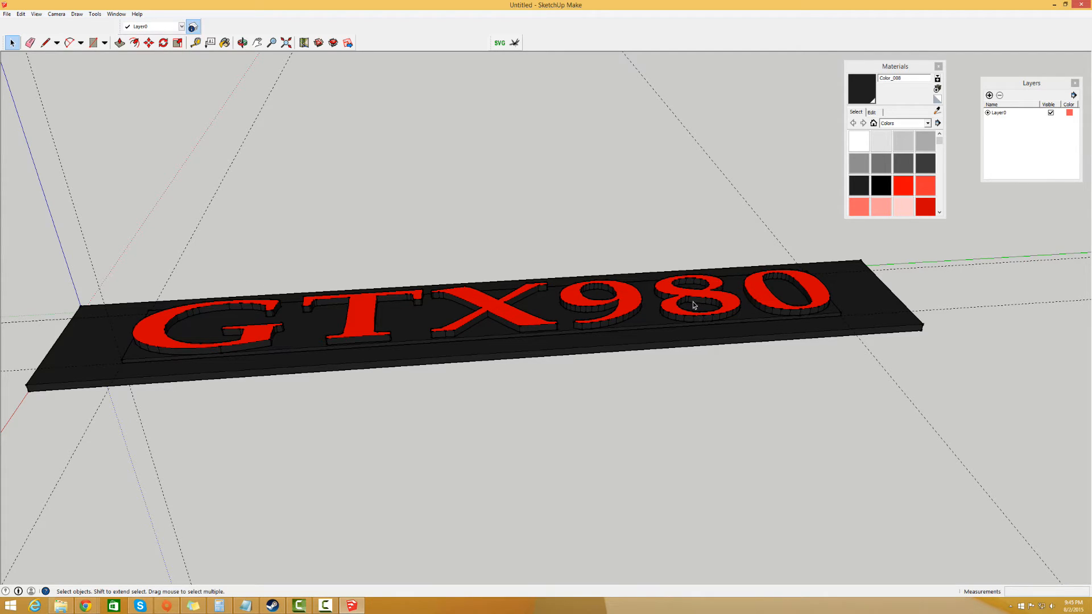
pyautogui.moveTo(489, 296)
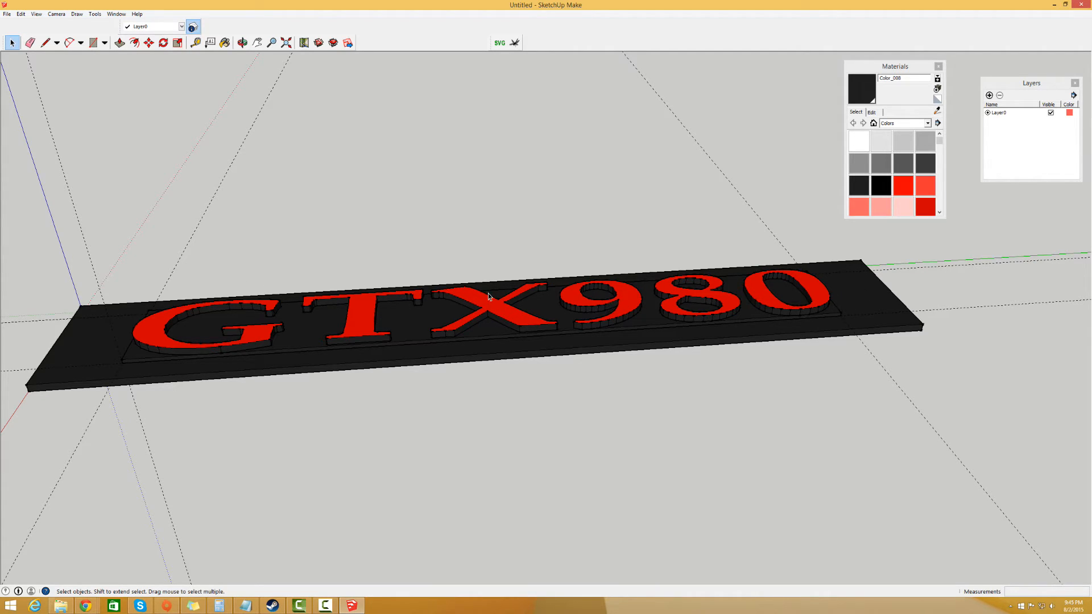
pyautogui.moveTo(562, 326)
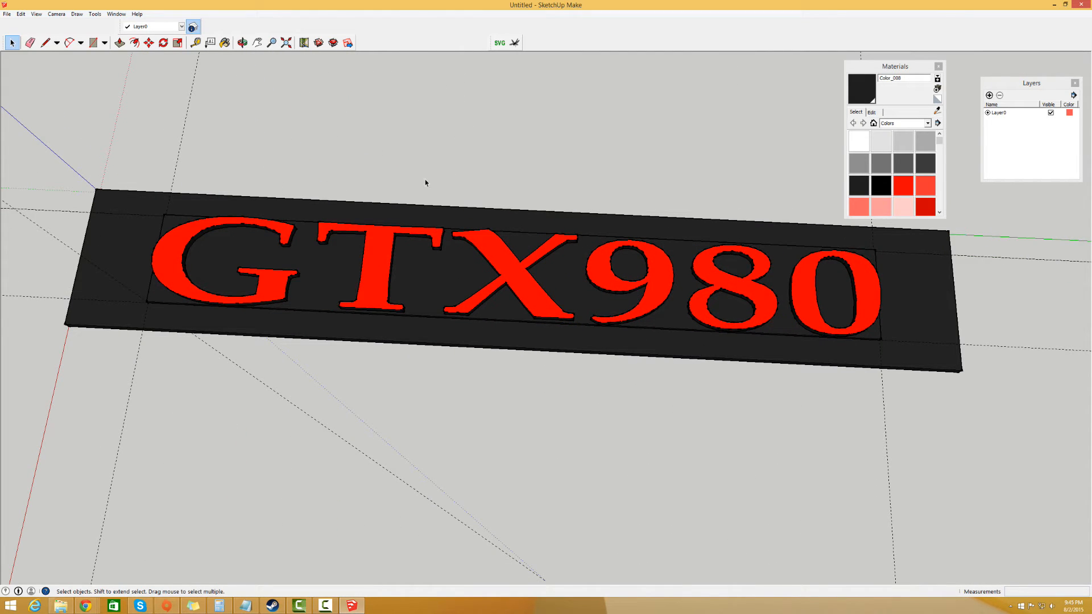
pyautogui.moveTo(546, 252)
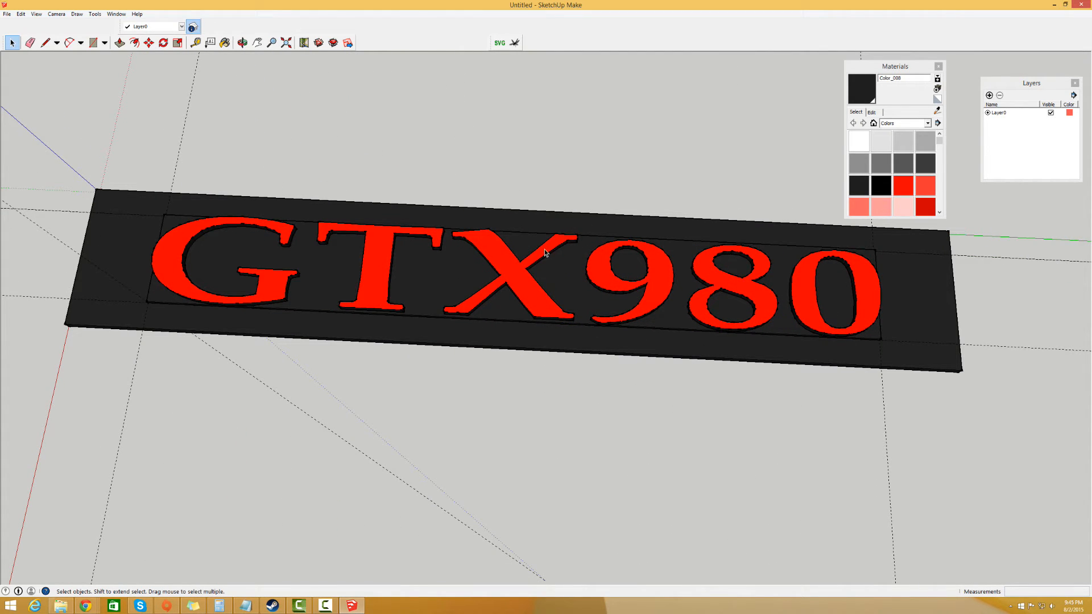
pyautogui.moveTo(245, 138)
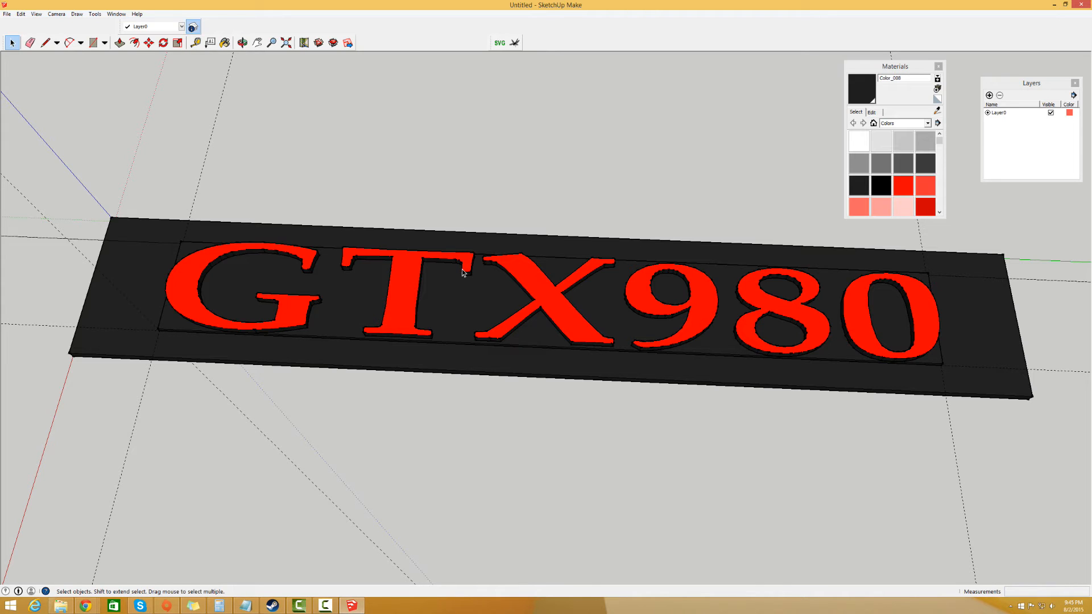
pyautogui.scroll(-3)
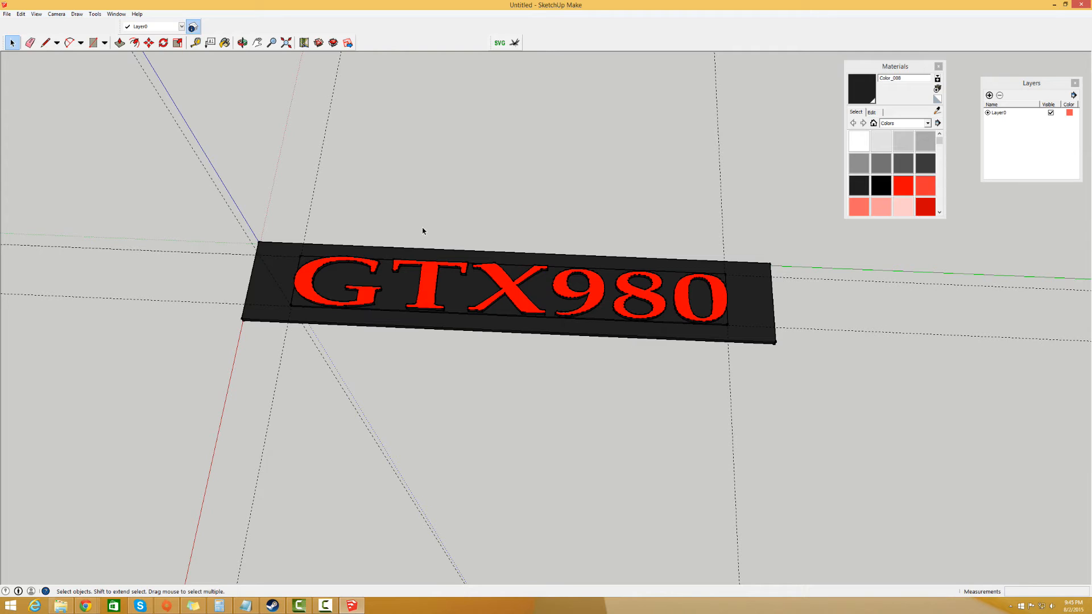
pyautogui.moveTo(396, 286)
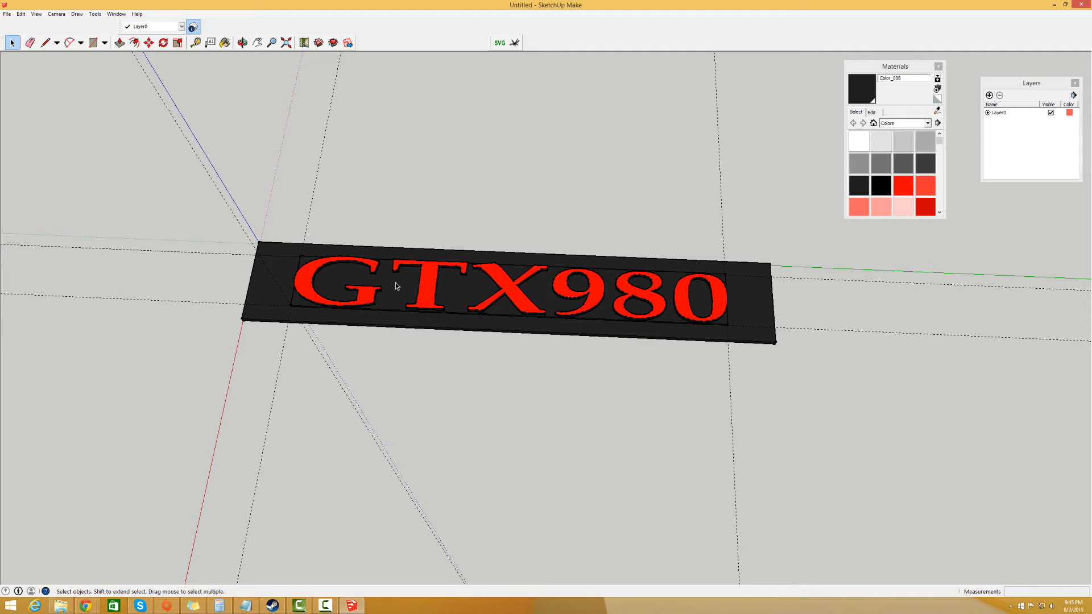
pyautogui.moveTo(497, 301)
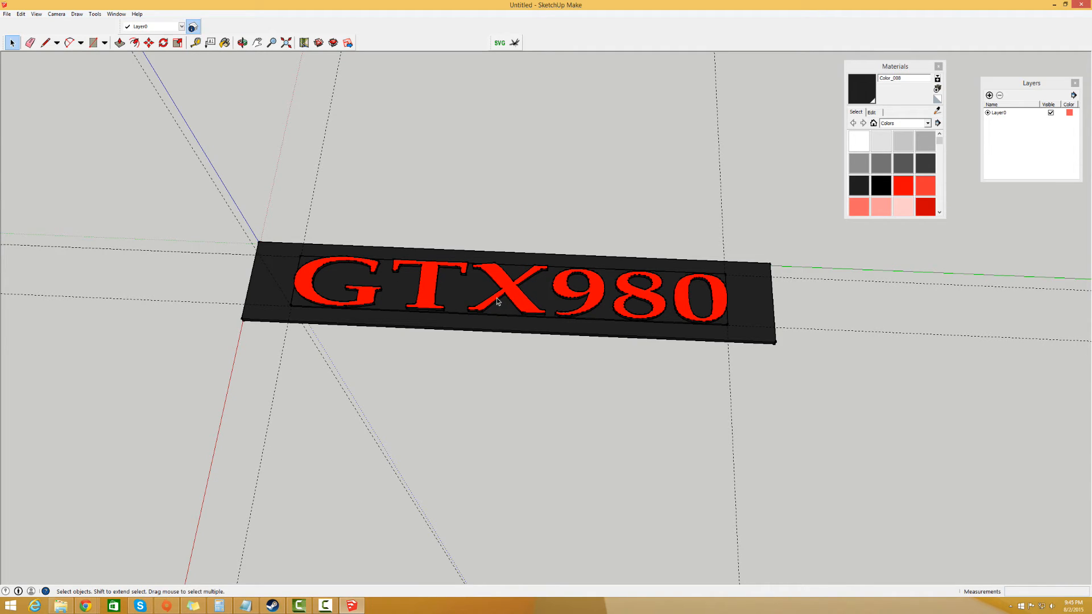
pyautogui.moveTo(482, 293)
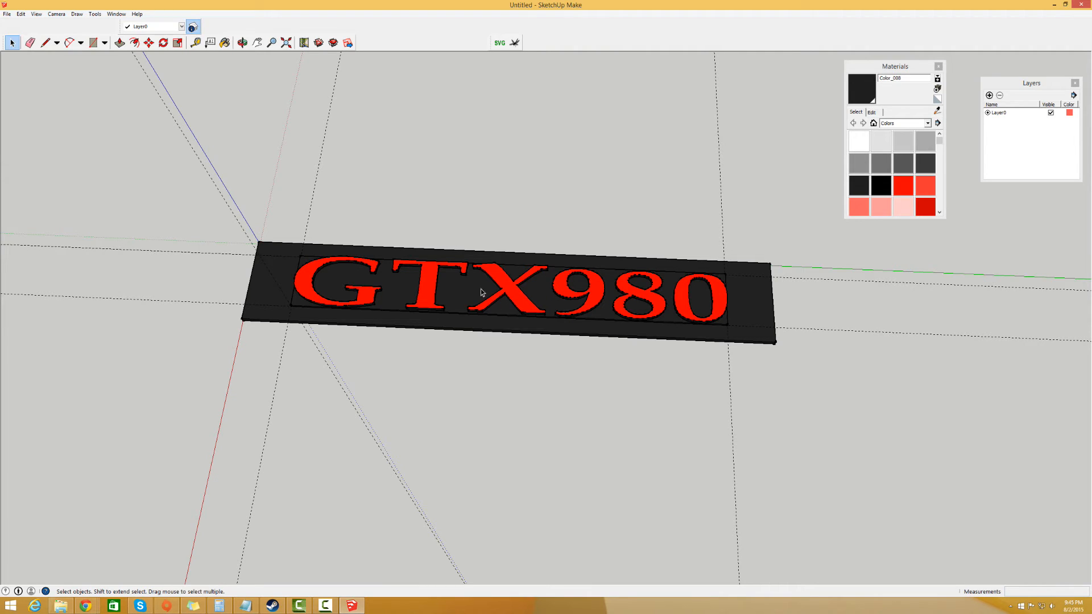
pyautogui.moveTo(360, 282)
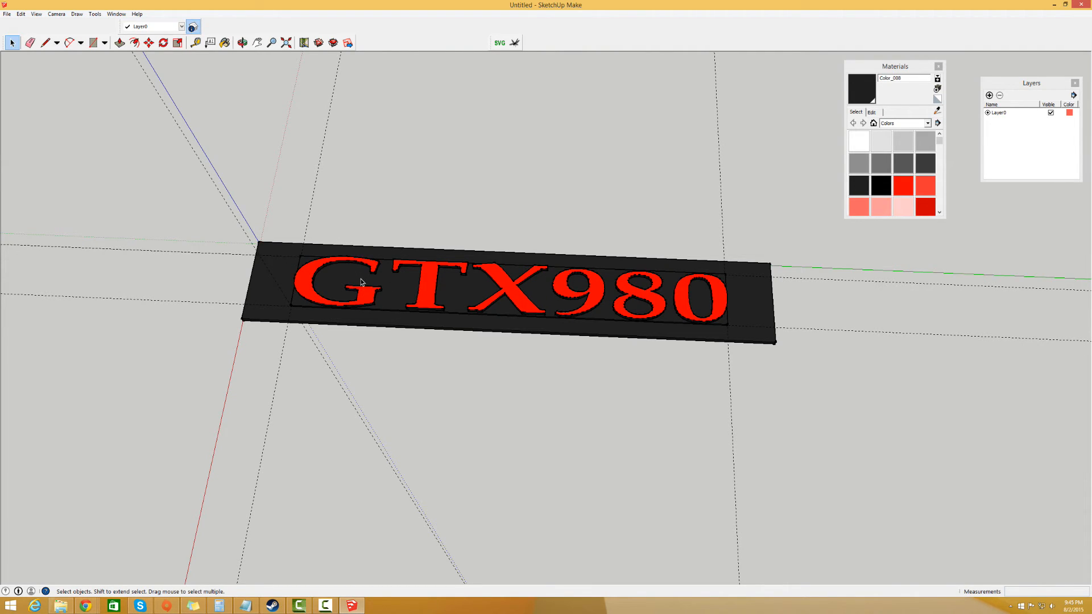
pyautogui.moveTo(446, 277)
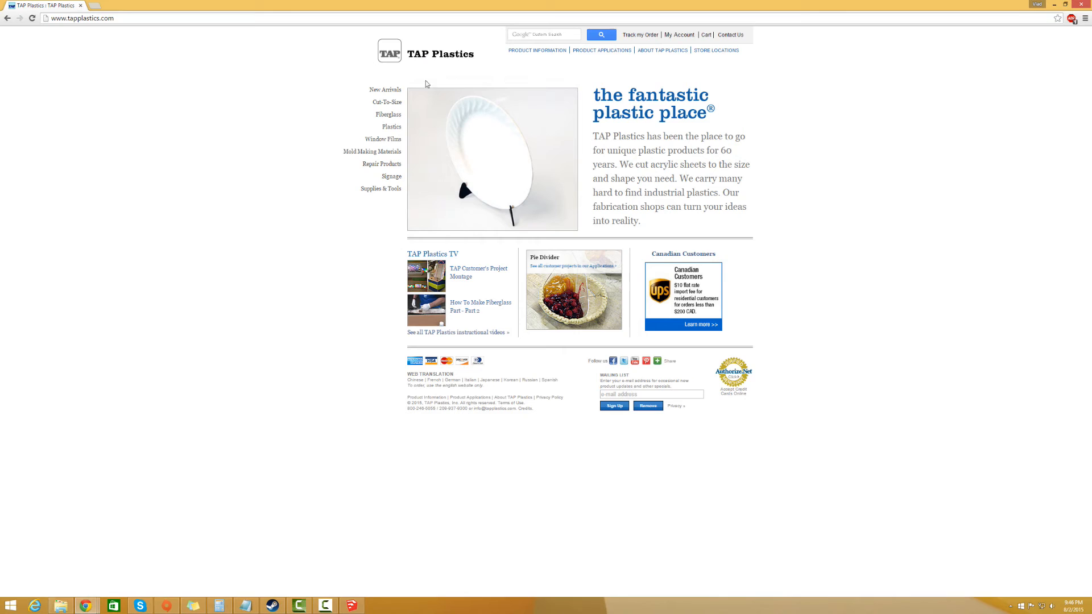
pyautogui.moveTo(392, 127)
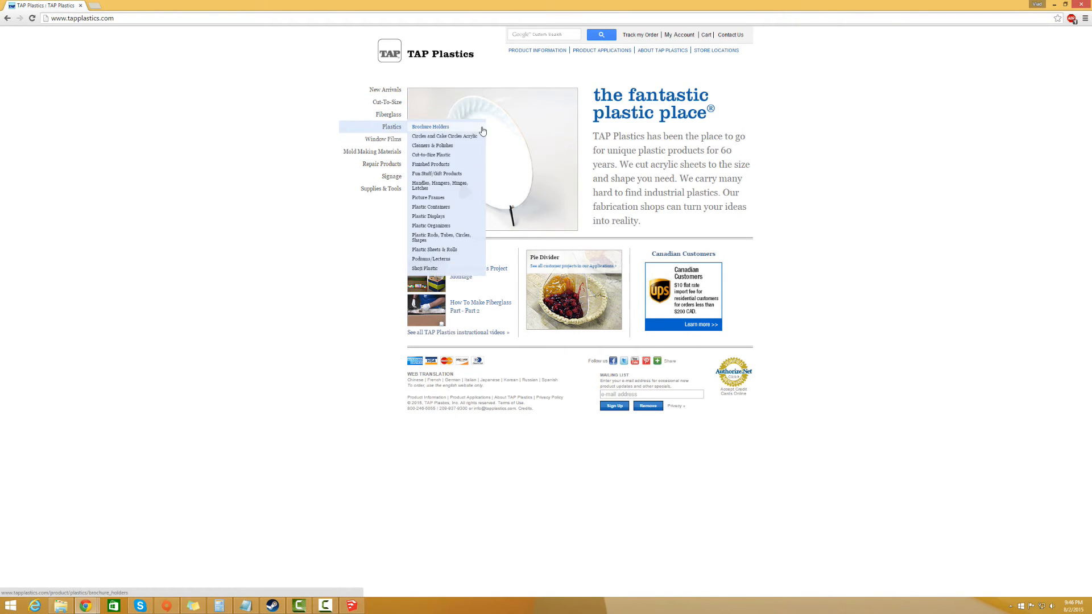
# Open the Plastic Sheets: Cut-to-size catalogue from the TAP Plastics home page.
pyautogui.click(387, 102)
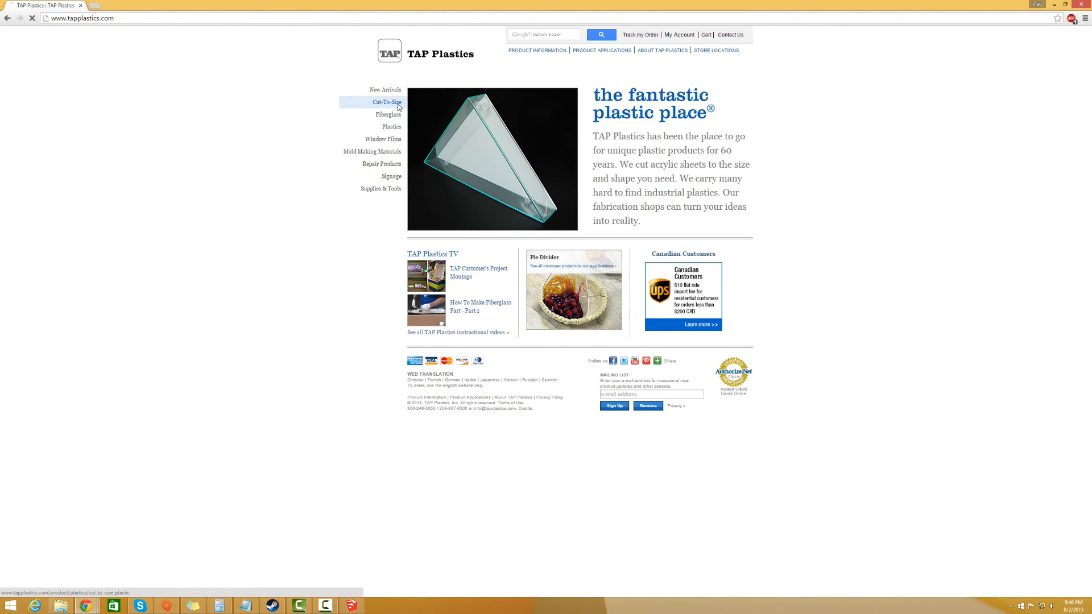
pyautogui.click(383, 102)
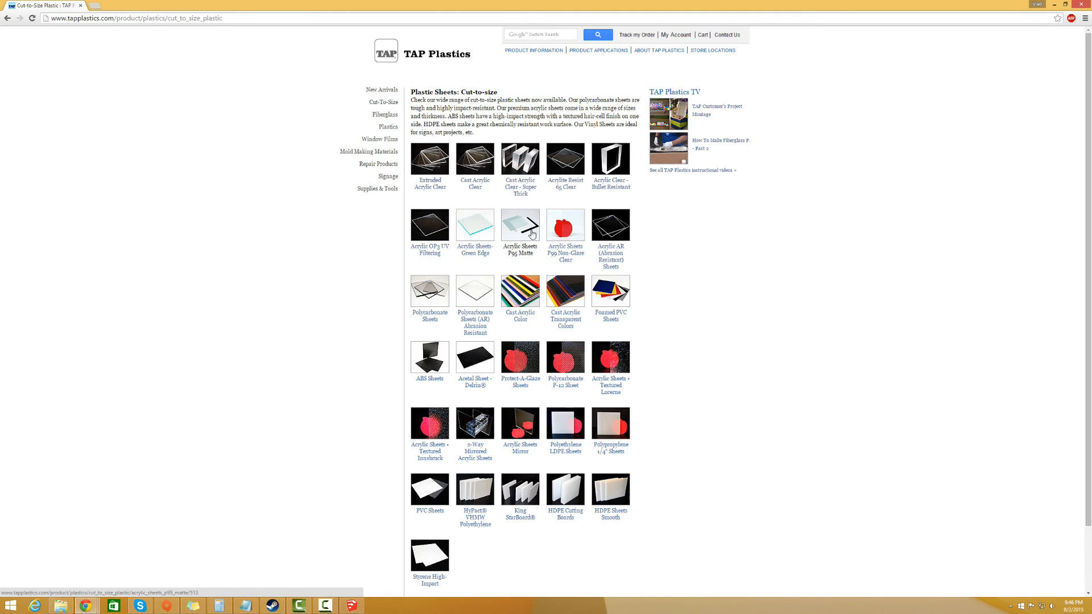
pyautogui.moveTo(520, 298)
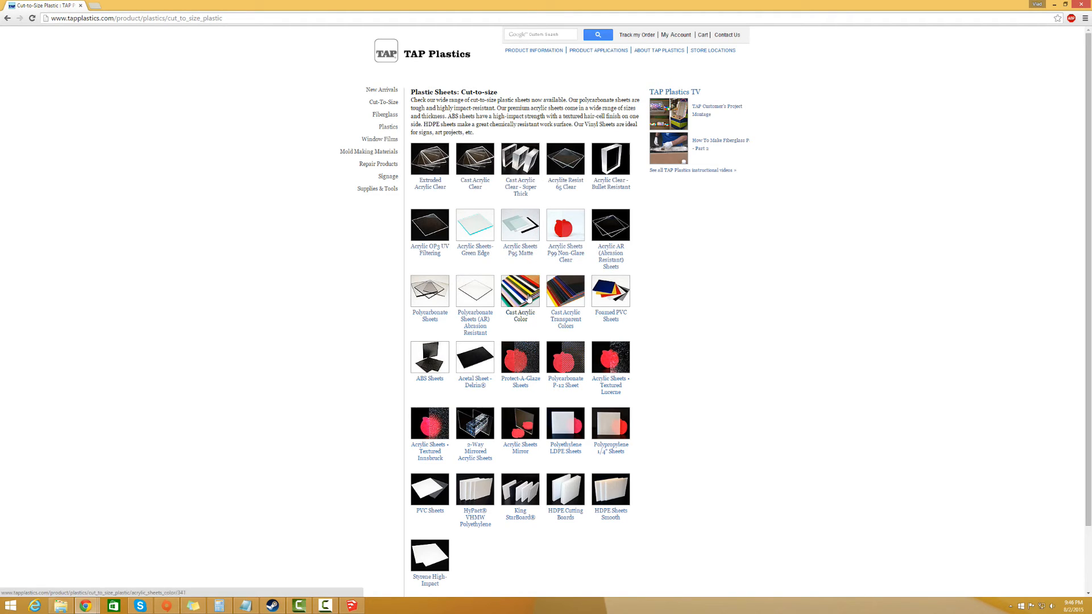
# Open Cast Acrylic Color and choose the Sign Lighting White 40% swatch.
pyautogui.click(519, 291)
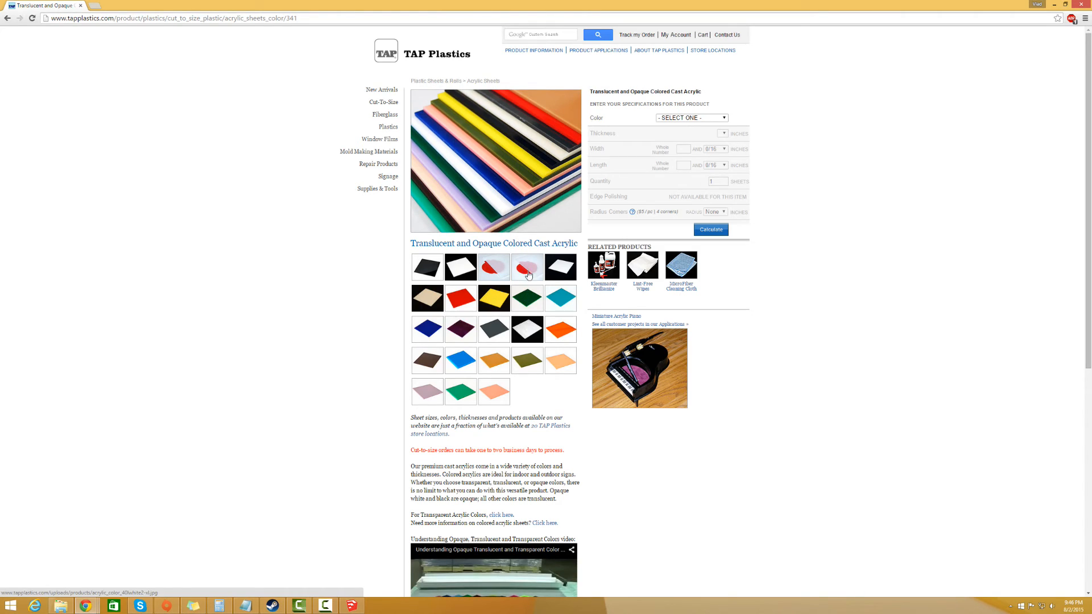
pyautogui.click(494, 267)
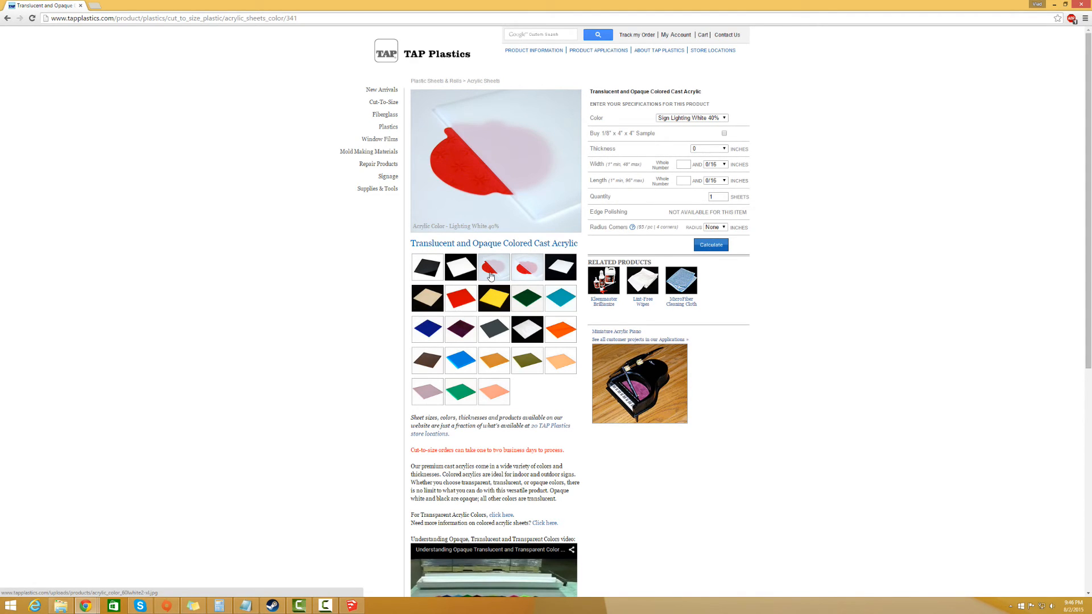
pyautogui.click(527, 267)
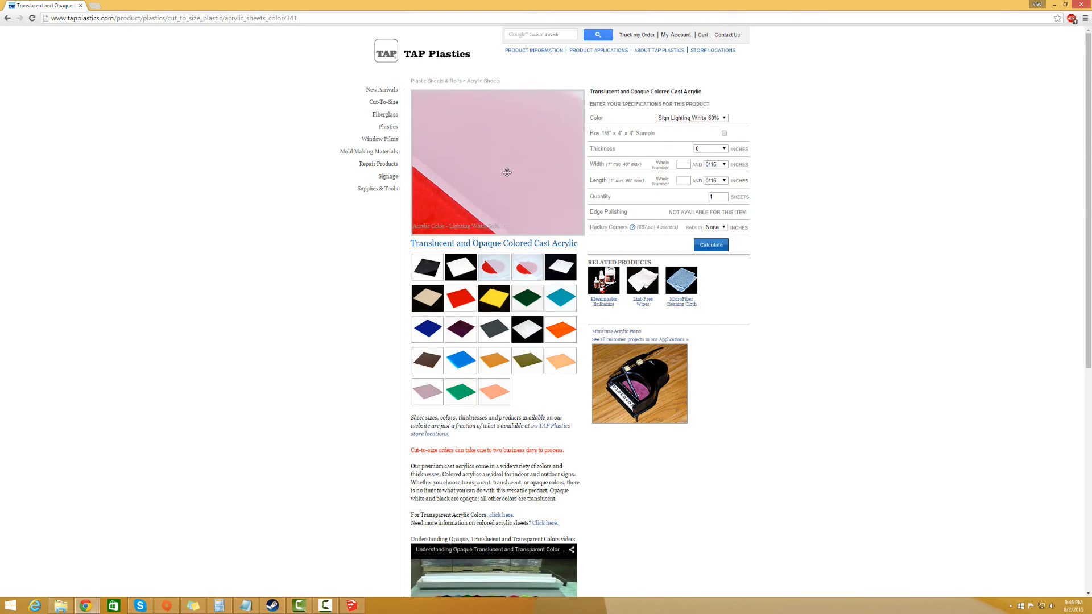
pyautogui.click(689, 117)
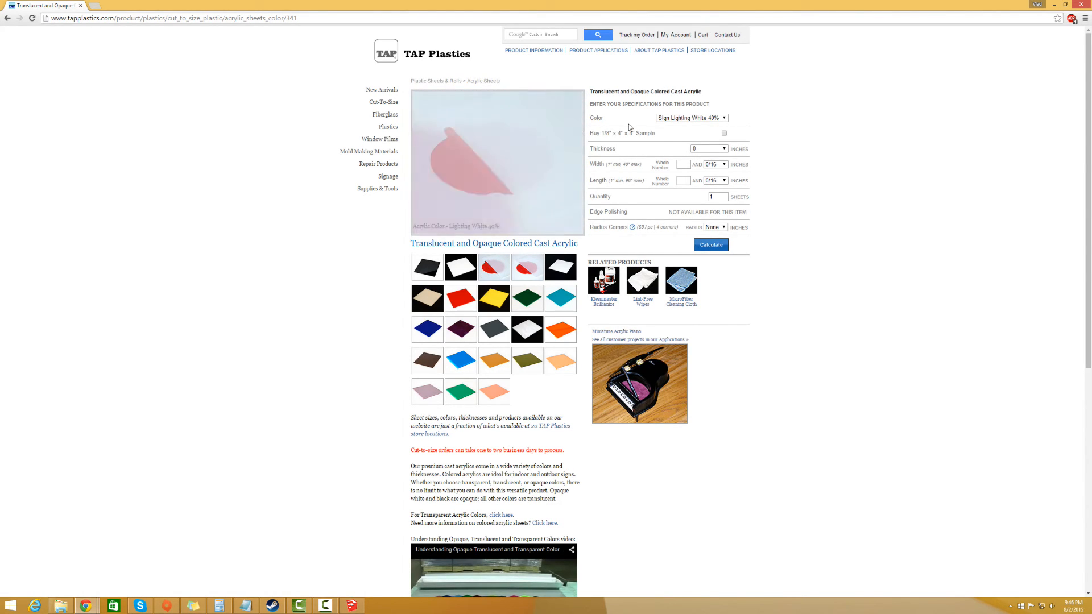
# Select the 1/8" x 4" x 4" sample option and calculate its price.
pyautogui.doubleClick(609, 133)
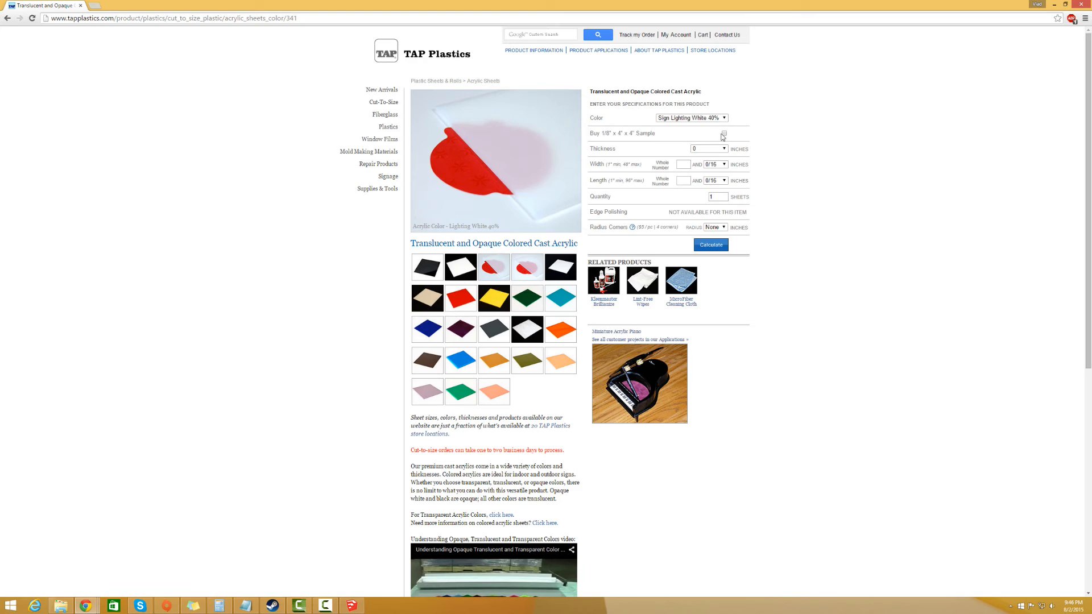
pyautogui.click(722, 133)
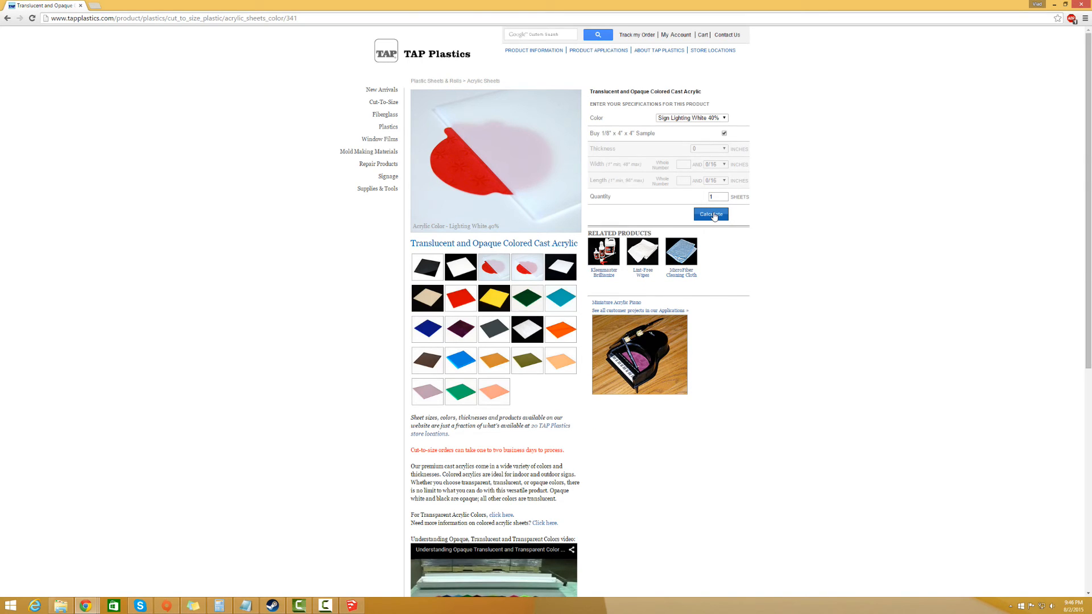
pyautogui.click(710, 214)
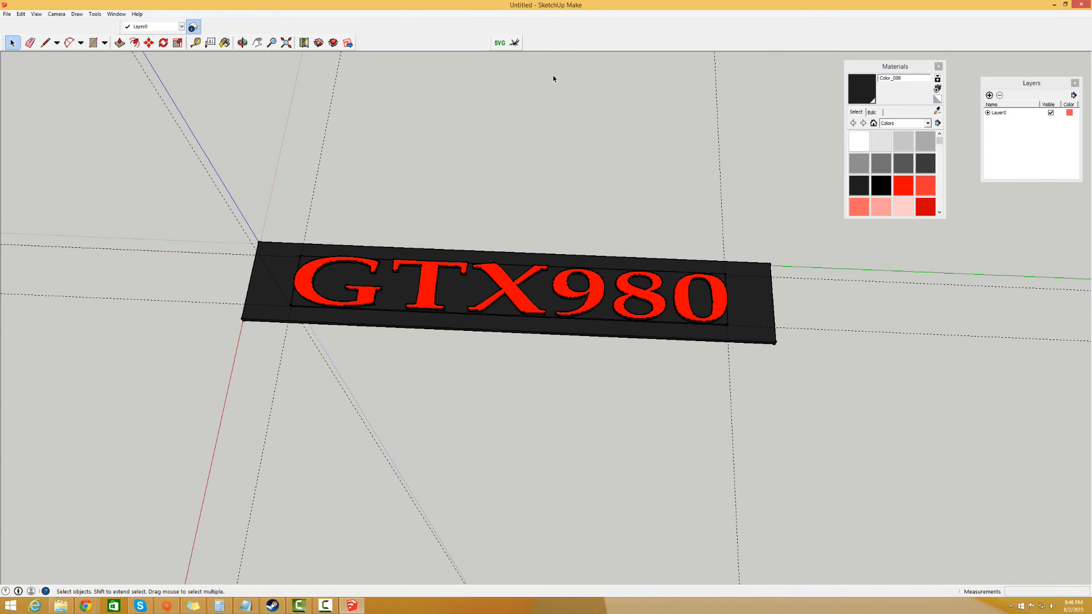
pyautogui.moveTo(416, 185)
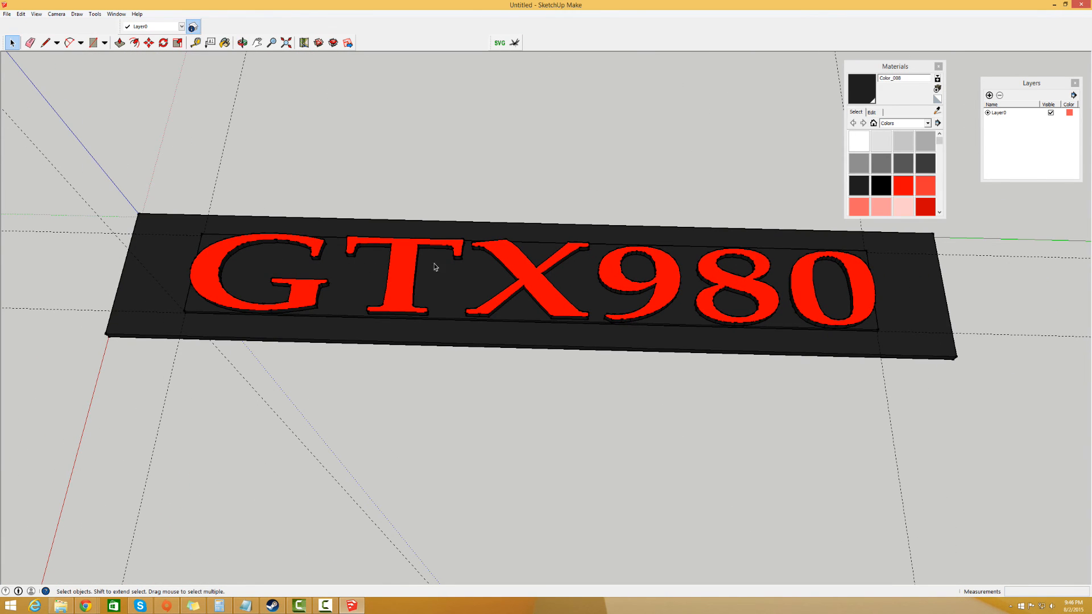
pyautogui.moveTo(550, 254)
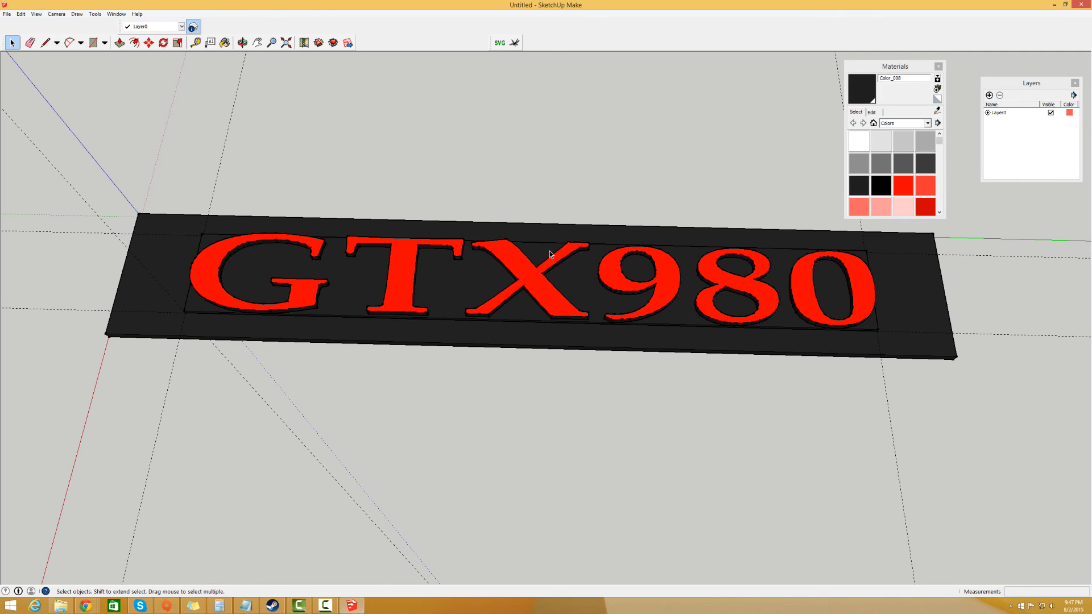
pyautogui.moveTo(496, 223)
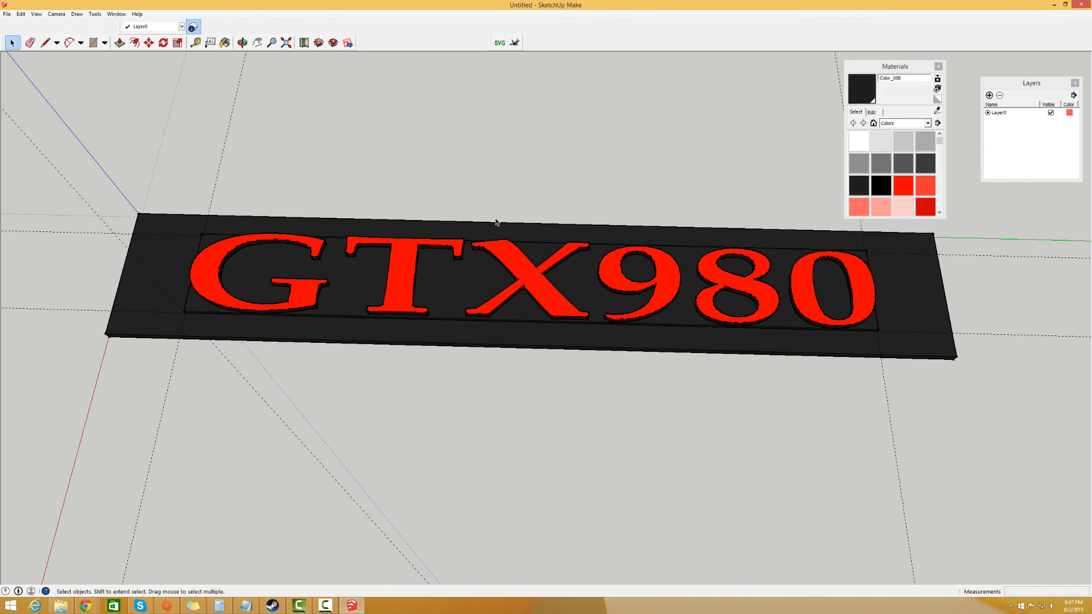